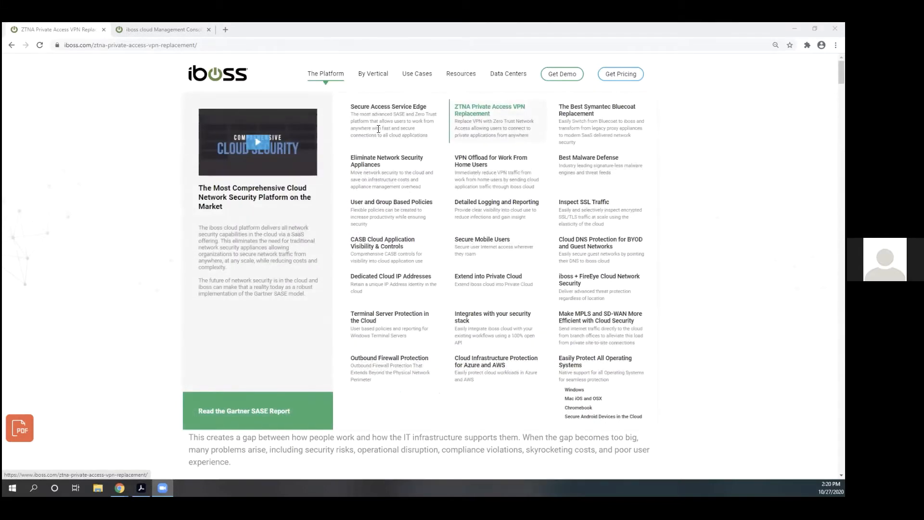
Scroll the ZTNA Private Access page down to the network-security-as-a-service architecture diagram.
scroll("down", 3)
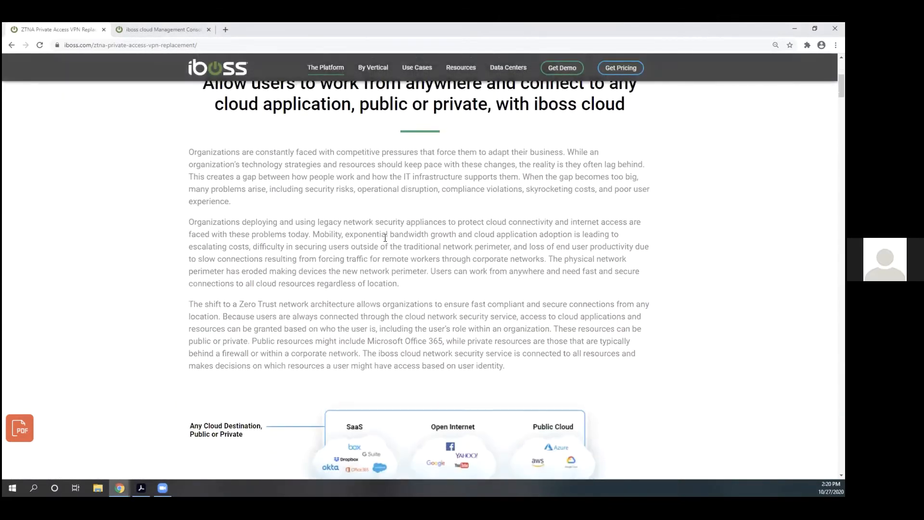
scroll("down", 3)
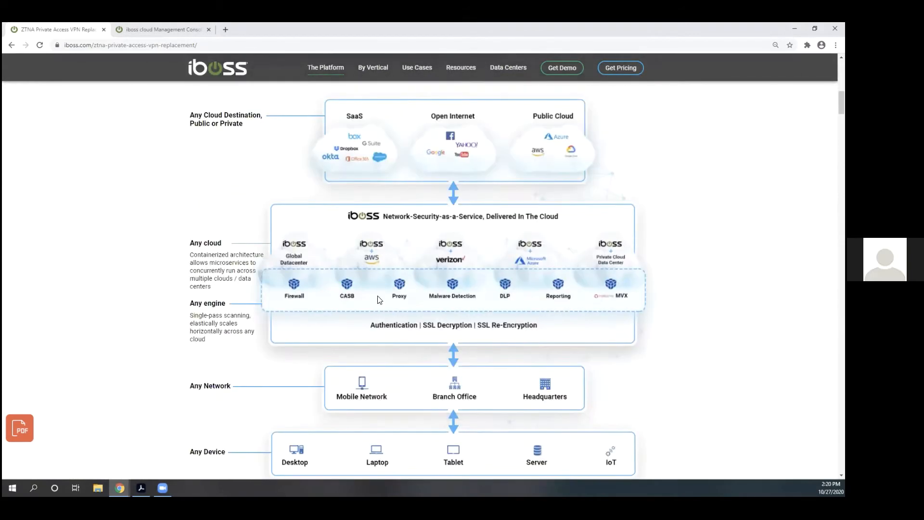
mouse_move(248, 459)
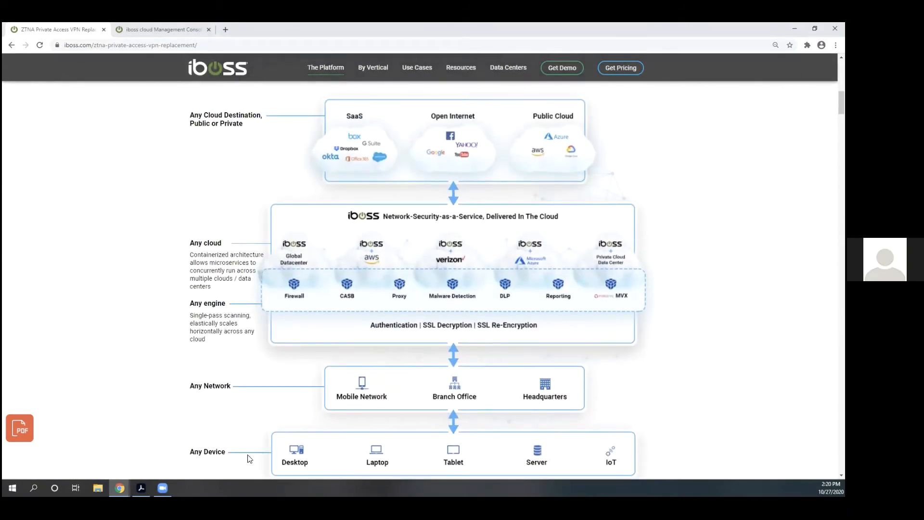
mouse_move(465, 463)
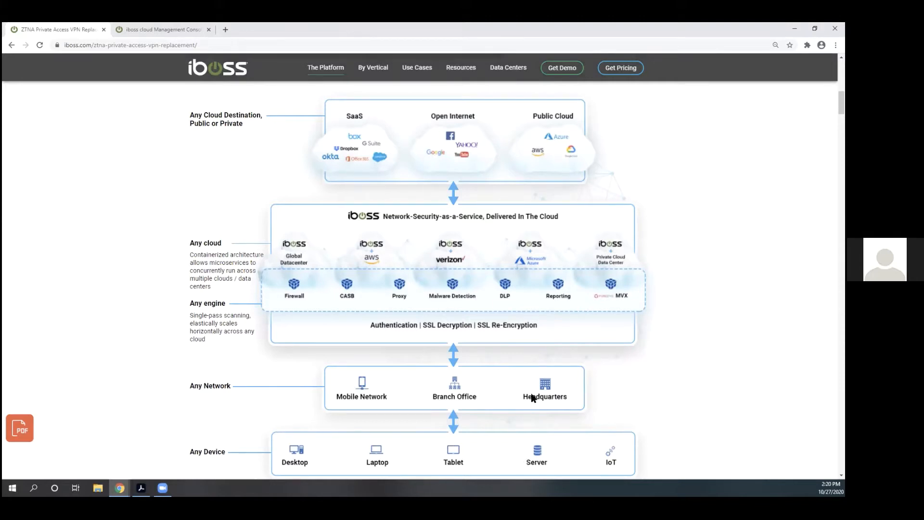
mouse_move(492, 397)
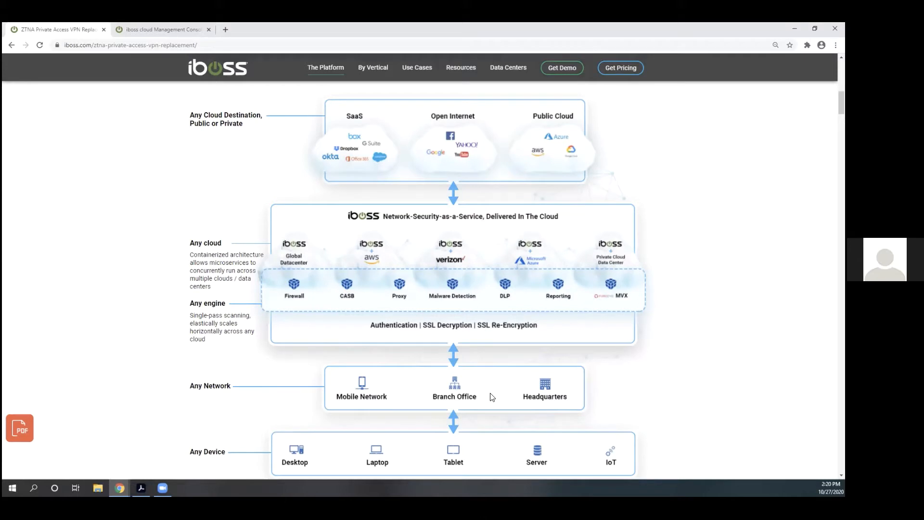
mouse_move(458, 391)
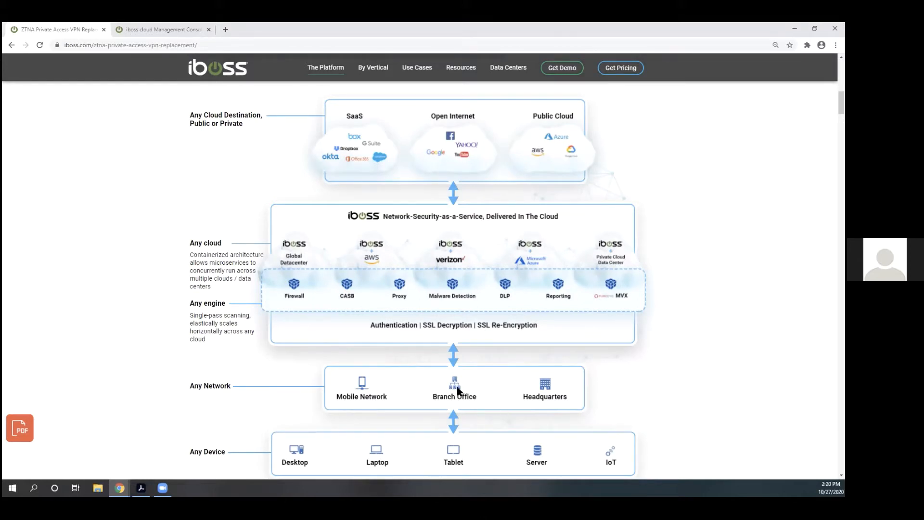
mouse_move(468, 386)
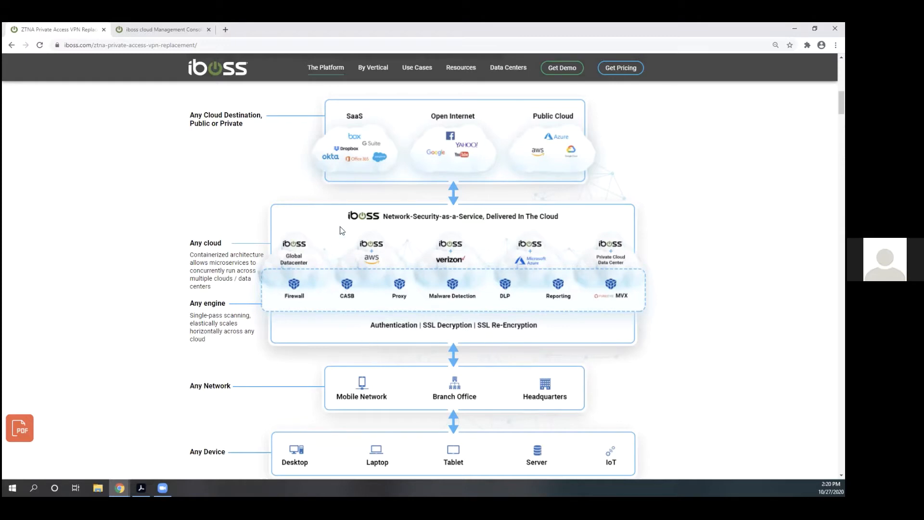
mouse_move(385, 203)
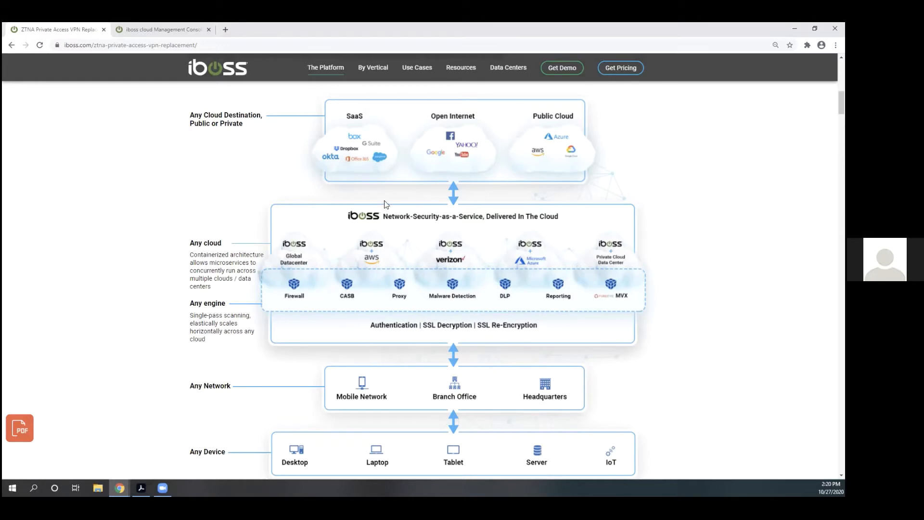
mouse_move(314, 123)
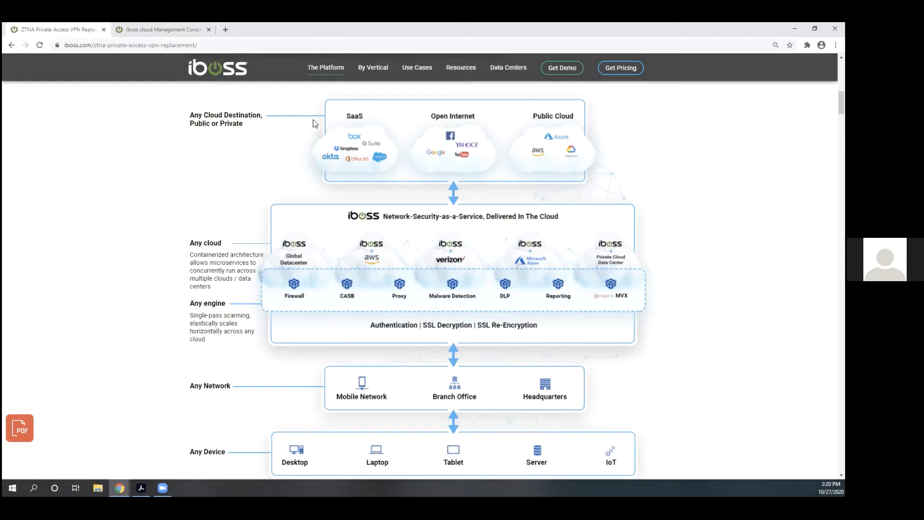
mouse_move(450, 133)
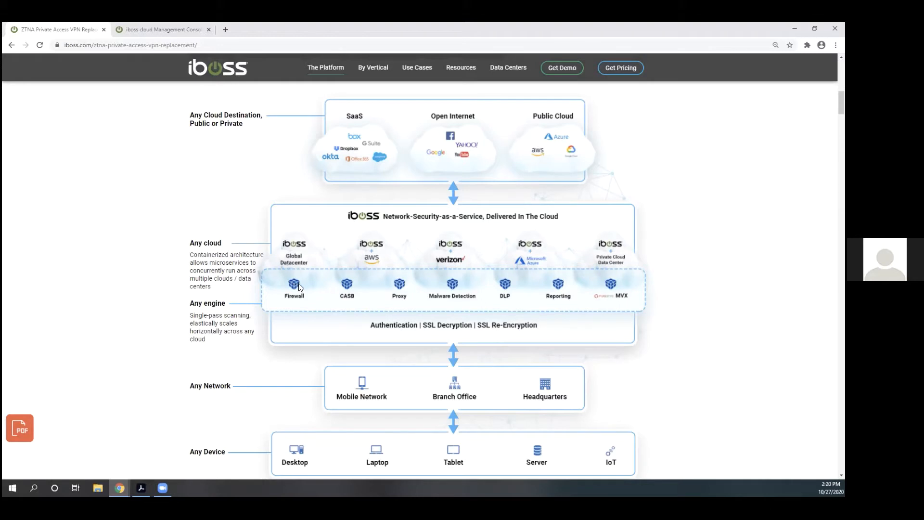
mouse_move(526, 292)
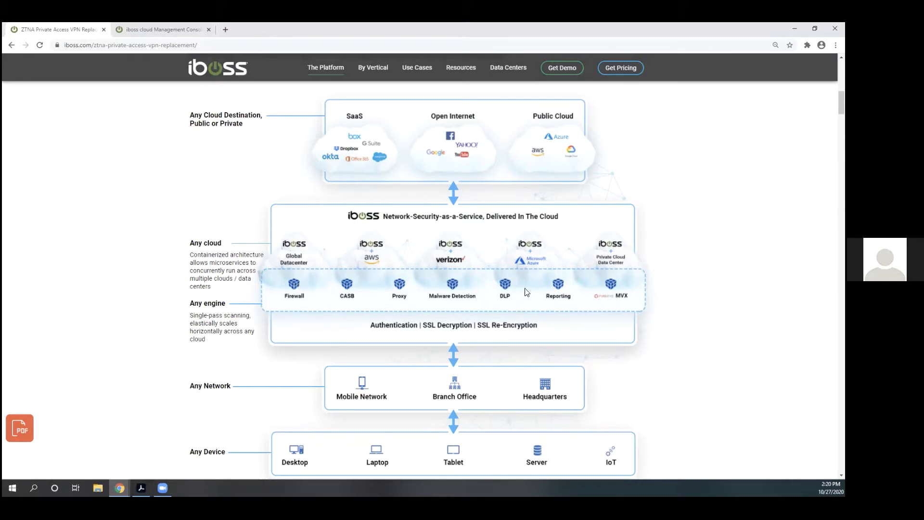
mouse_move(373, 295)
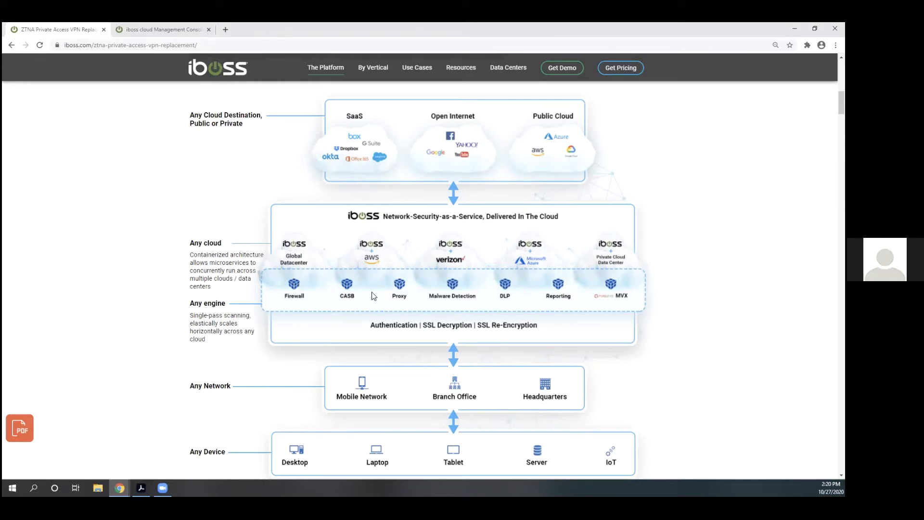
mouse_move(331, 287)
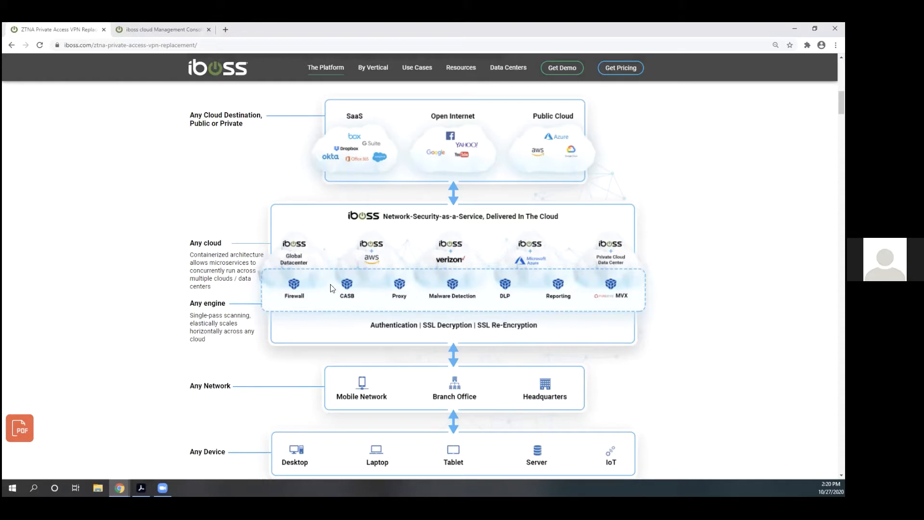
mouse_move(656, 298)
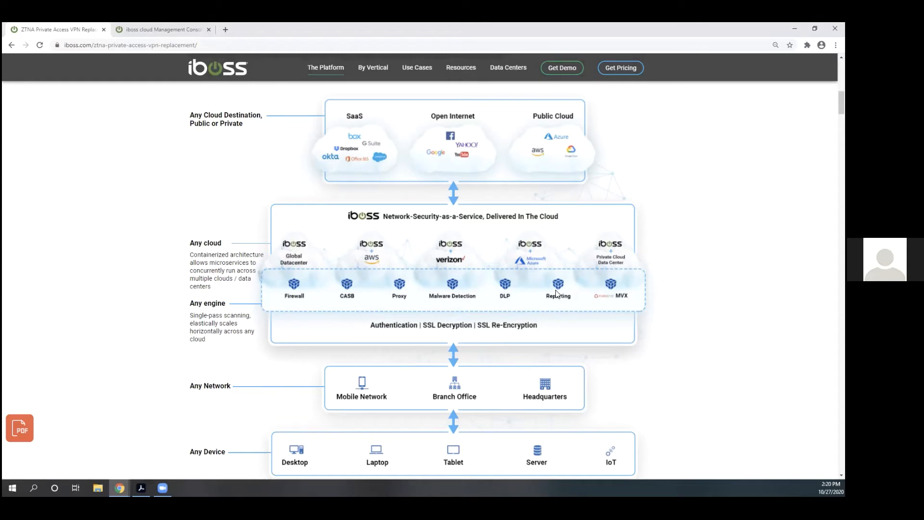
mouse_move(448, 277)
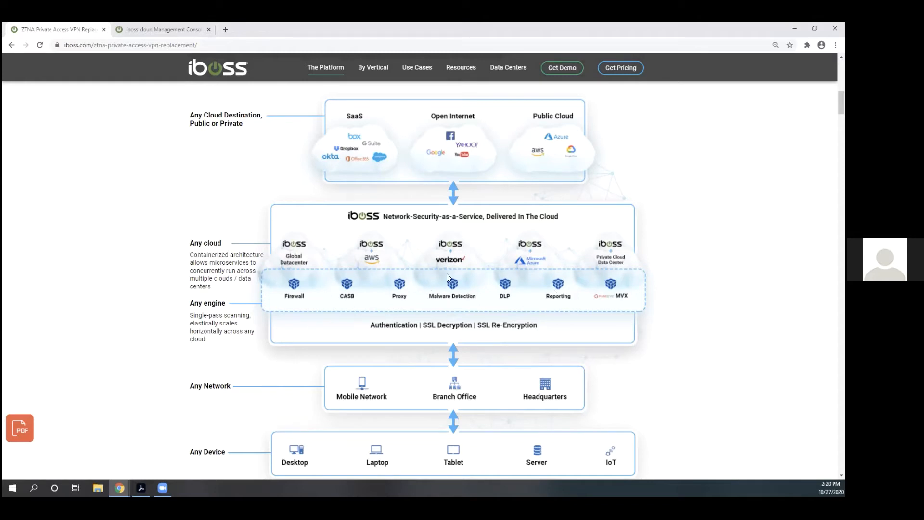
mouse_move(579, 287)
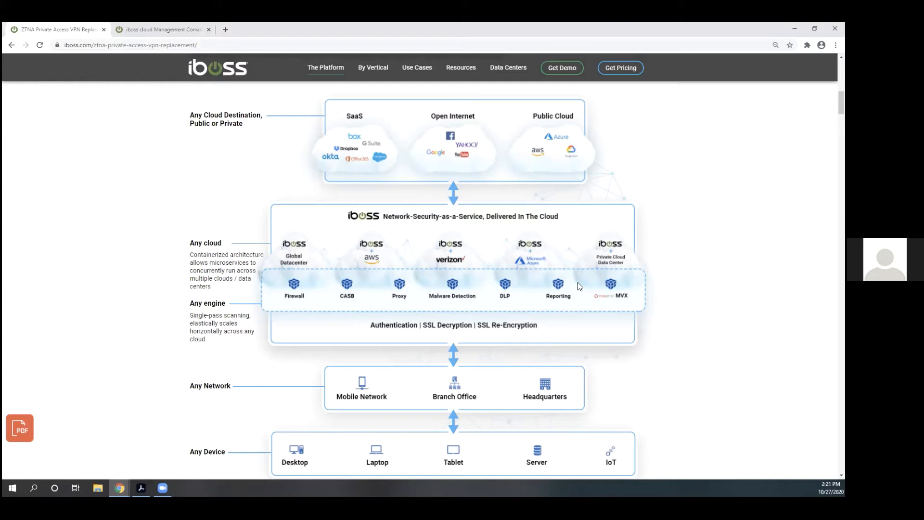
mouse_move(299, 284)
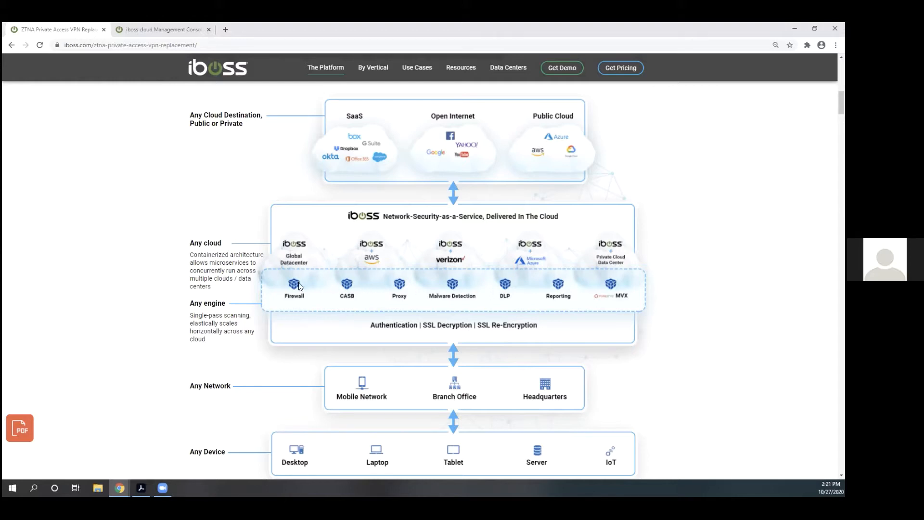
mouse_move(323, 283)
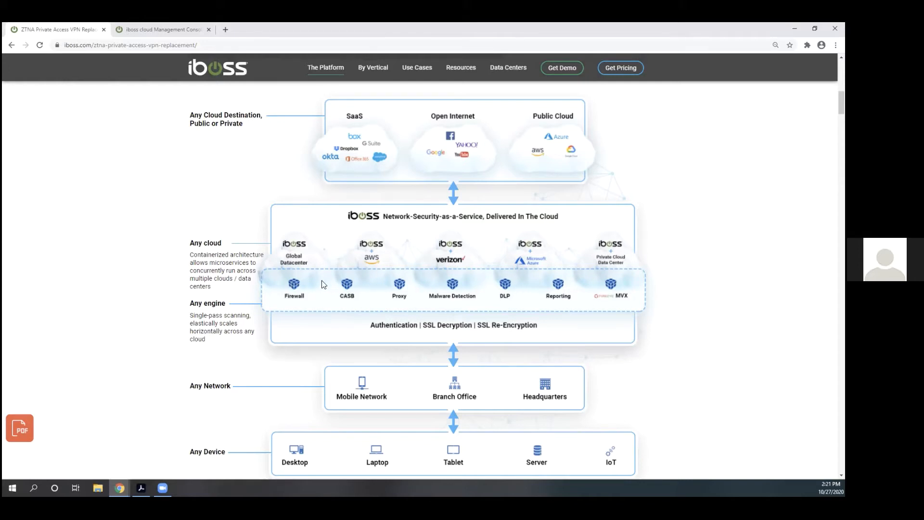
mouse_move(493, 287)
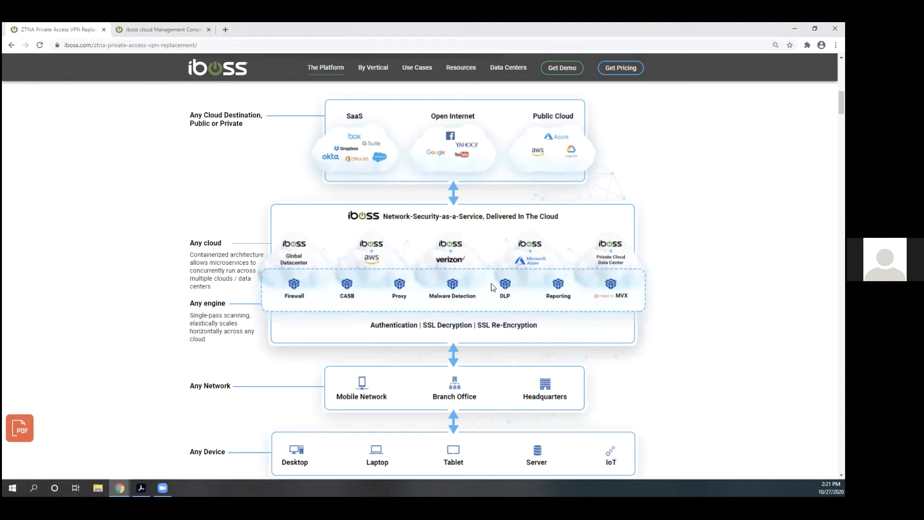
mouse_move(296, 287)
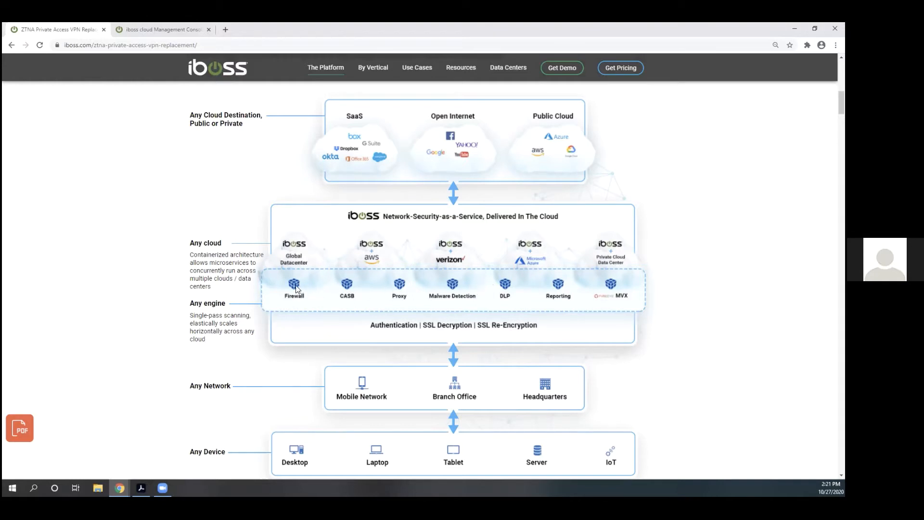
mouse_move(384, 291)
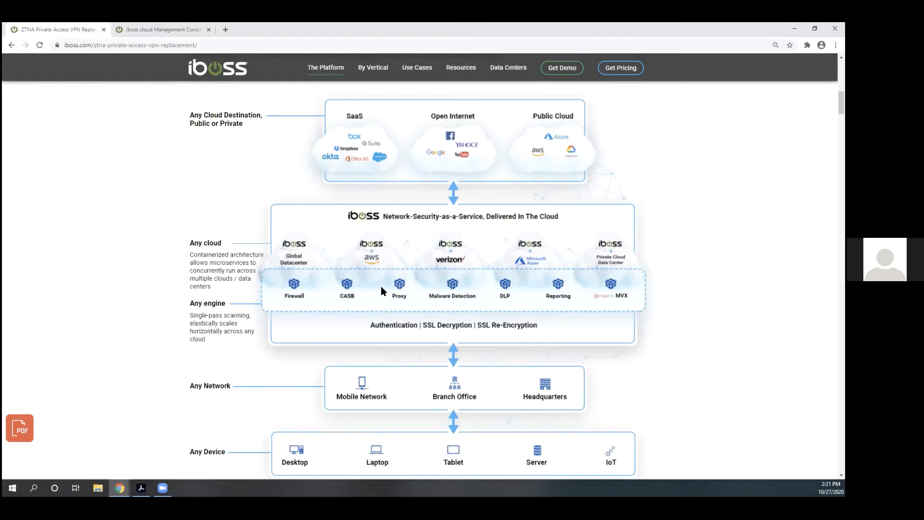
mouse_move(585, 316)
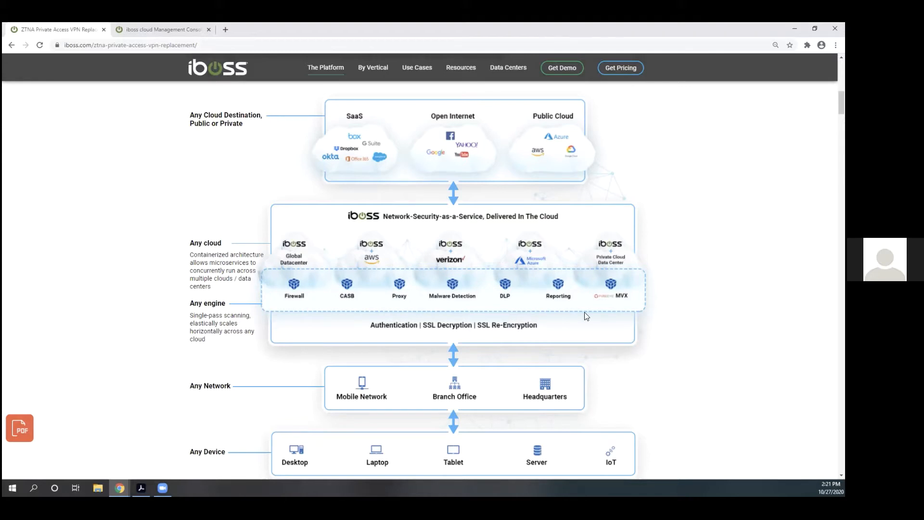
mouse_move(470, 450)
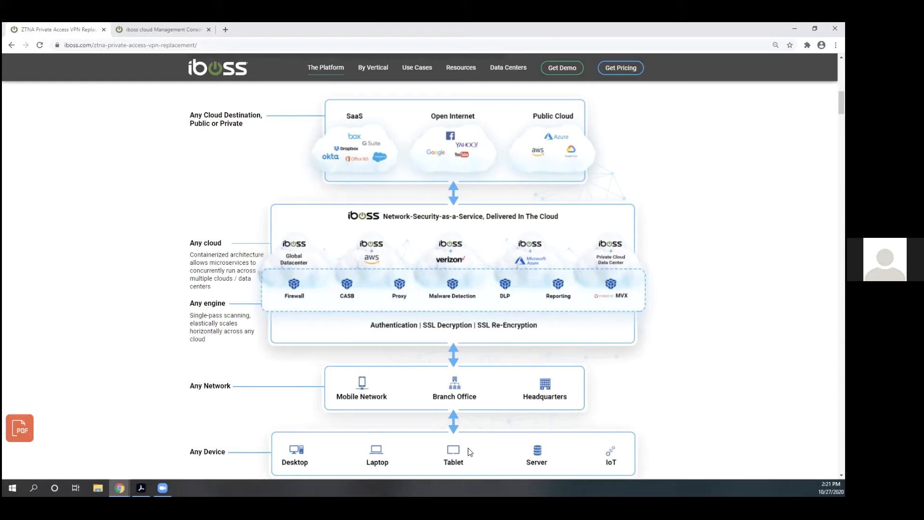
mouse_move(451, 429)
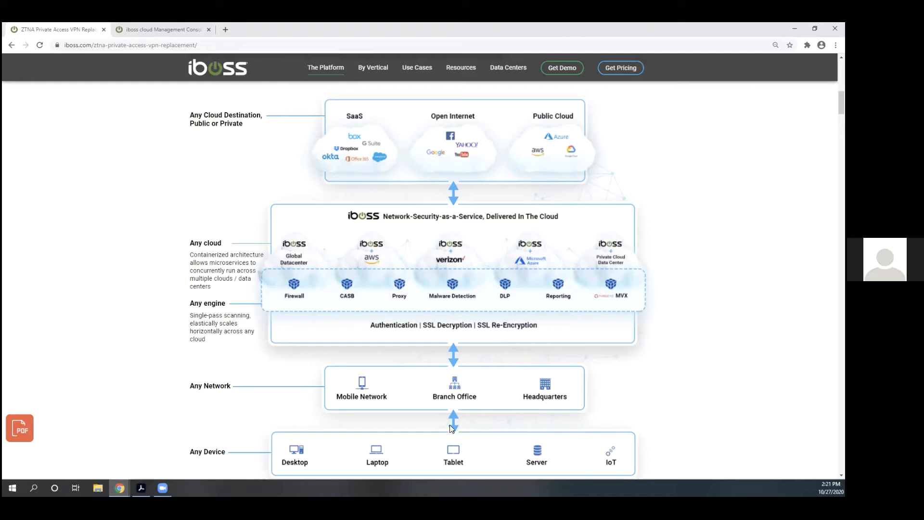
mouse_move(471, 306)
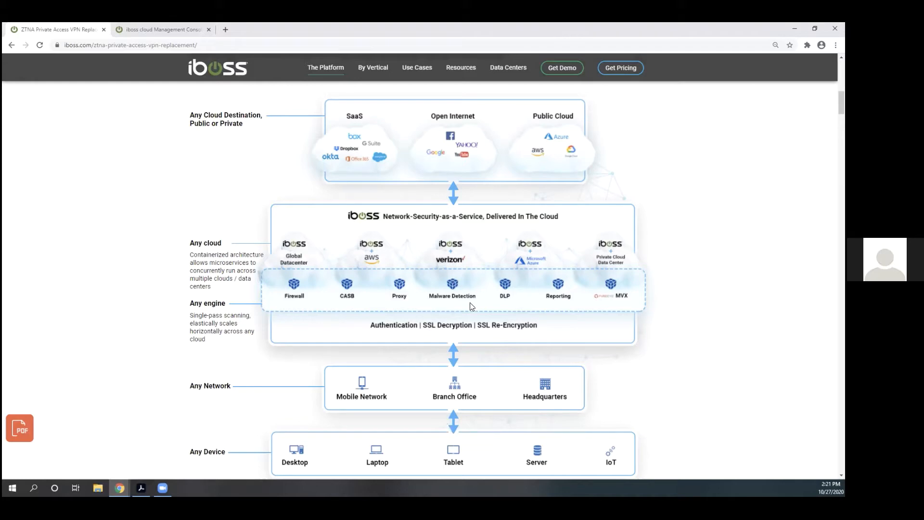
Scroll below the diagram to the 'ZTNA Private Access Replaces Virtual Private Networks (VPNs)' heading.
scroll("down", 3)
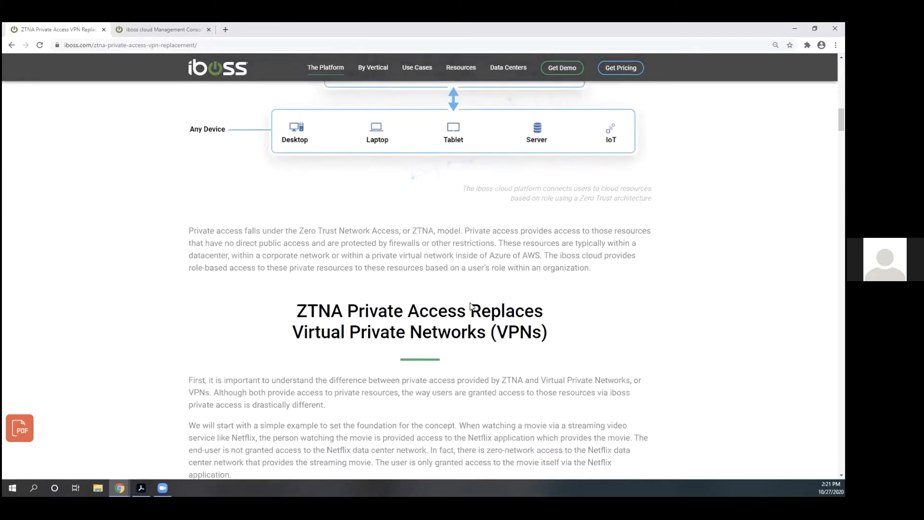
Scroll past the traditional VPN diagram to the diagram of users reaching private apps through the iboss cloud.
scroll("down", 3)
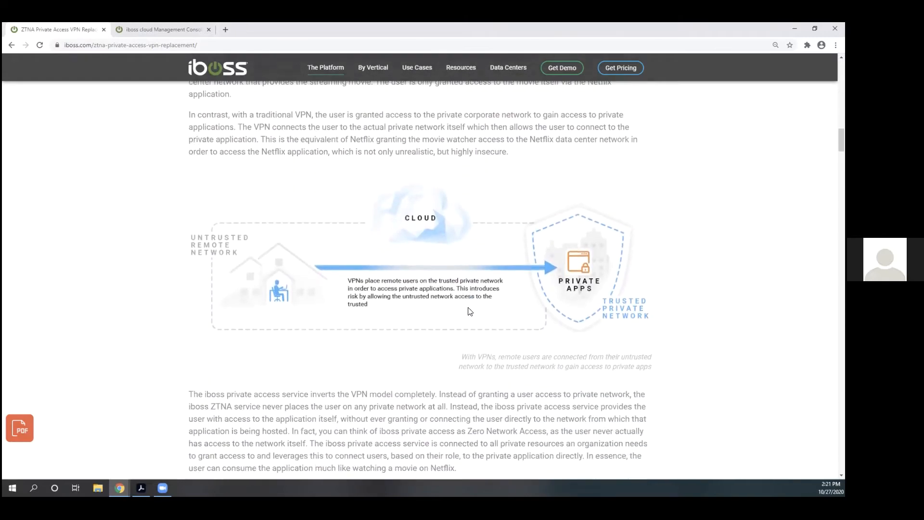
mouse_move(321, 346)
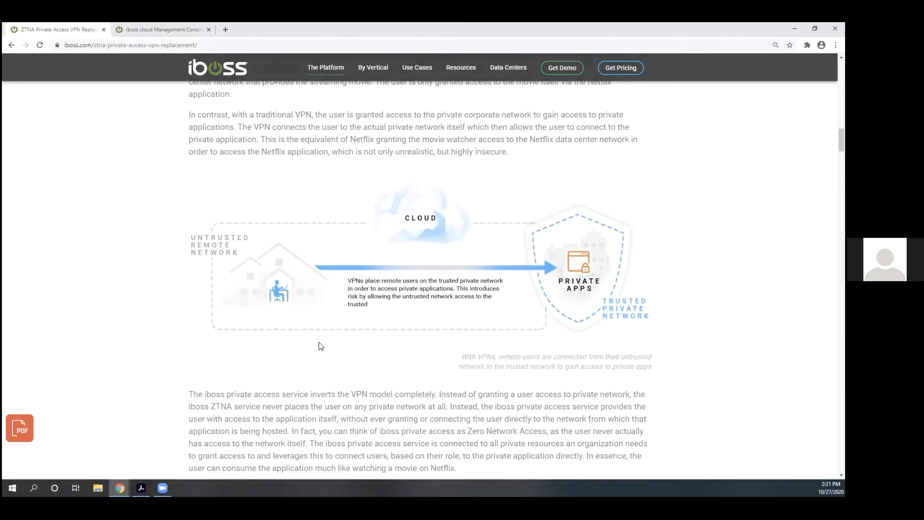
mouse_move(364, 327)
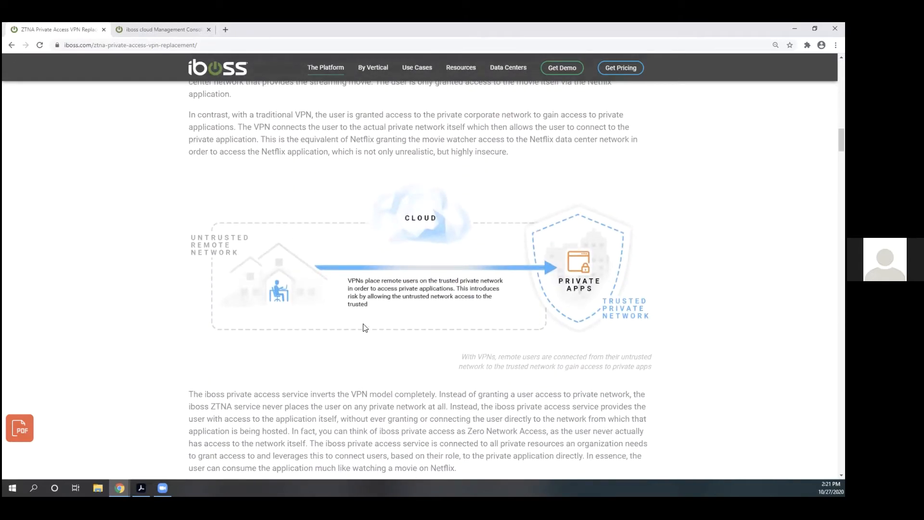
mouse_move(320, 312)
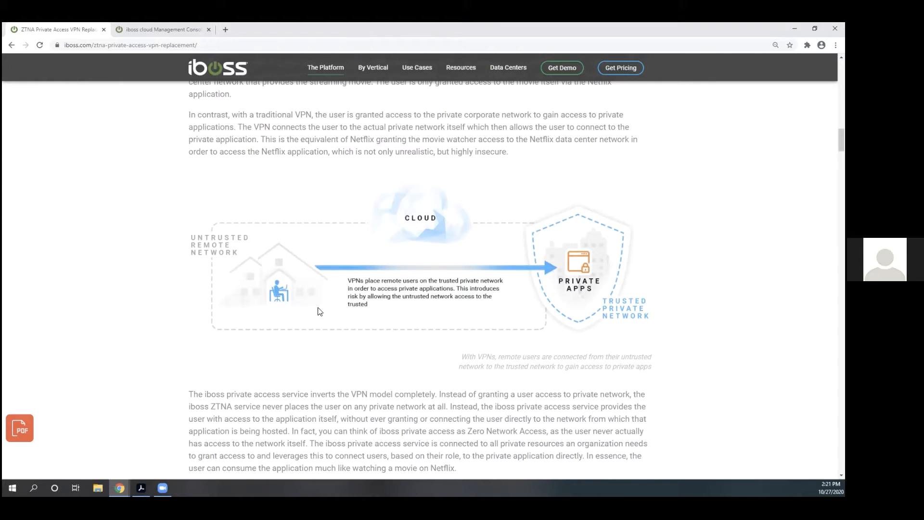
mouse_move(299, 294)
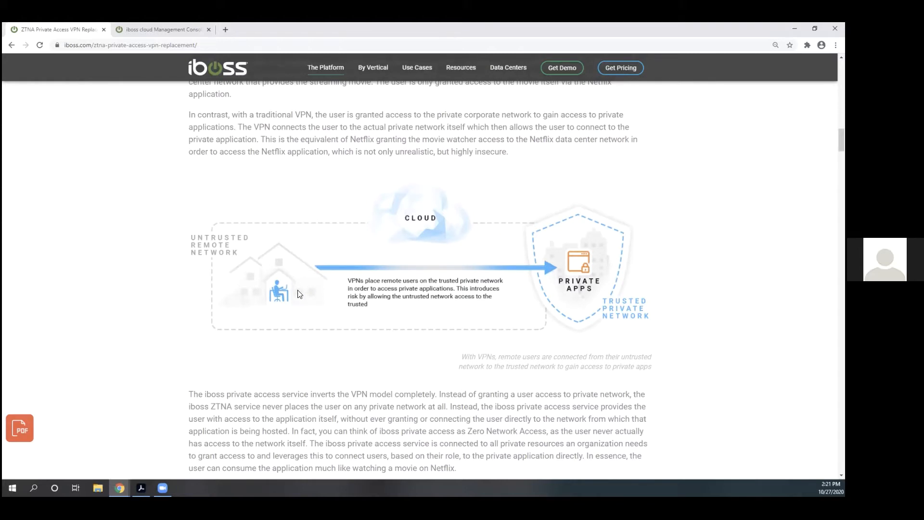
mouse_move(562, 268)
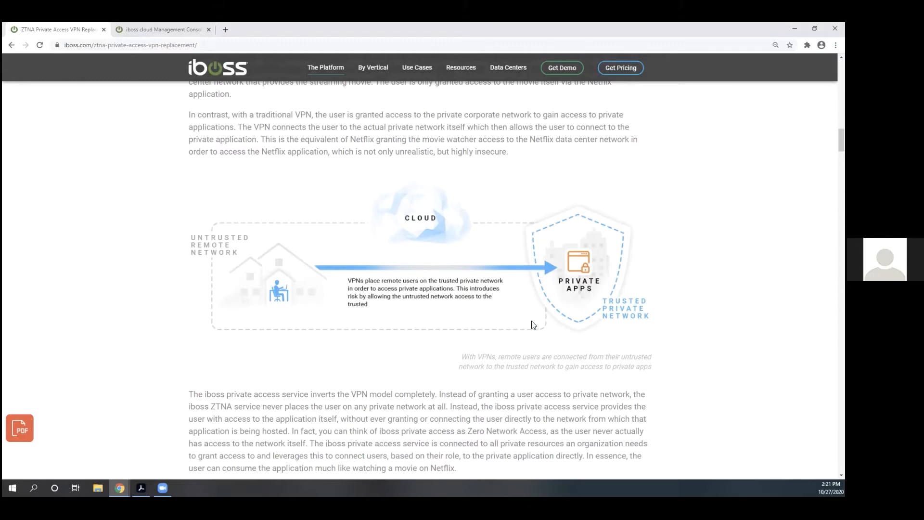
mouse_move(270, 229)
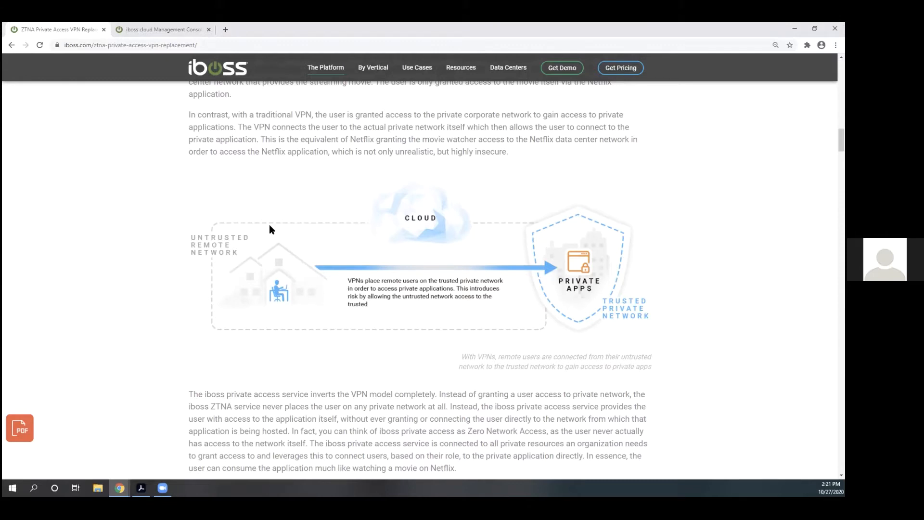
mouse_move(250, 266)
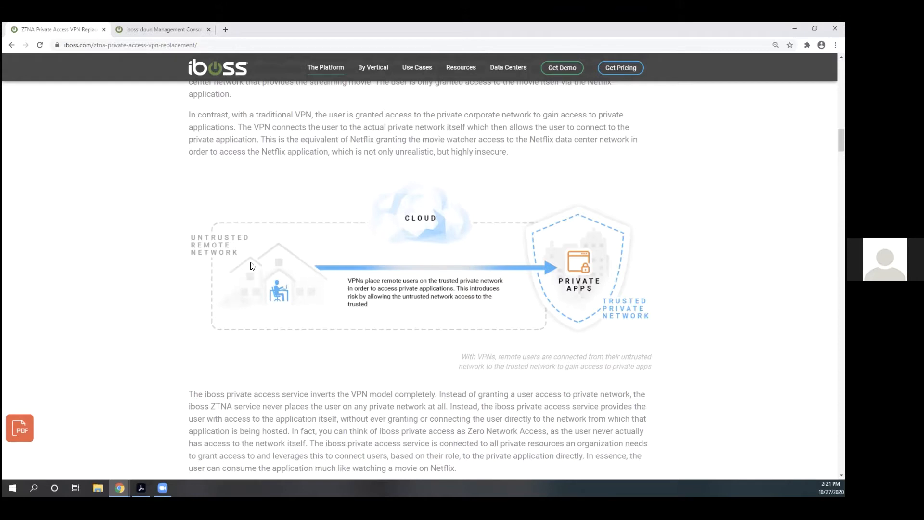
mouse_move(432, 249)
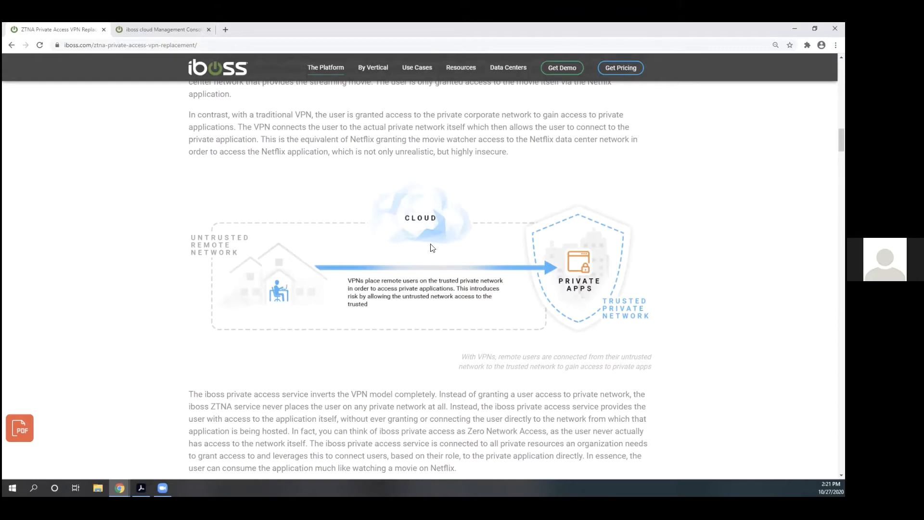
mouse_move(549, 245)
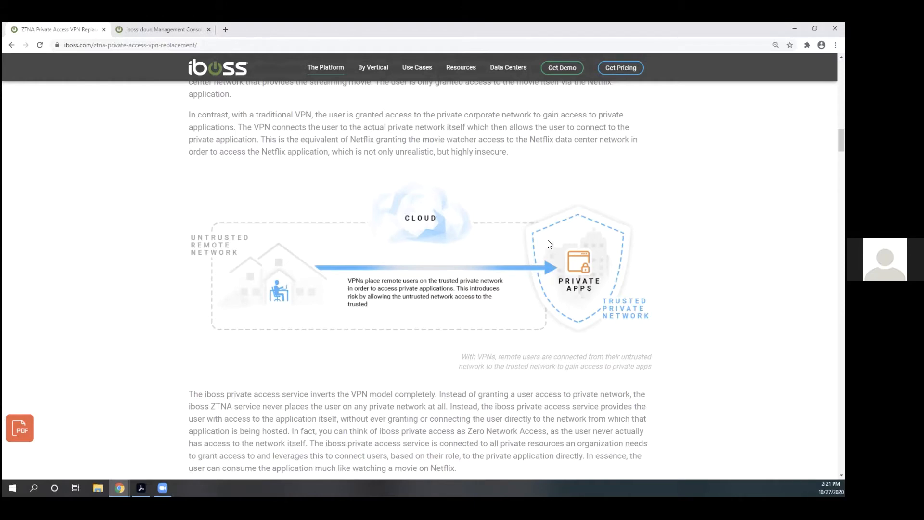
mouse_move(513, 258)
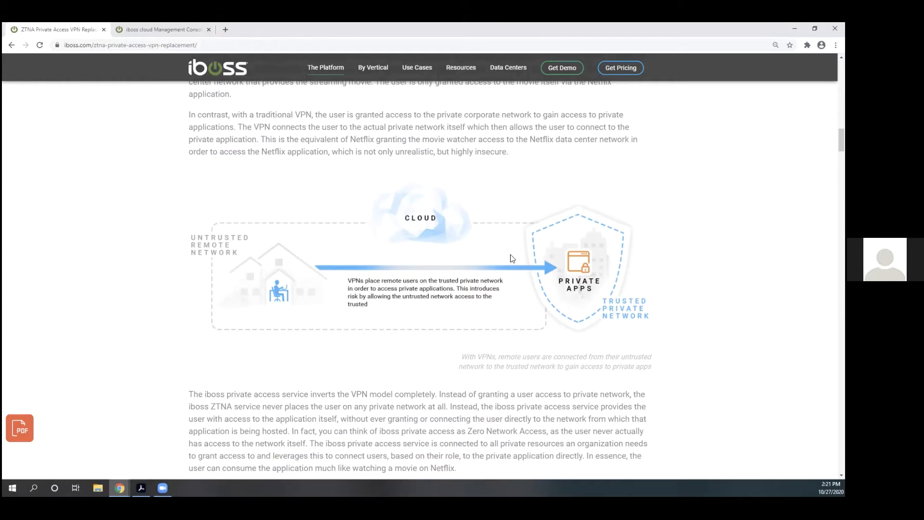
mouse_move(361, 207)
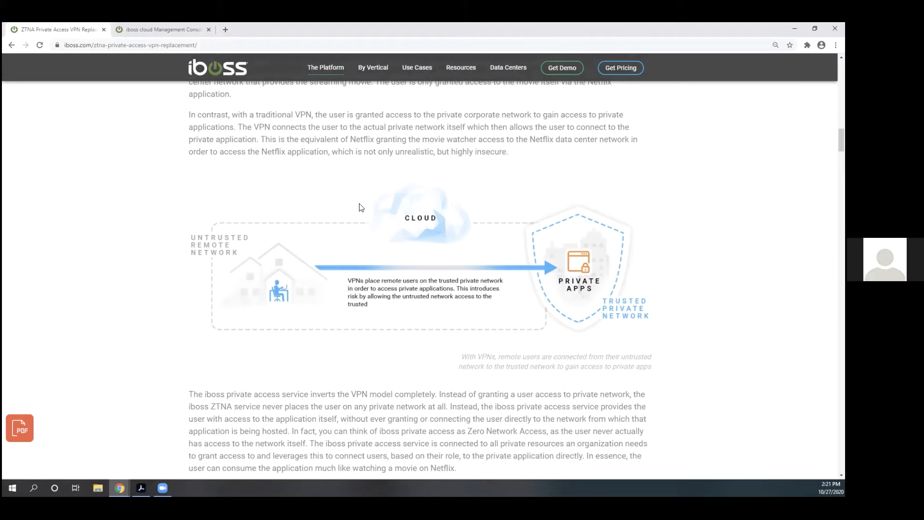
mouse_move(532, 251)
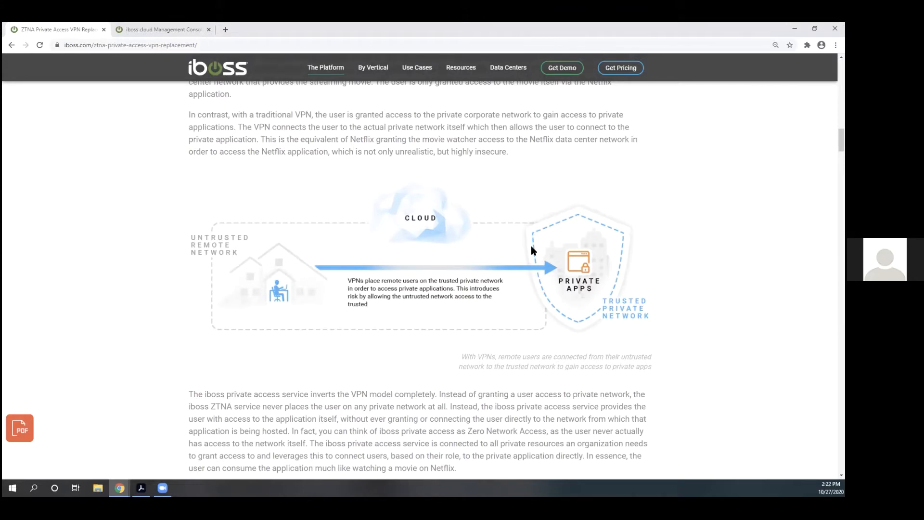
mouse_move(306, 289)
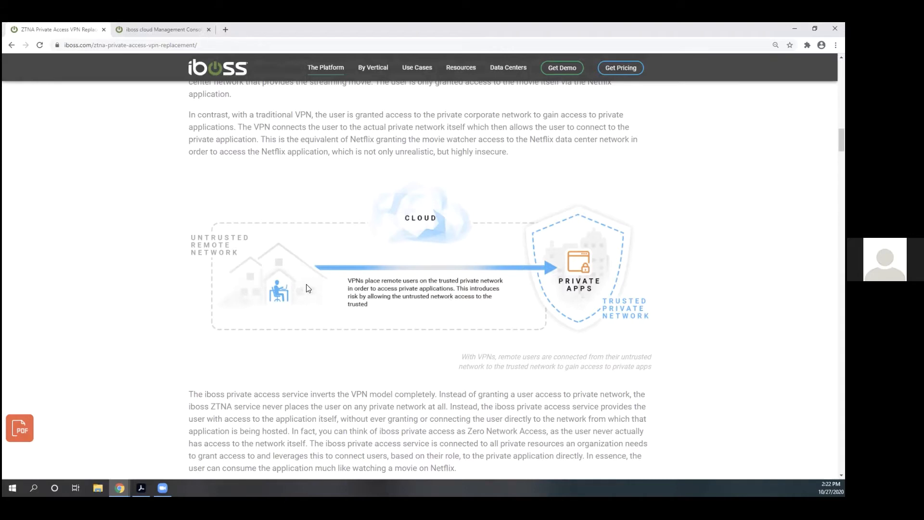
mouse_move(647, 274)
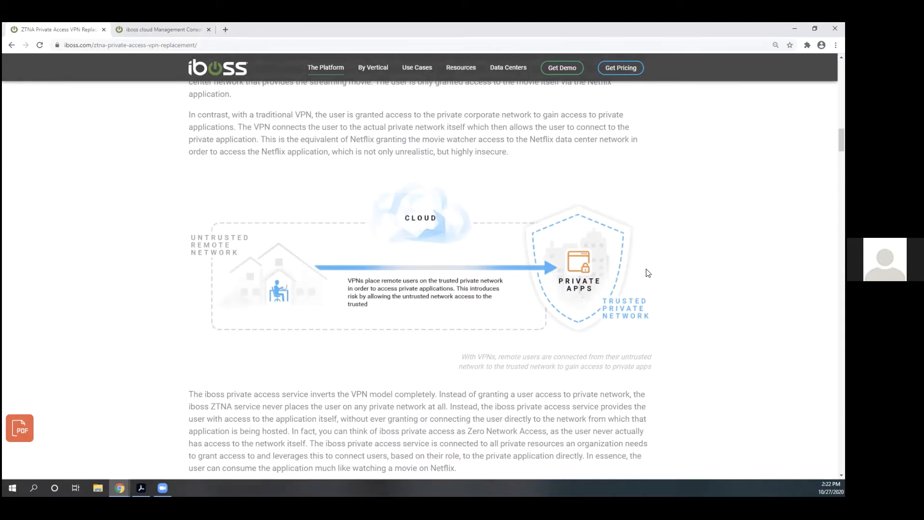
mouse_move(622, 273)
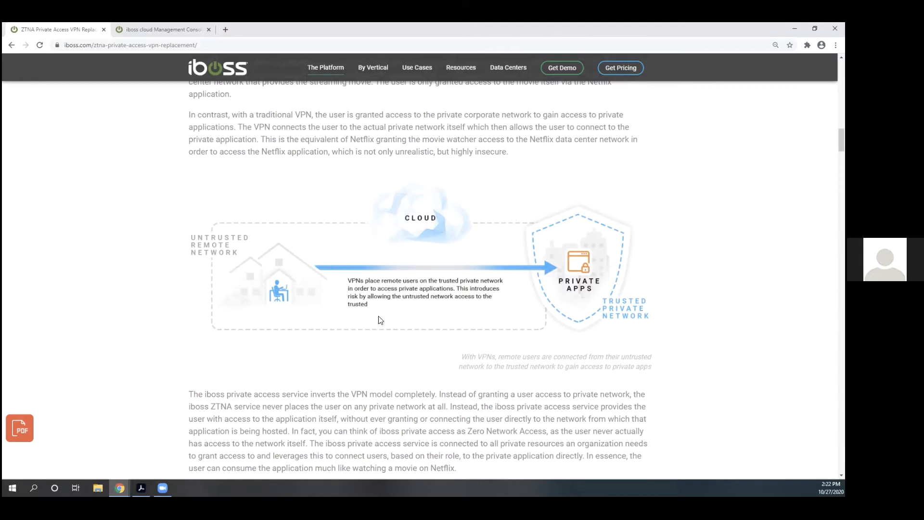
scroll("down", 3)
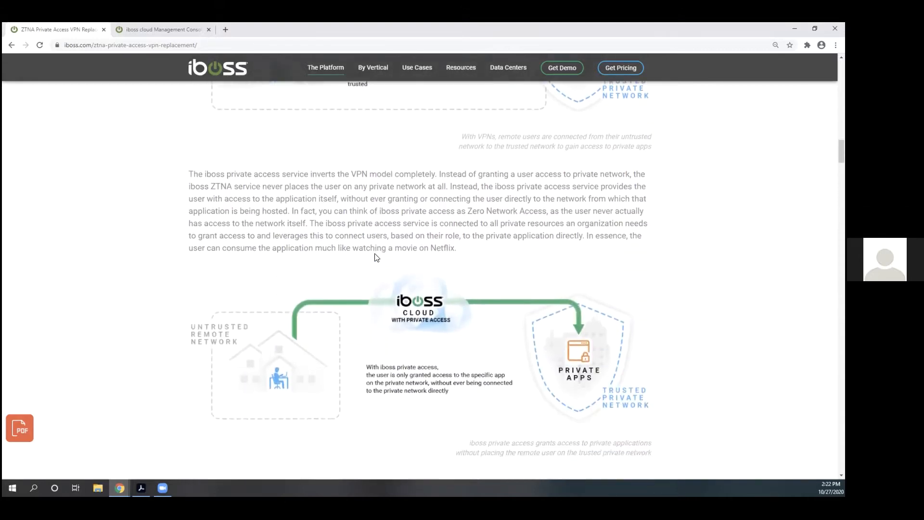
scroll("down", 3)
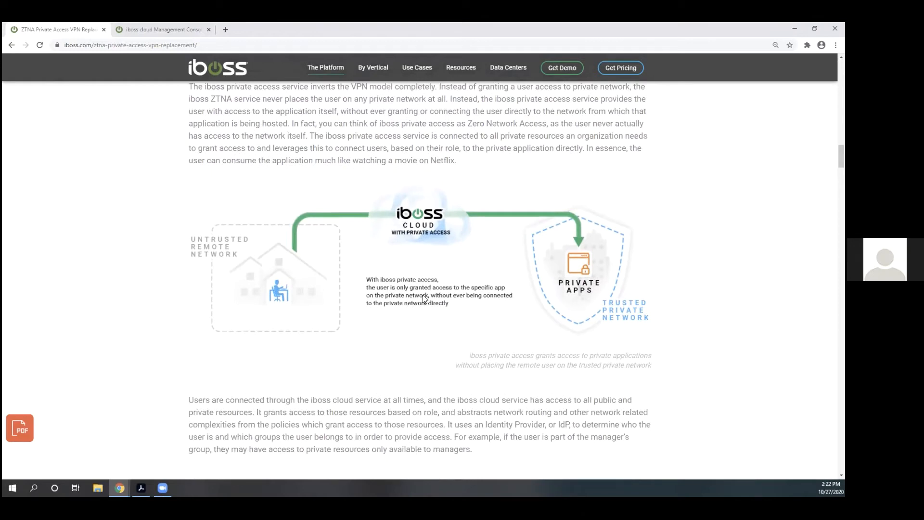
mouse_move(258, 297)
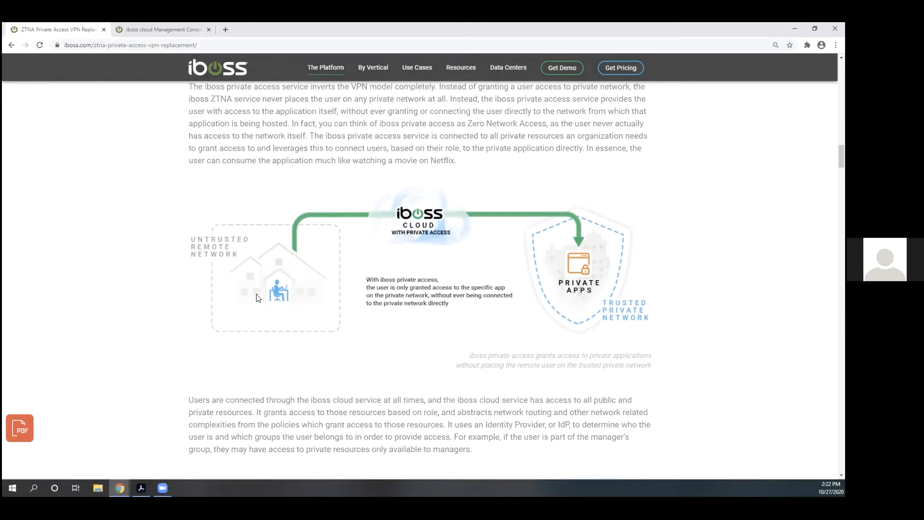
mouse_move(257, 335)
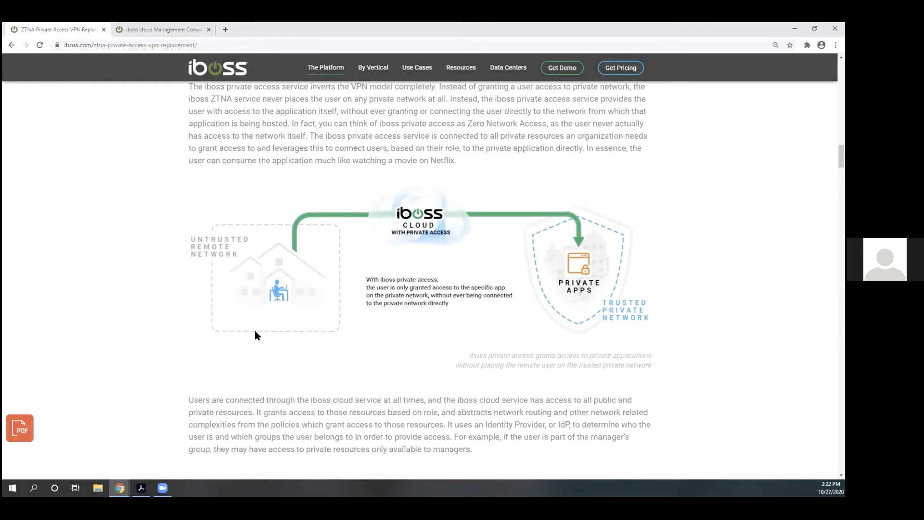
mouse_move(430, 239)
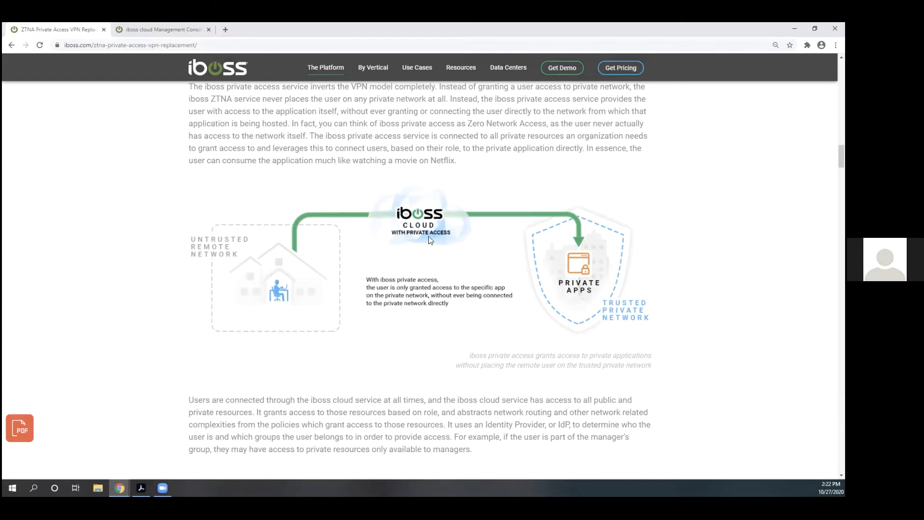
mouse_move(445, 229)
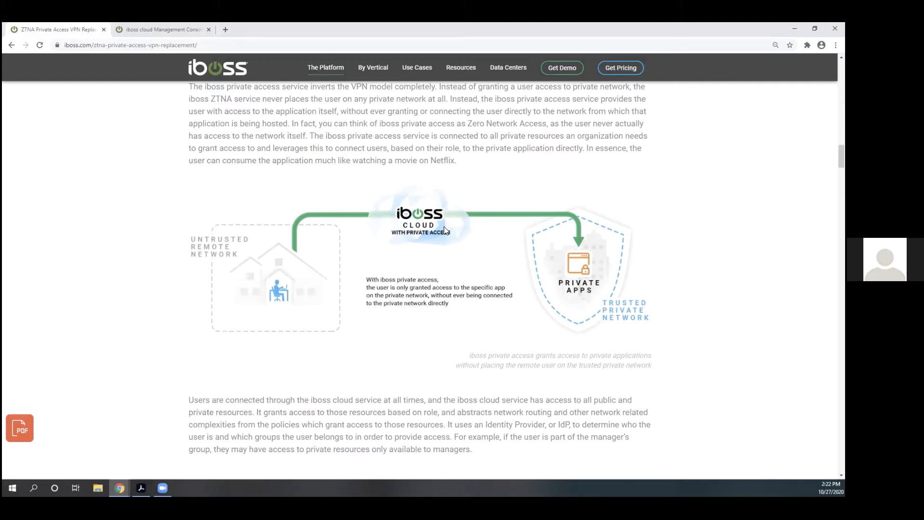
mouse_move(457, 229)
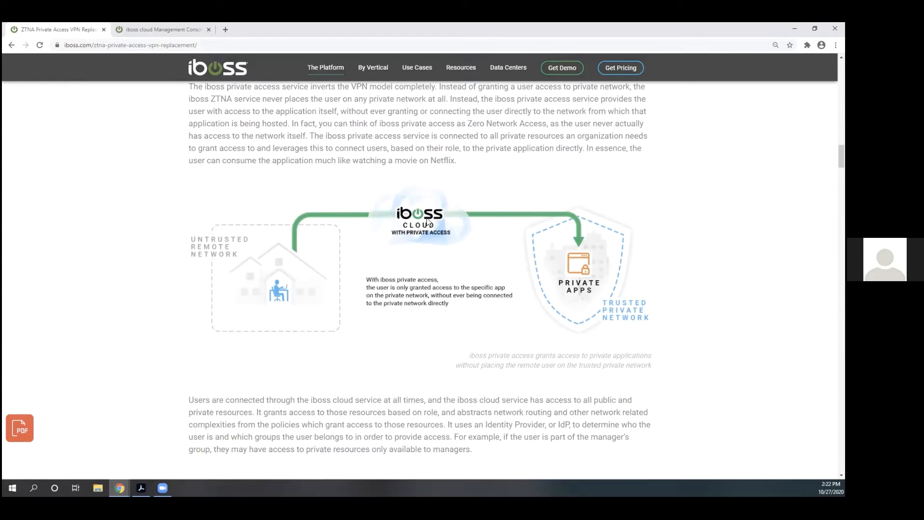
mouse_move(546, 217)
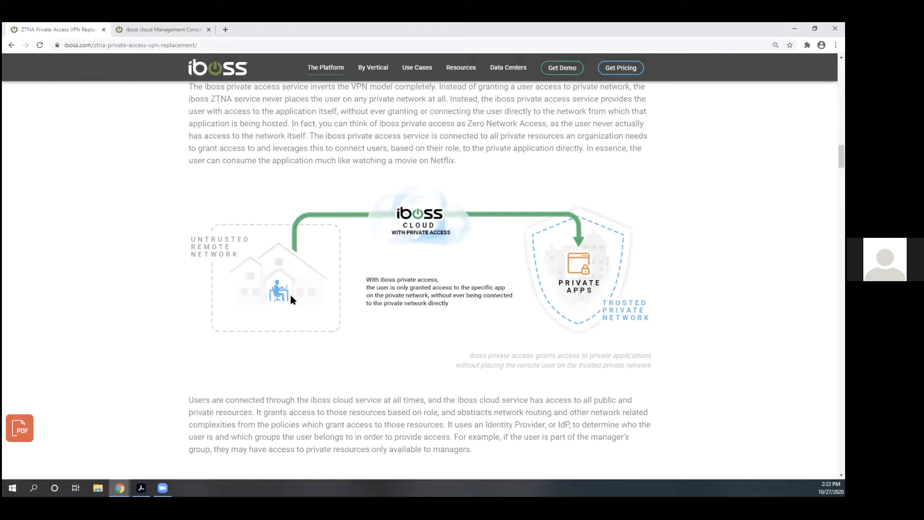
mouse_move(297, 300)
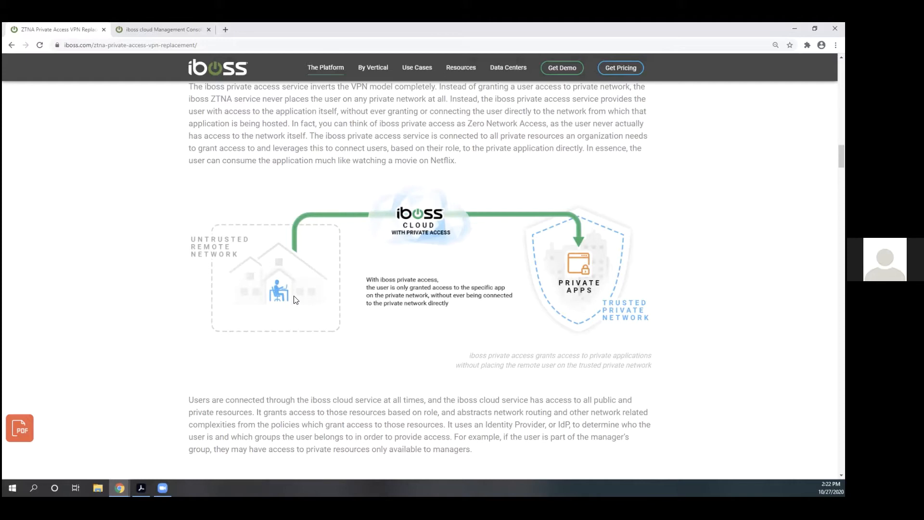
mouse_move(313, 307)
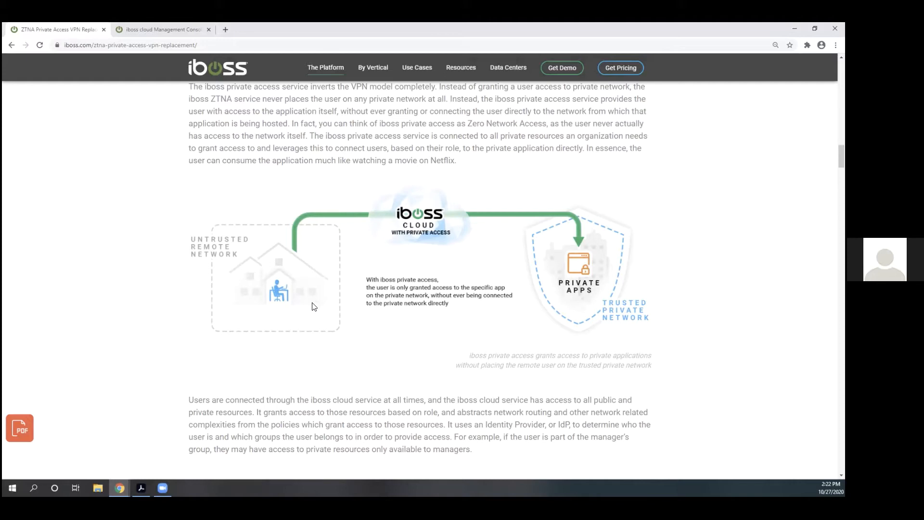
mouse_move(388, 228)
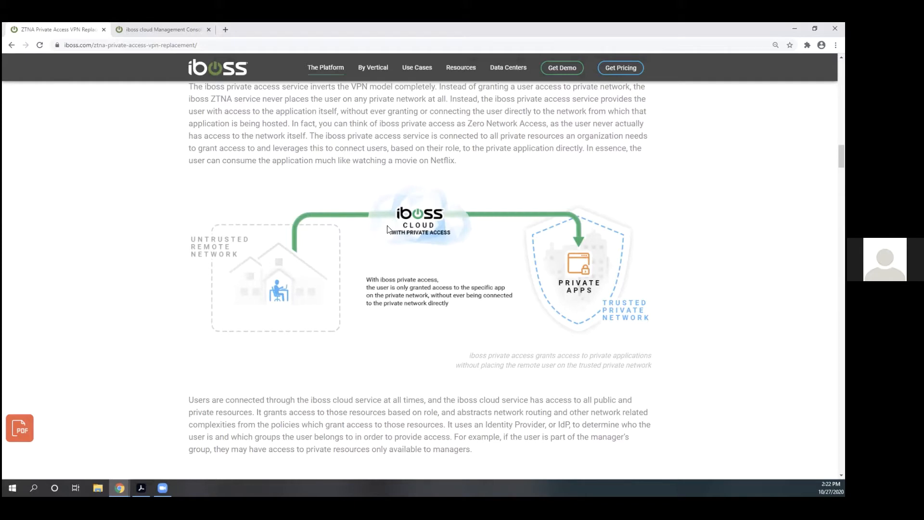
mouse_move(432, 216)
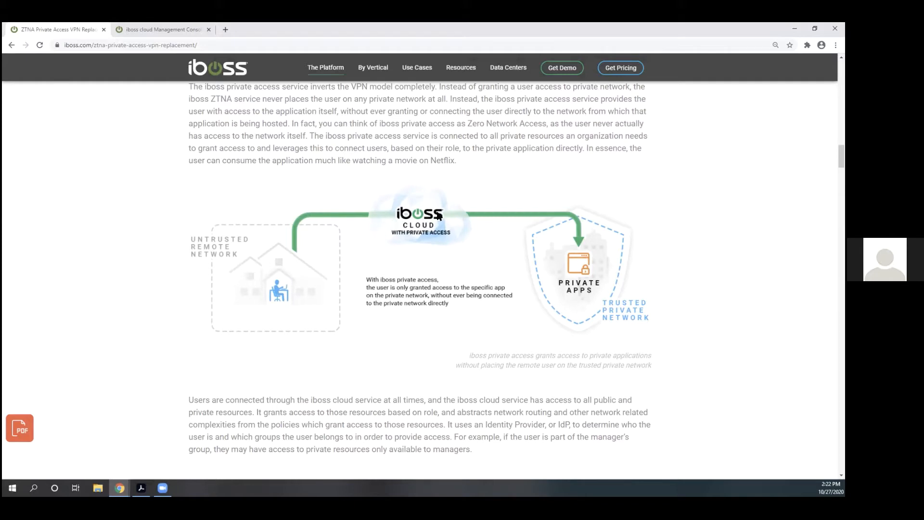
mouse_move(584, 286)
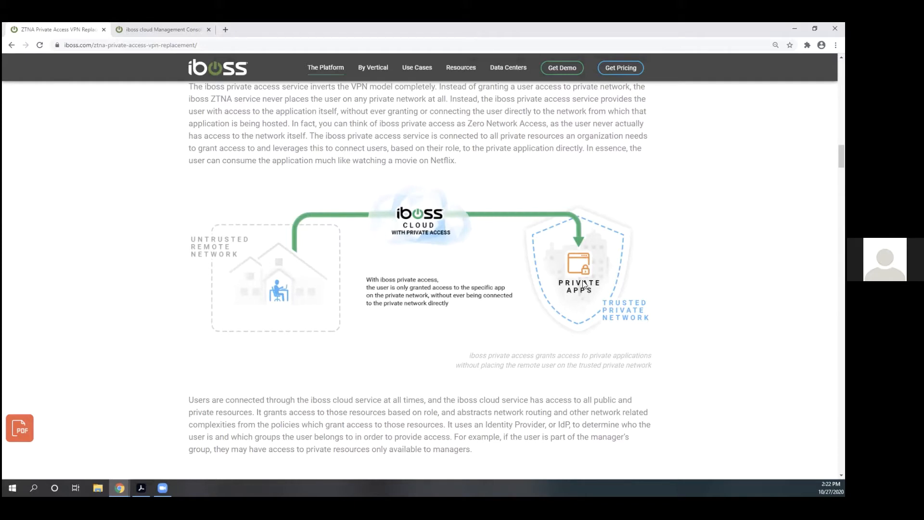
mouse_move(554, 288)
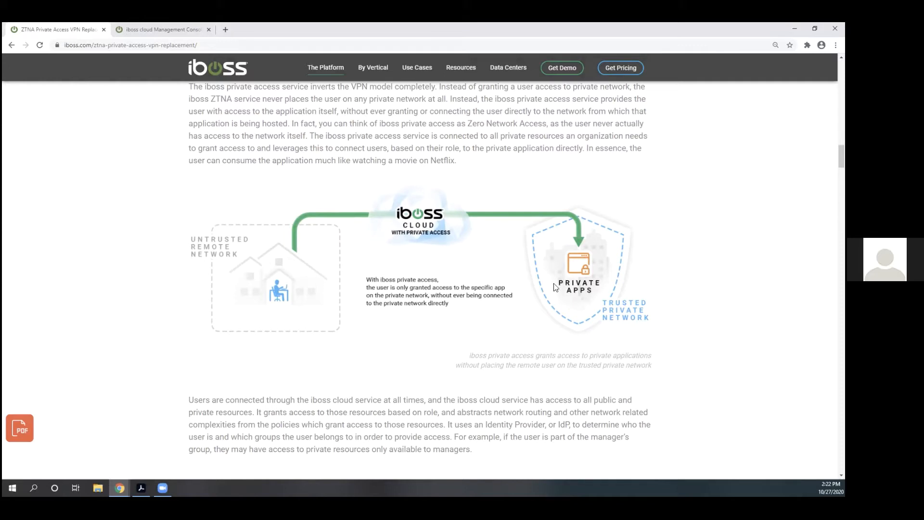
mouse_move(351, 242)
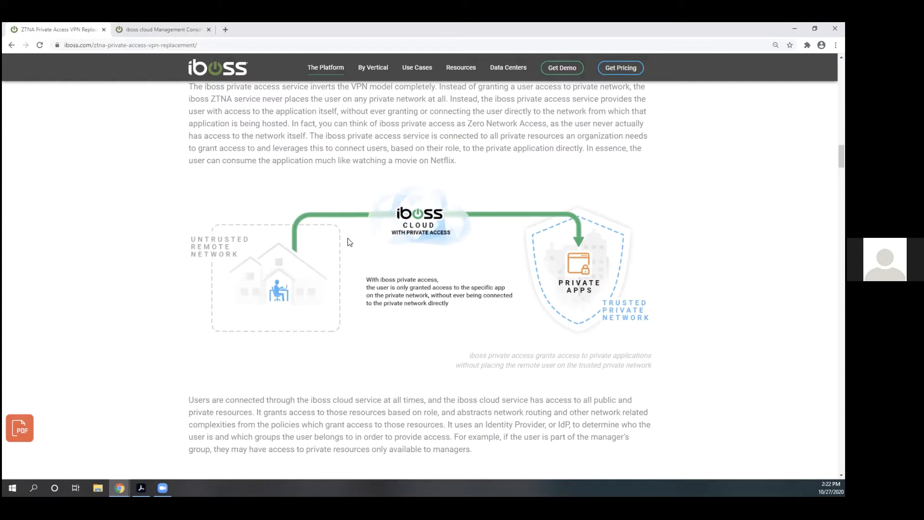
mouse_move(271, 228)
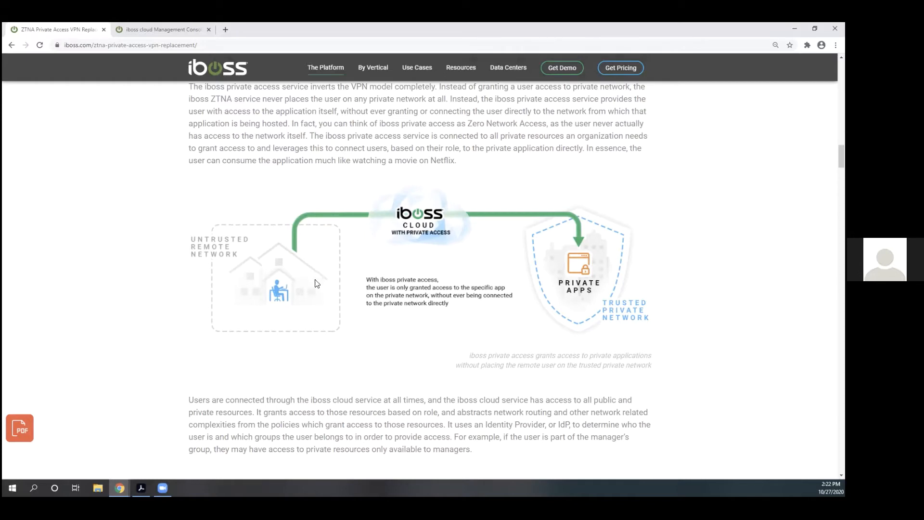
mouse_move(414, 209)
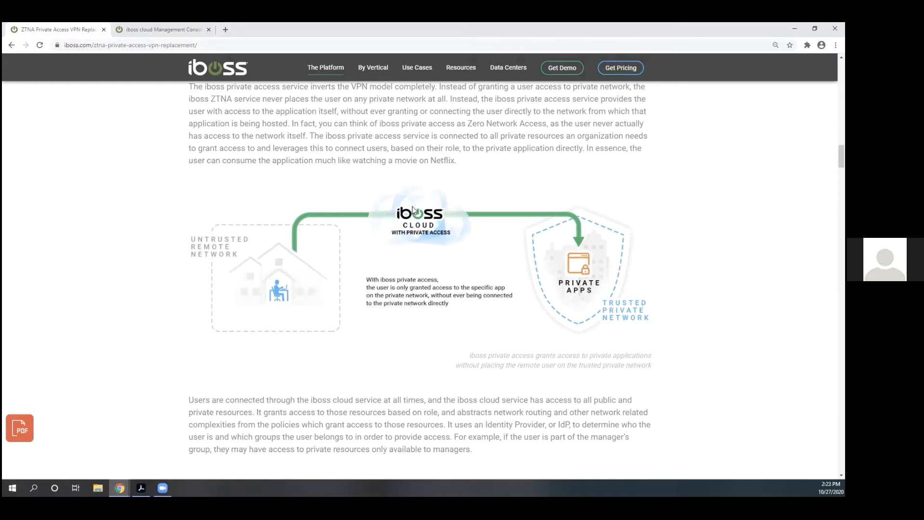
mouse_move(418, 214)
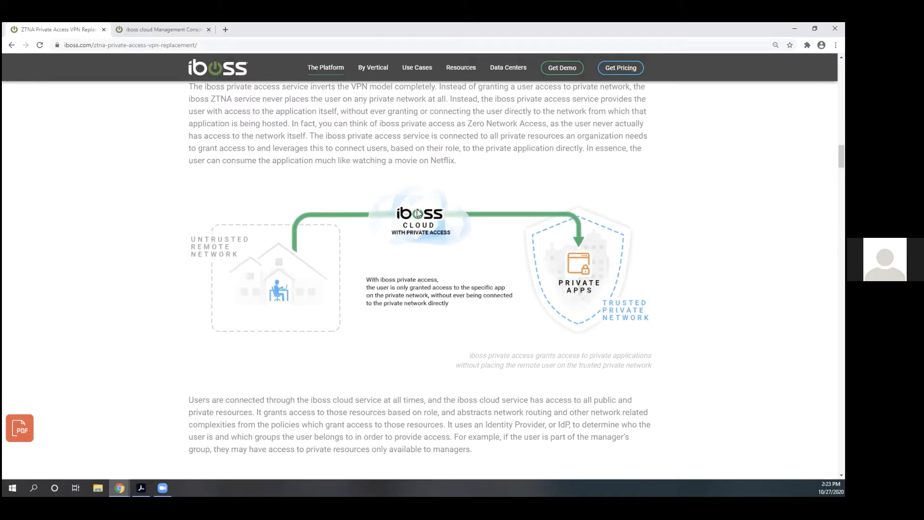
mouse_move(440, 217)
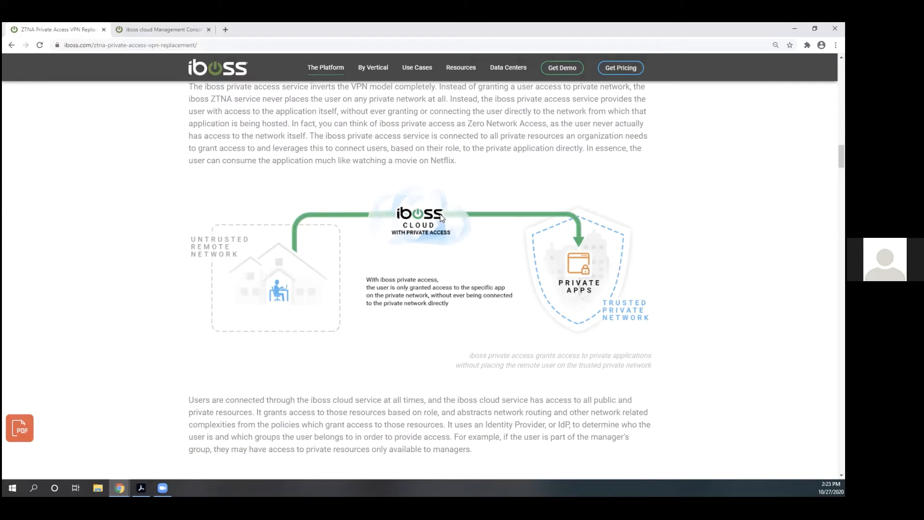
mouse_move(418, 228)
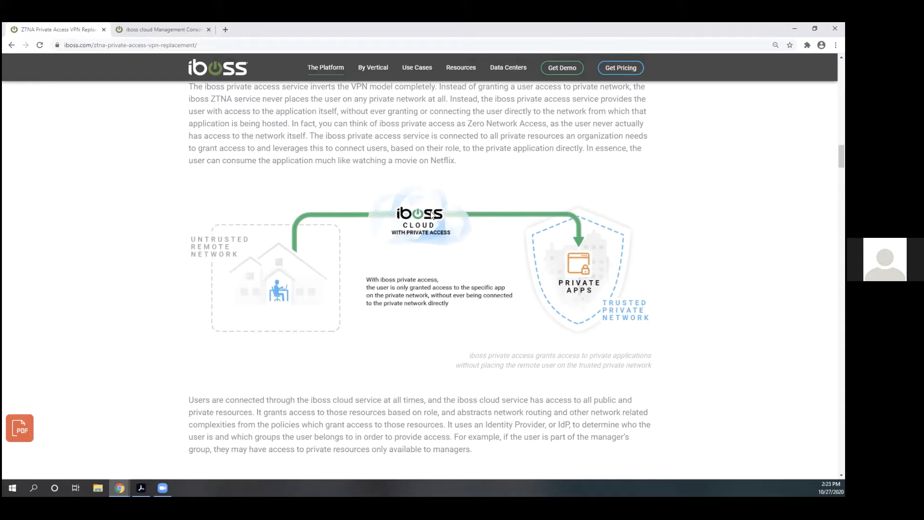
mouse_move(572, 230)
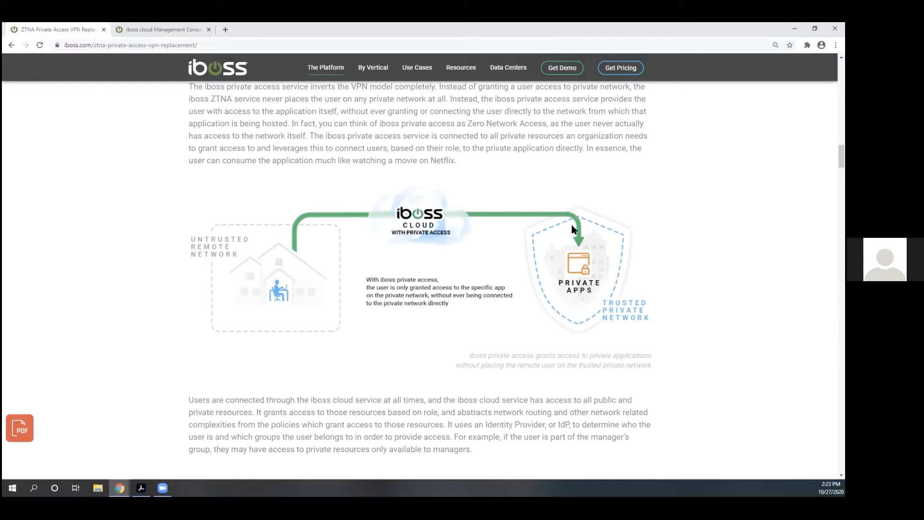
mouse_move(578, 258)
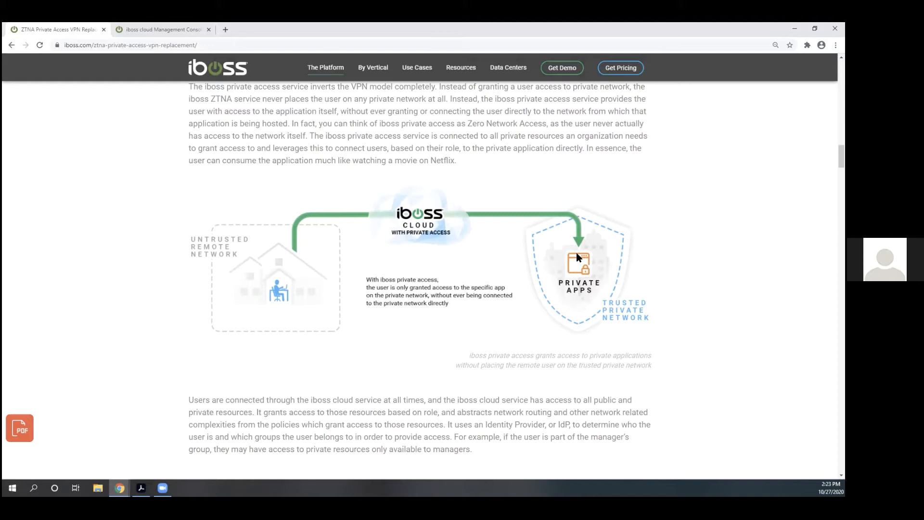
mouse_move(398, 206)
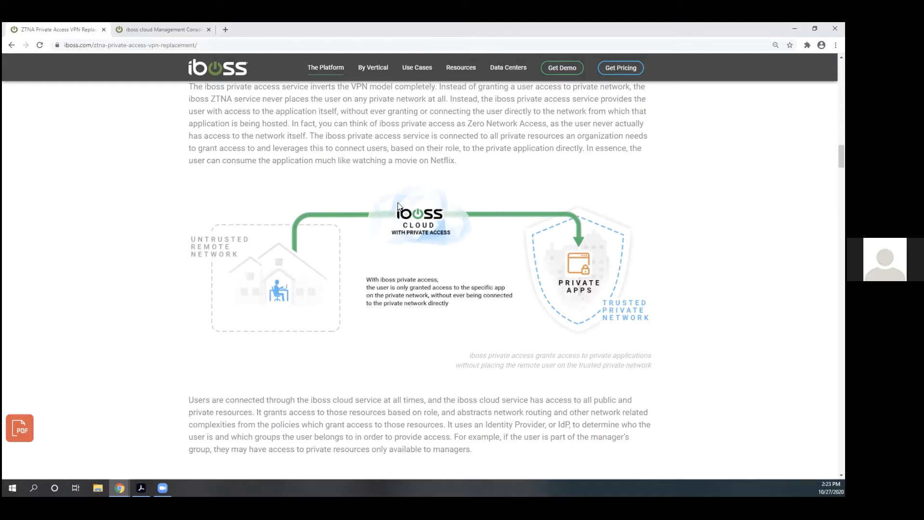
mouse_move(434, 210)
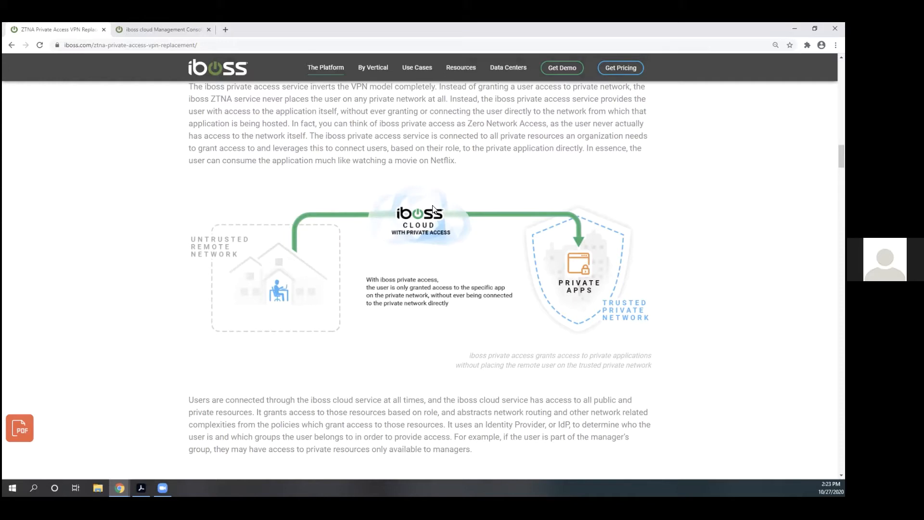
mouse_move(441, 215)
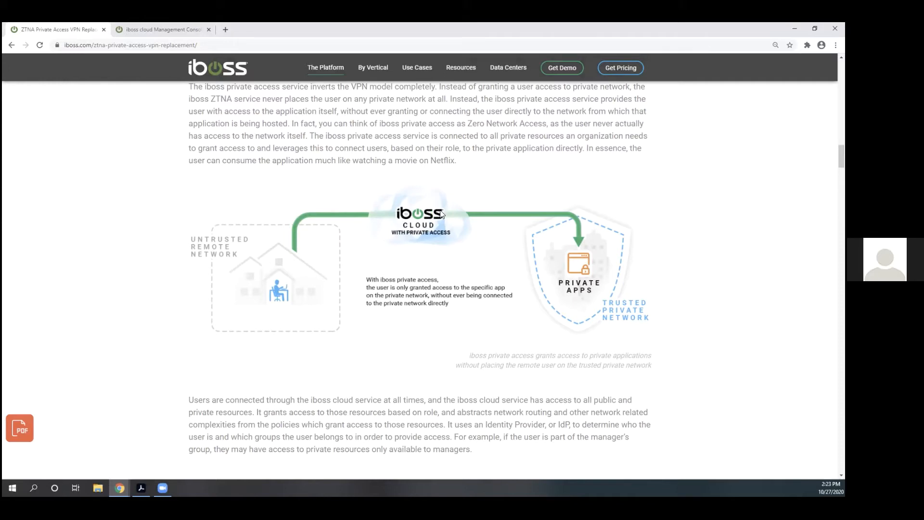
mouse_move(586, 274)
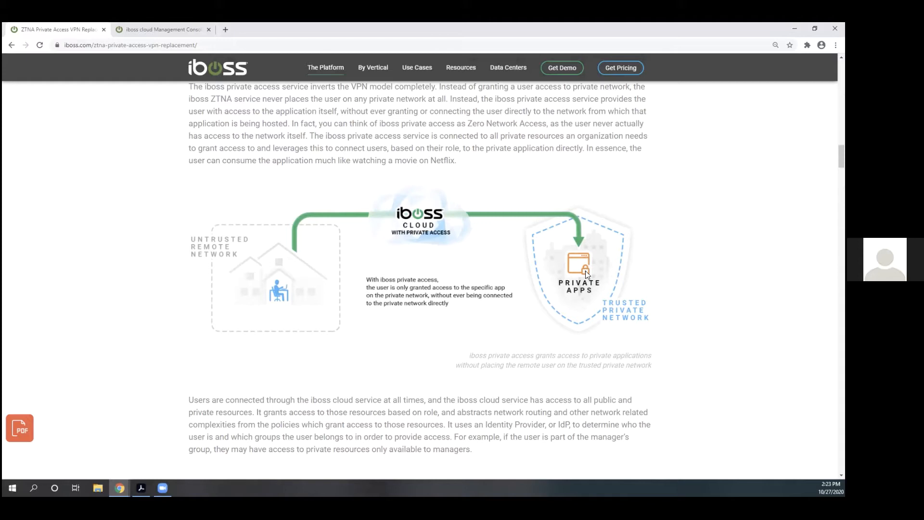
mouse_move(337, 227)
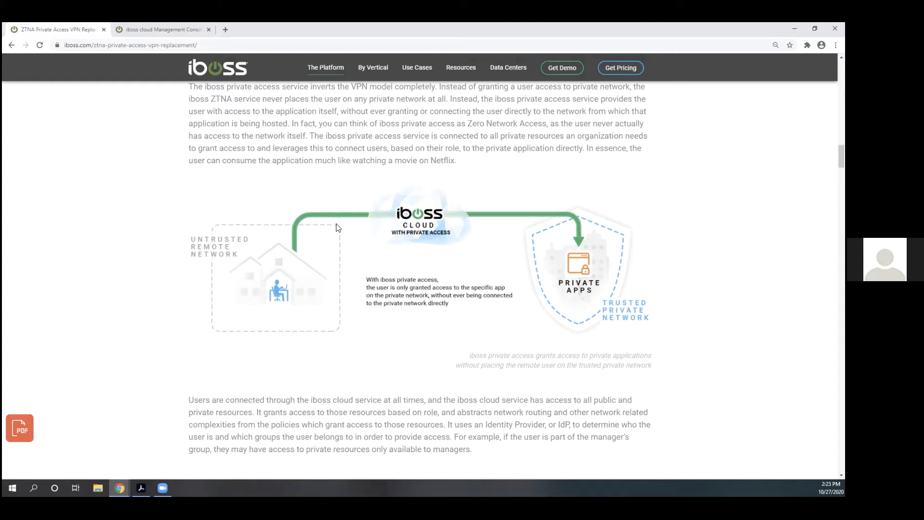
mouse_move(516, 231)
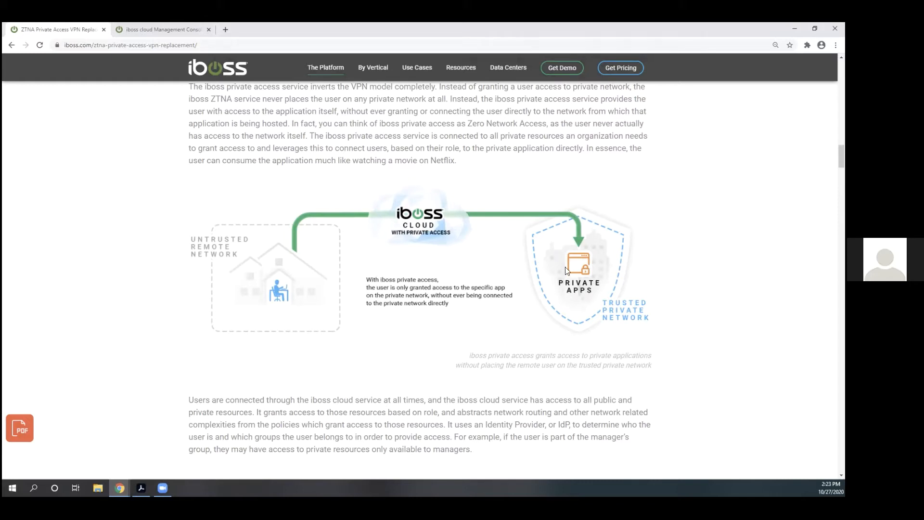
mouse_move(579, 275)
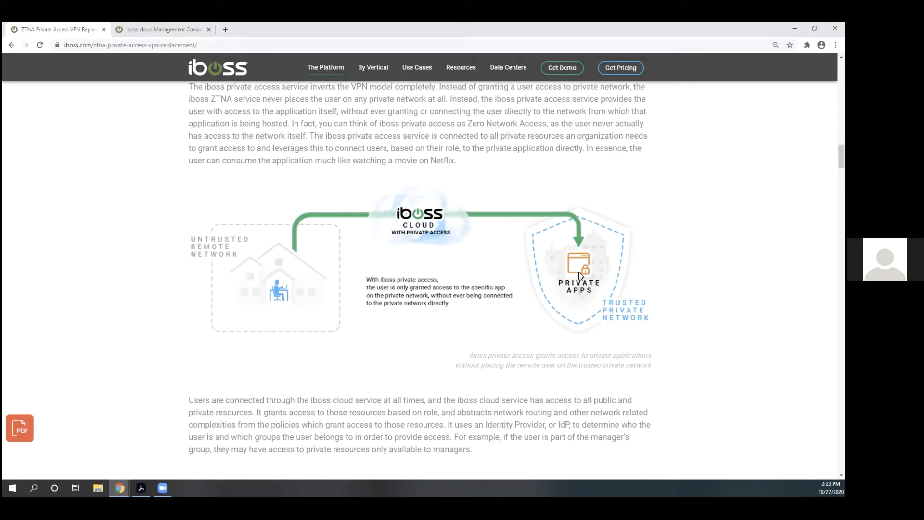
mouse_move(577, 271)
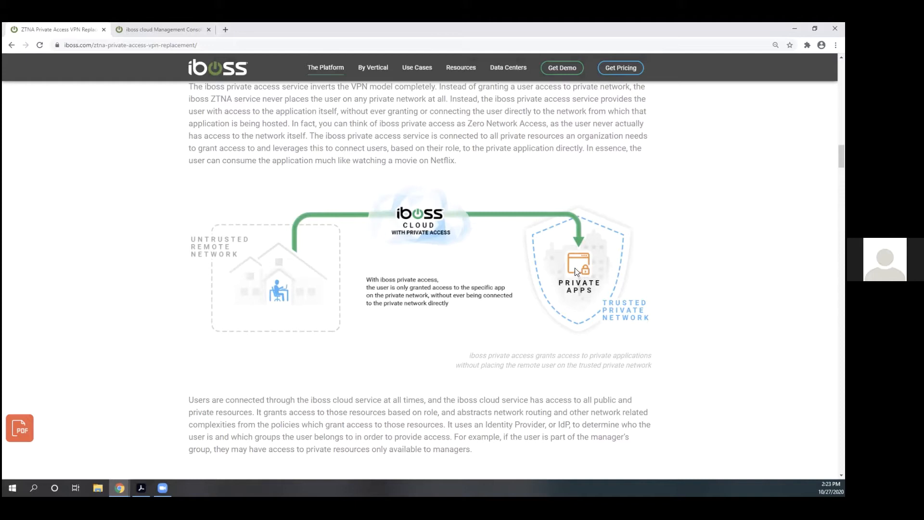
mouse_move(407, 159)
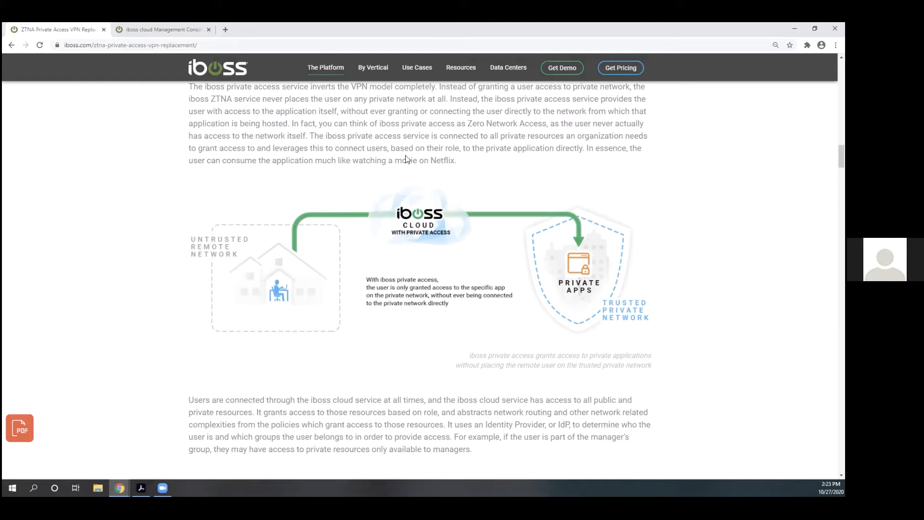
mouse_move(443, 223)
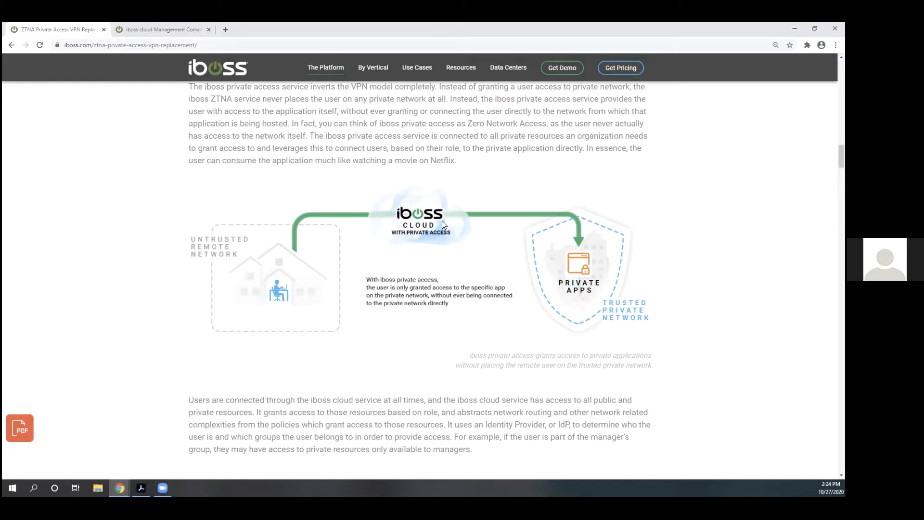
Scroll through the Connectivity Details diagram to the 'Single Point of Connectivity for All Resources' section.
scroll("down", 3)
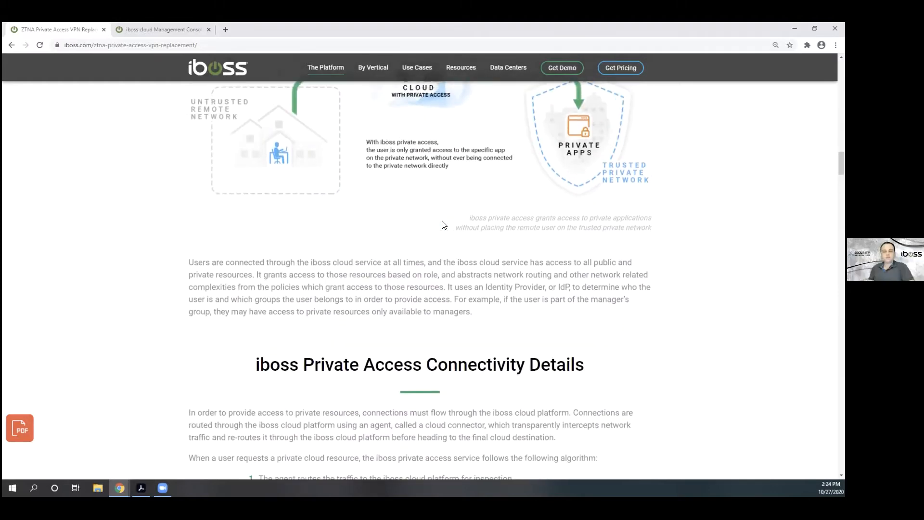
scroll("down", 3)
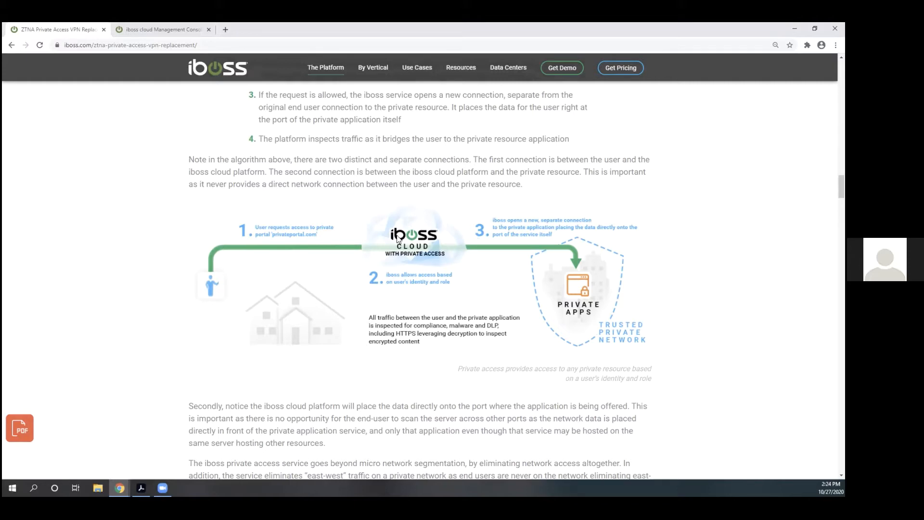
mouse_move(362, 280)
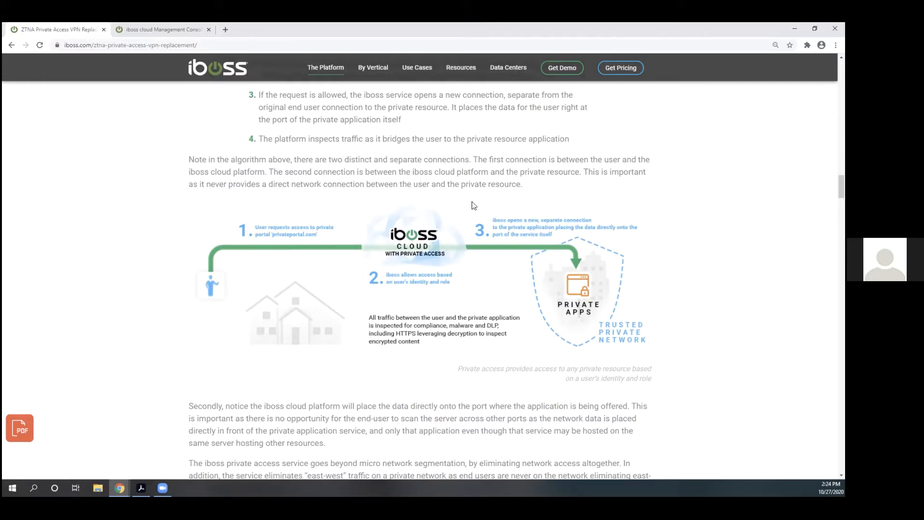
mouse_move(584, 307)
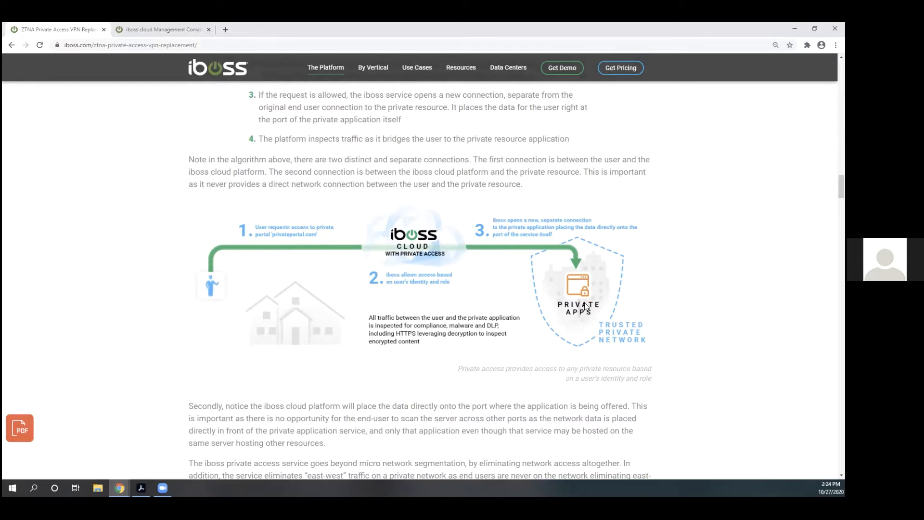
mouse_move(262, 245)
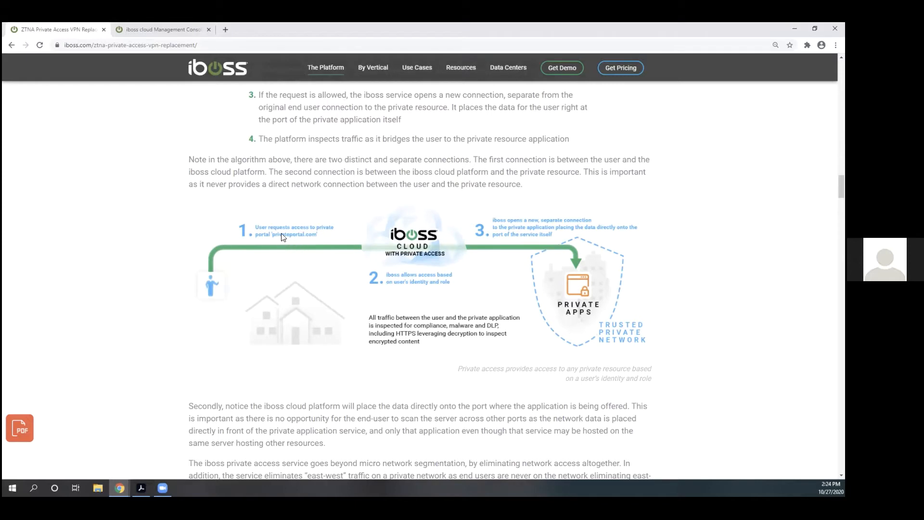
mouse_move(309, 241)
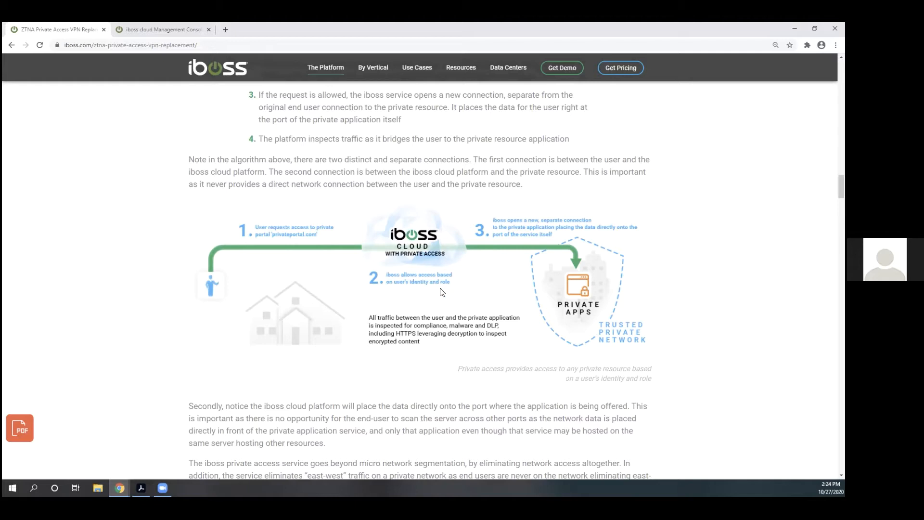
mouse_move(376, 260)
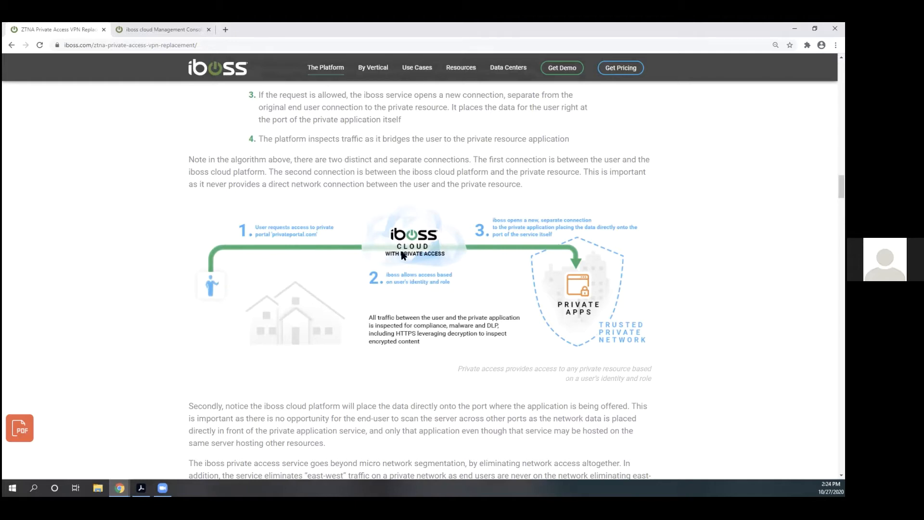
mouse_move(432, 246)
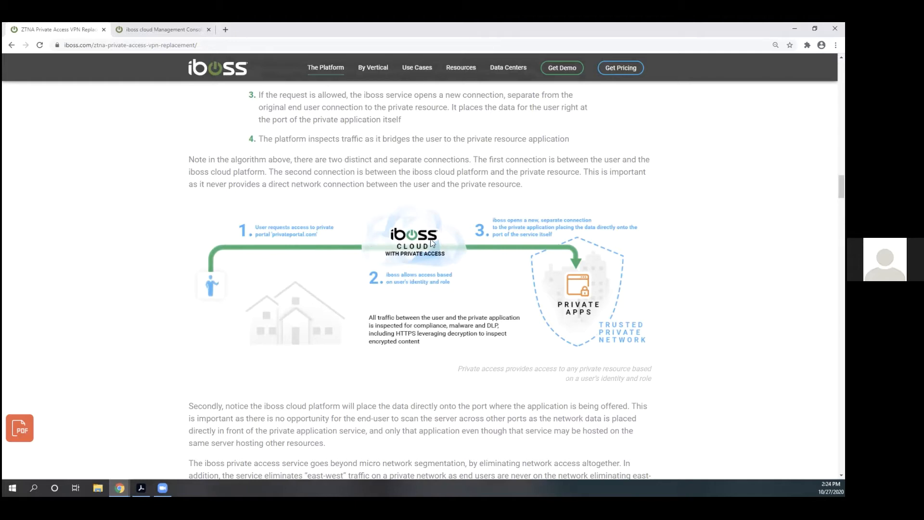
mouse_move(573, 252)
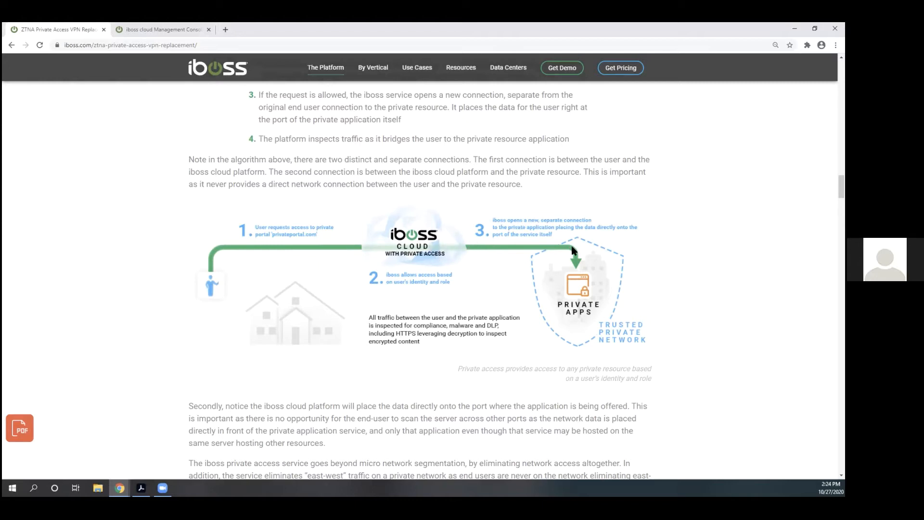
mouse_move(590, 284)
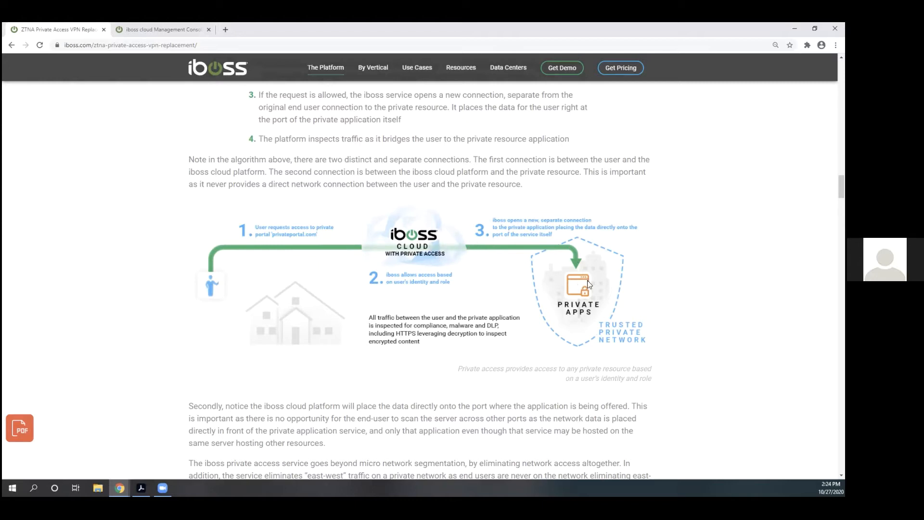
mouse_move(437, 233)
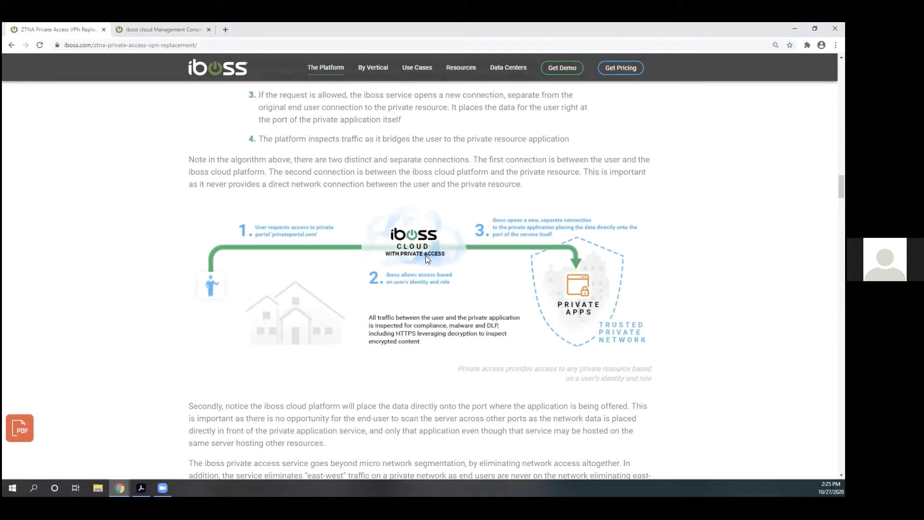
mouse_move(420, 266)
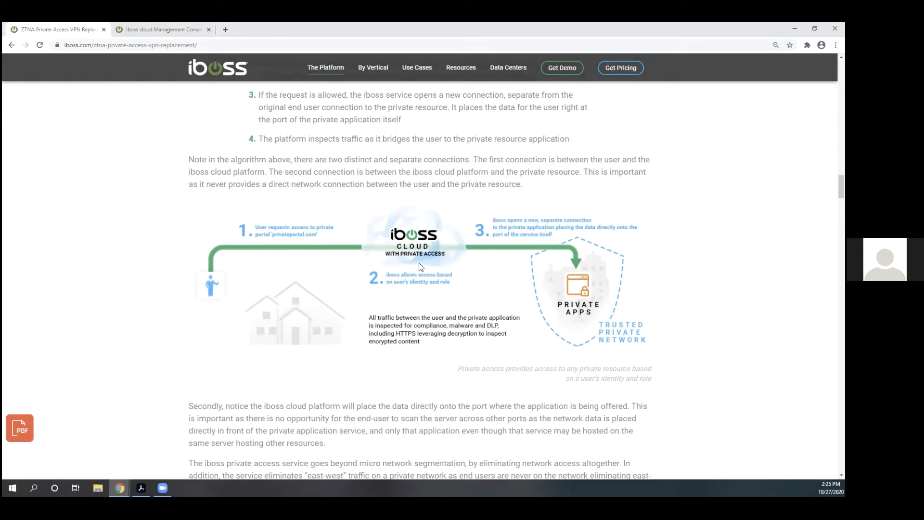
scroll("down", 3)
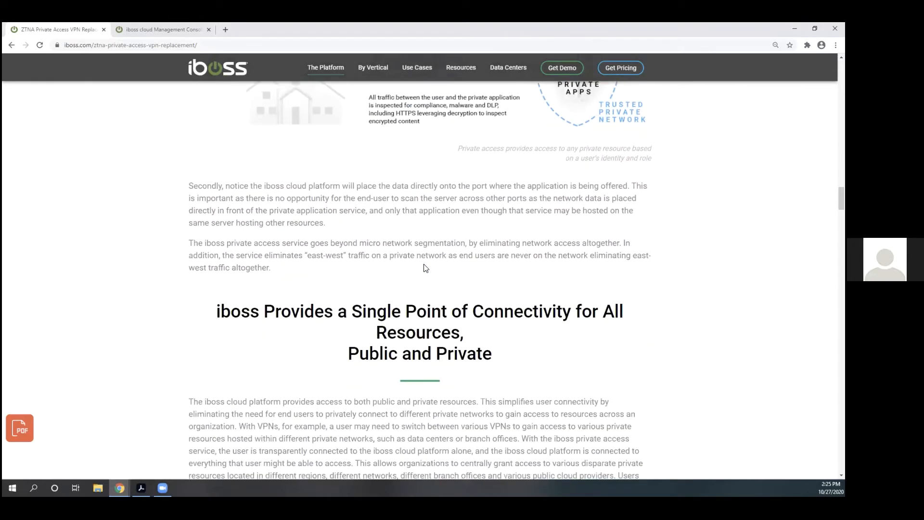
Scroll back to the 'iboss Private Access Connectivity Details' heading and its four-step algorithm.
scroll("down", 3)
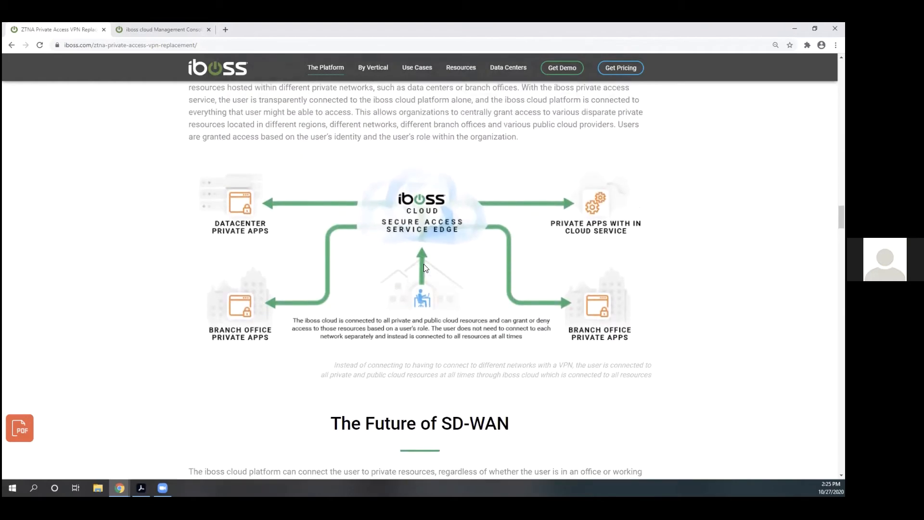
scroll("up", 3)
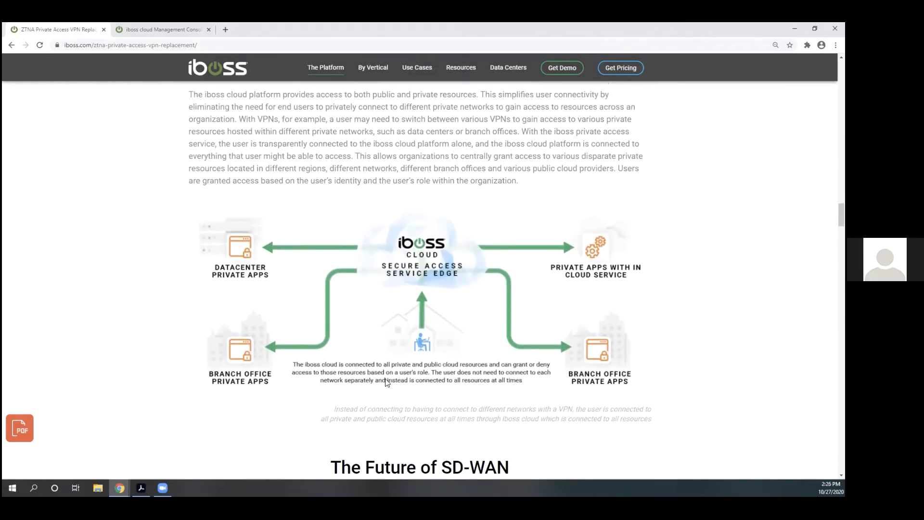
mouse_move(290, 246)
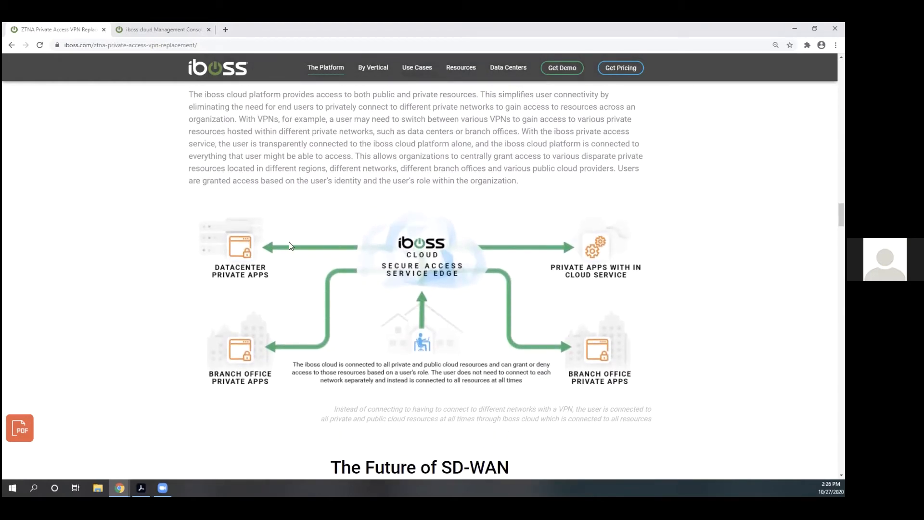
mouse_move(482, 292)
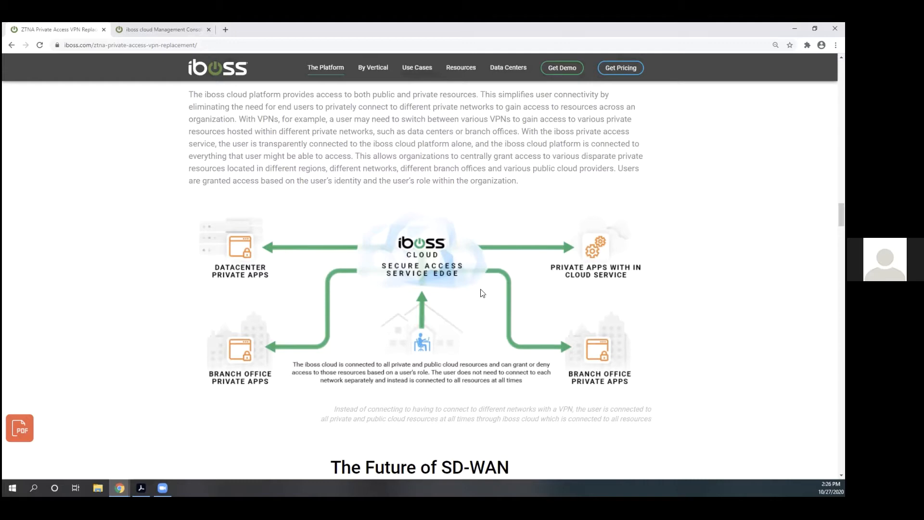
mouse_move(435, 269)
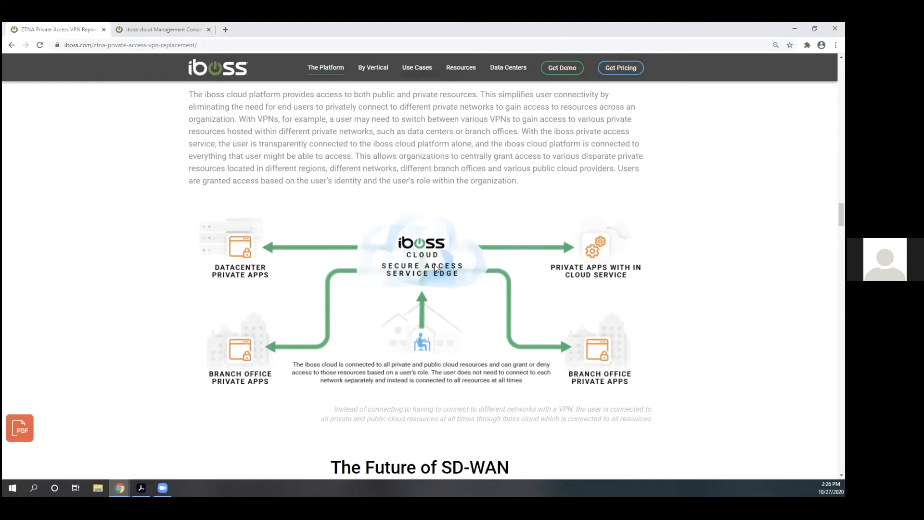
scroll("down", 3)
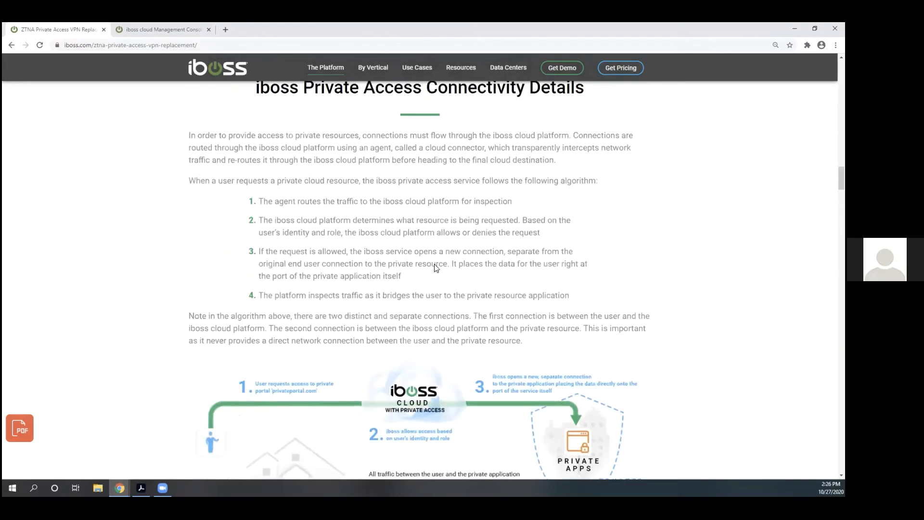
Scroll to the text below the architecture diagram leading into the ZTNA-replaces-VPNs section.
scroll("down", 3)
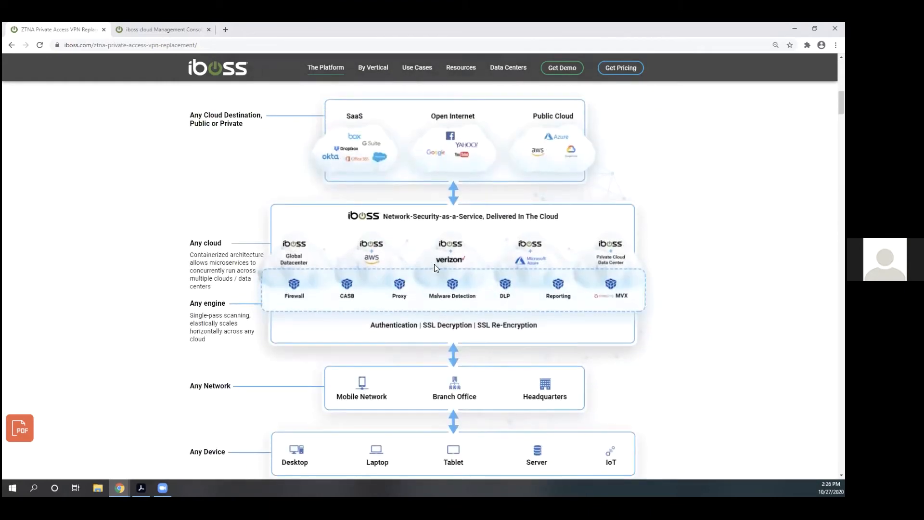
mouse_move(465, 274)
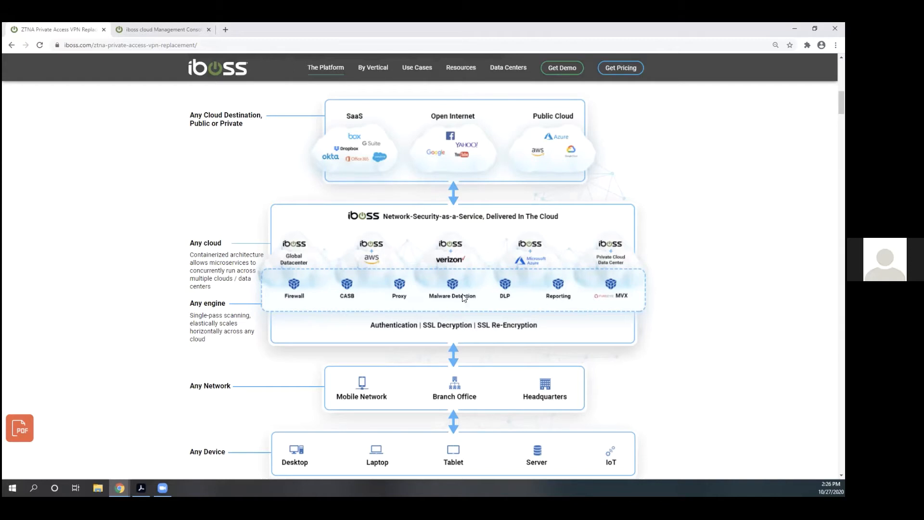
mouse_move(299, 290)
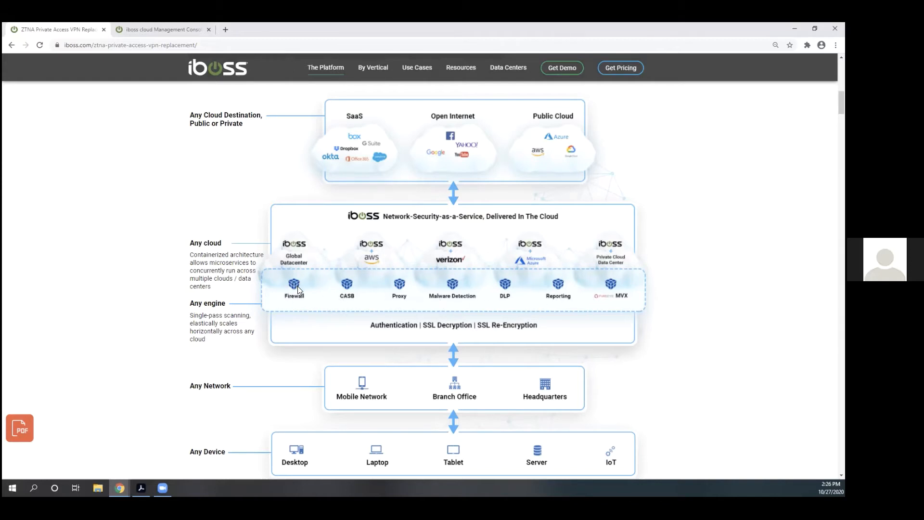
mouse_move(477, 287)
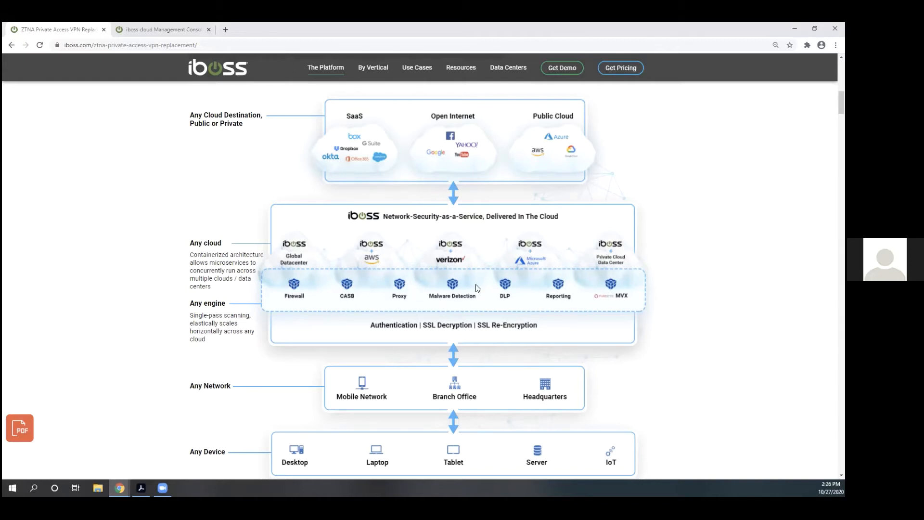
mouse_move(453, 468)
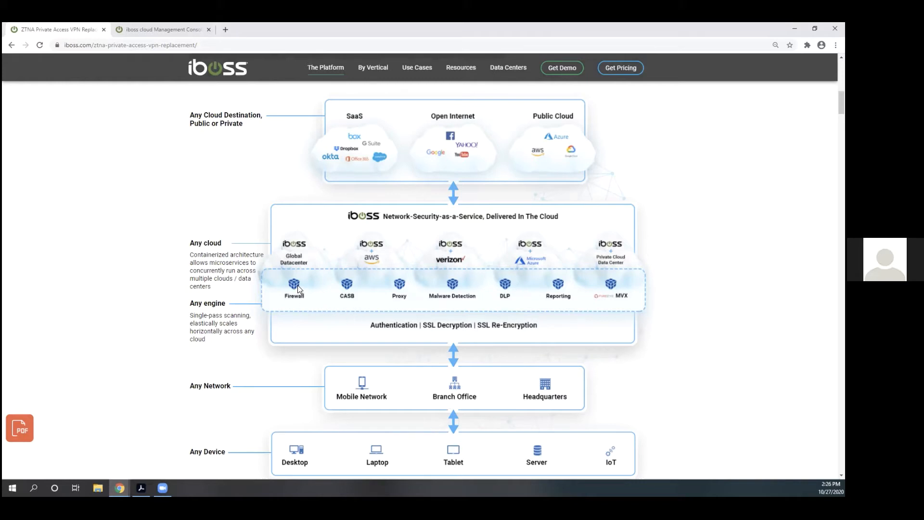
mouse_move(570, 299)
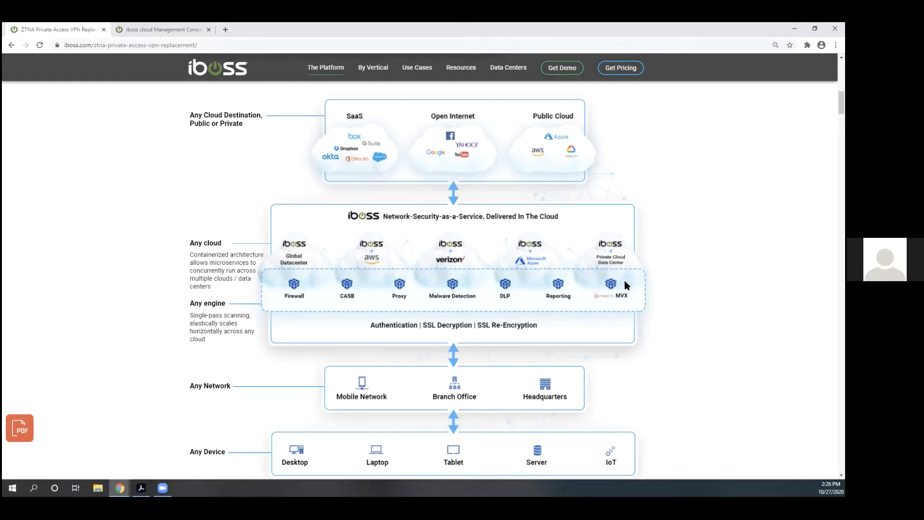
mouse_move(657, 369)
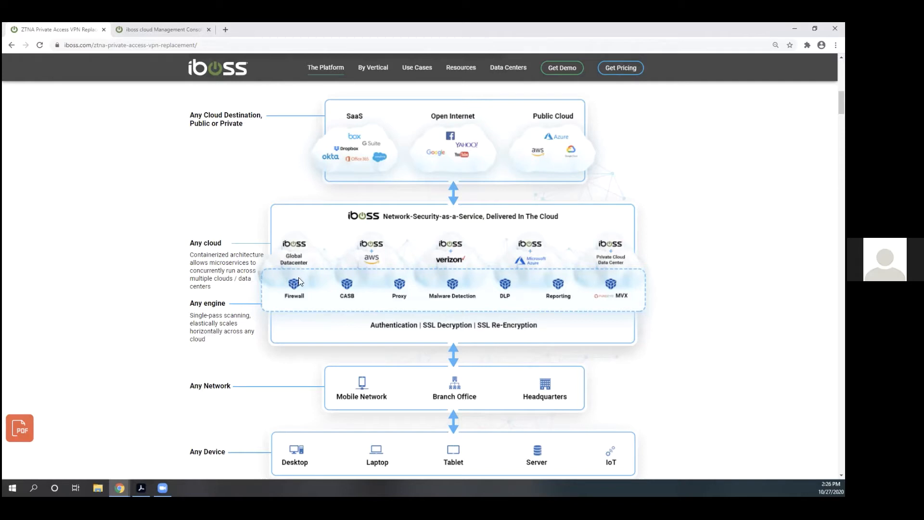
mouse_move(626, 305)
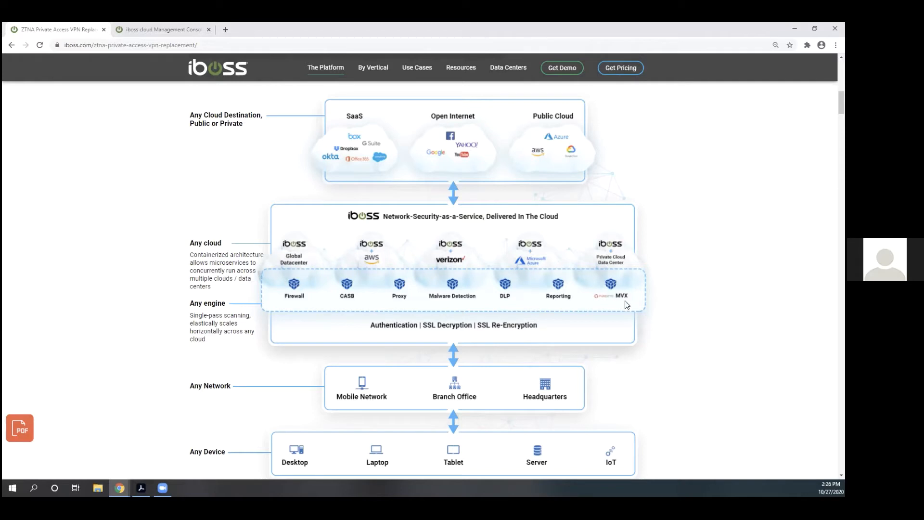
mouse_move(646, 297)
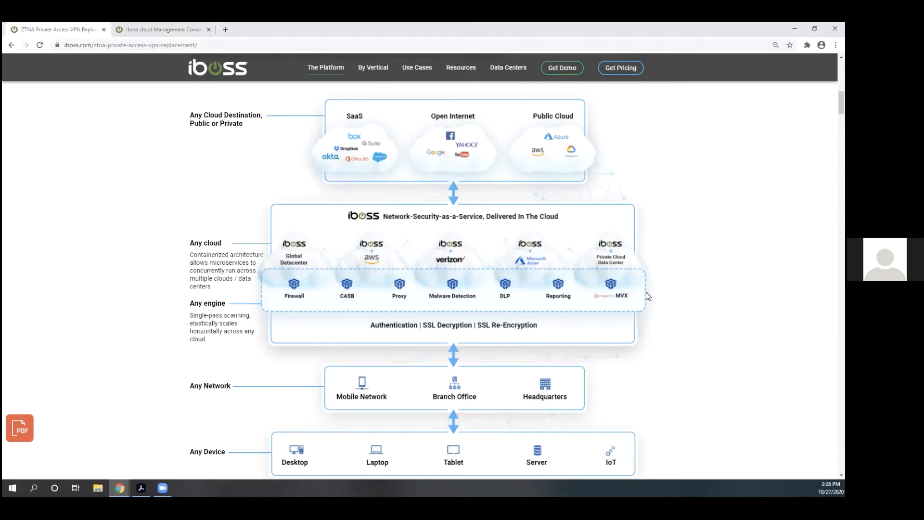
mouse_move(616, 285)
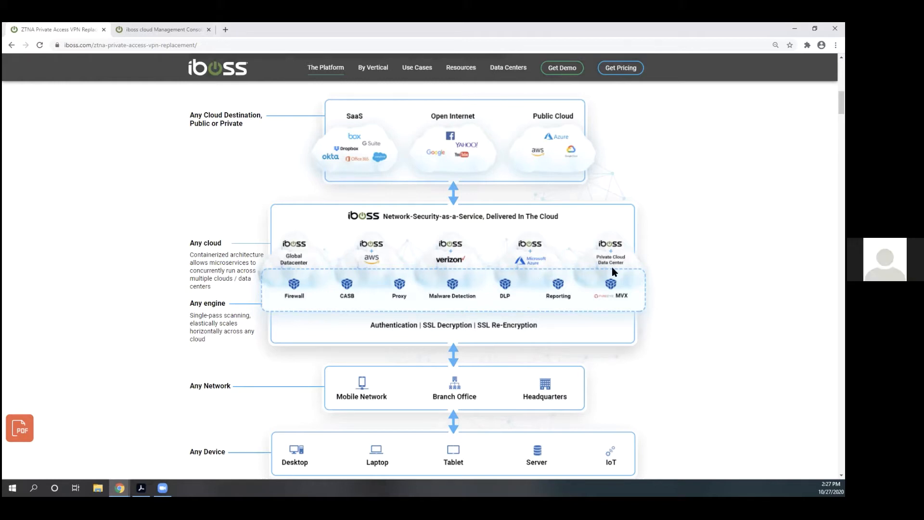
mouse_move(469, 326)
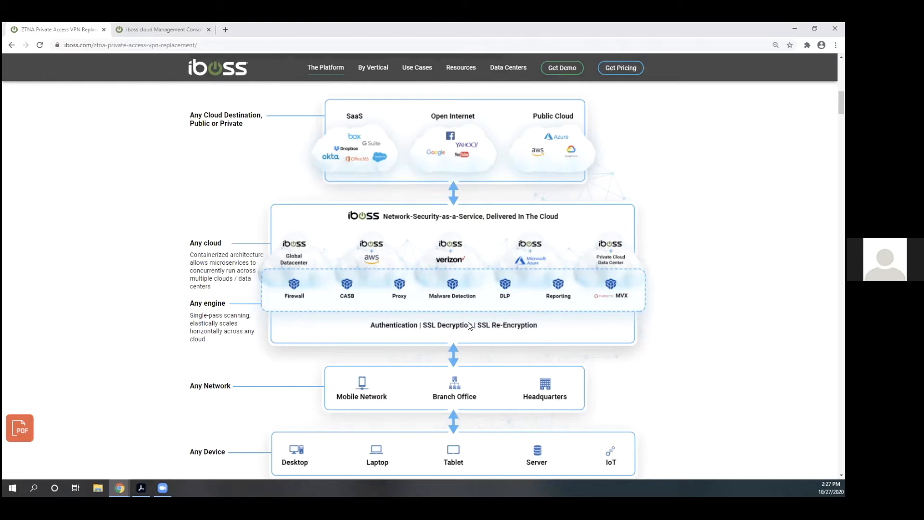
mouse_move(343, 285)
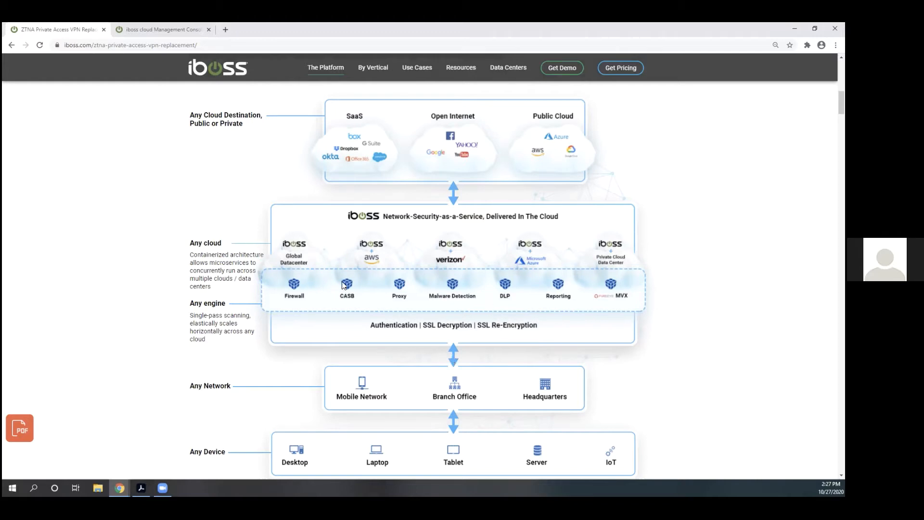
mouse_move(385, 314)
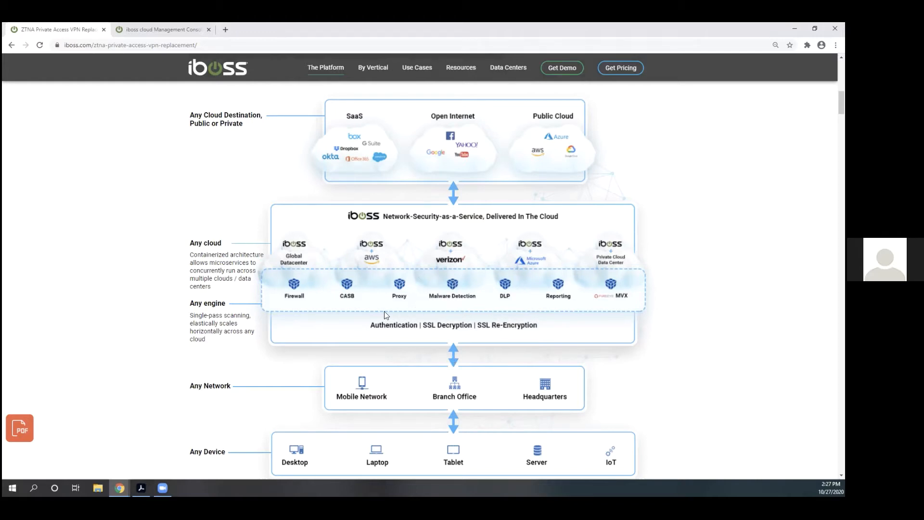
mouse_move(300, 284)
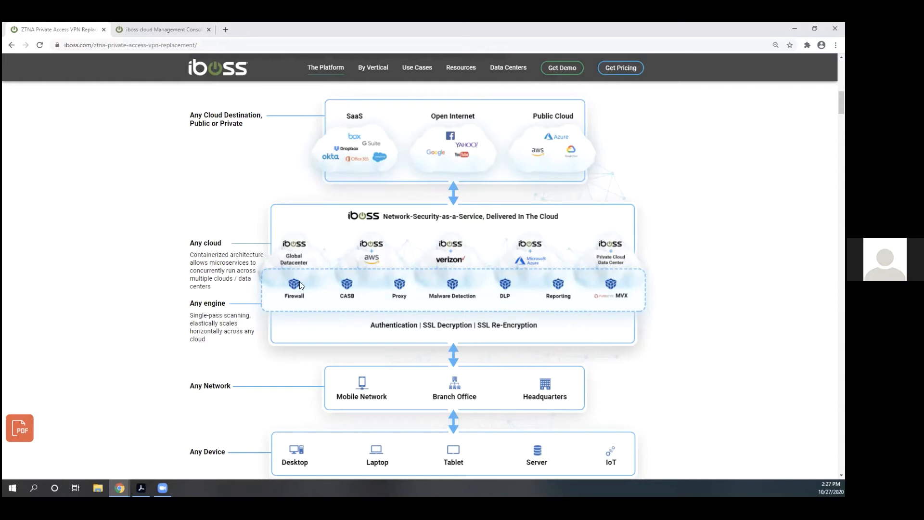
mouse_move(462, 388)
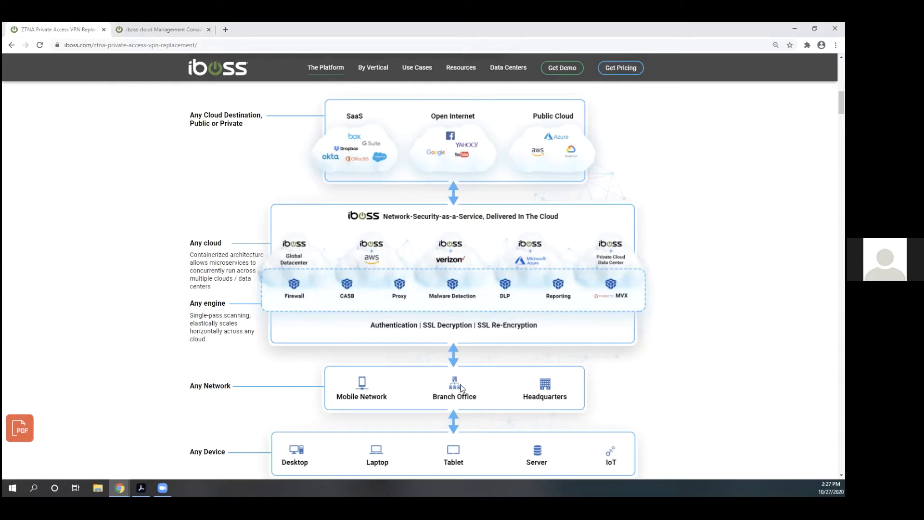
mouse_move(391, 344)
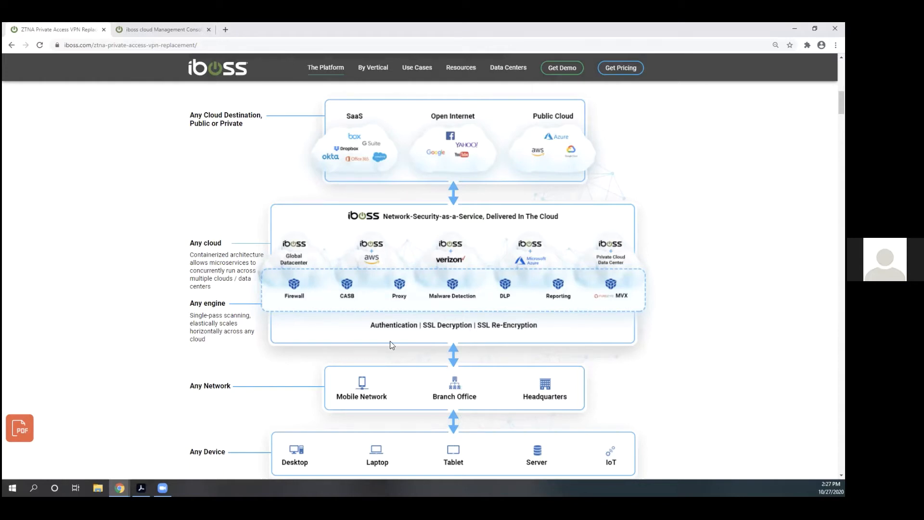
mouse_move(319, 297)
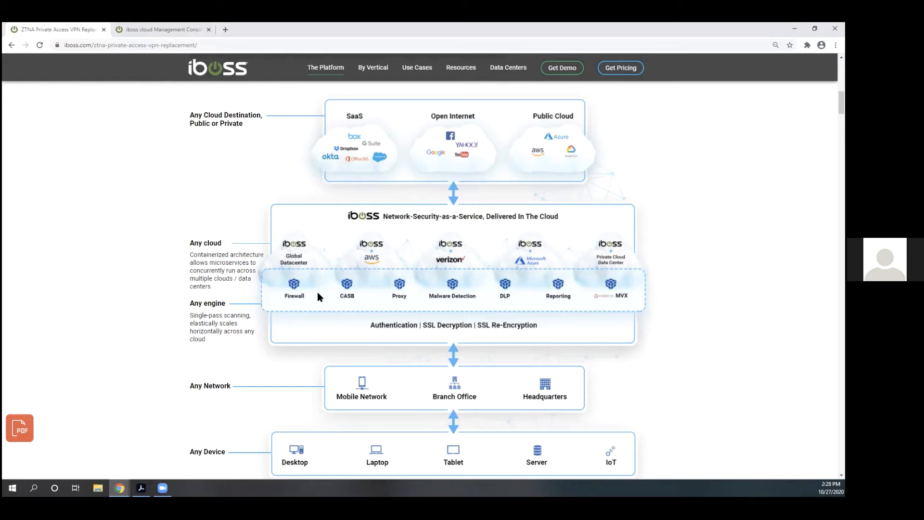
scroll("down", 3)
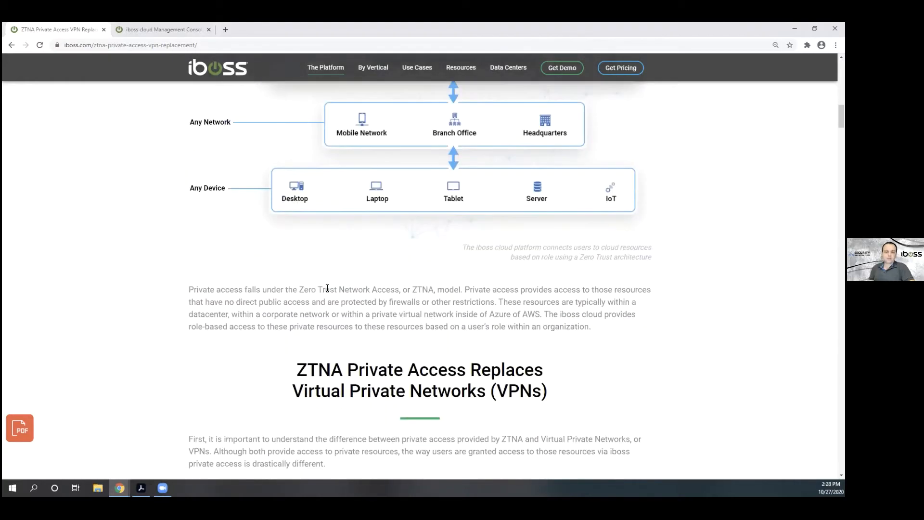
Scroll down to the Connectivity Method / Description table, then switch to the iboss cloud management console.
scroll("down", 3)
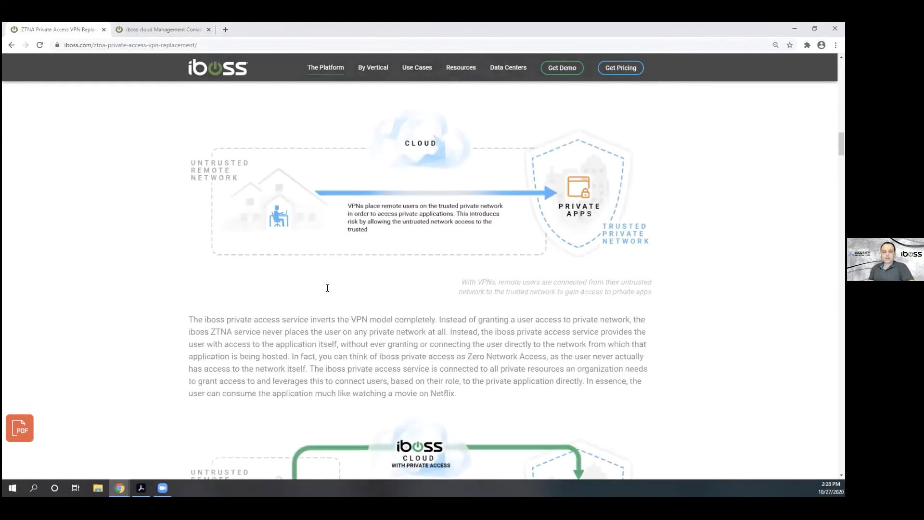
scroll("down", 3)
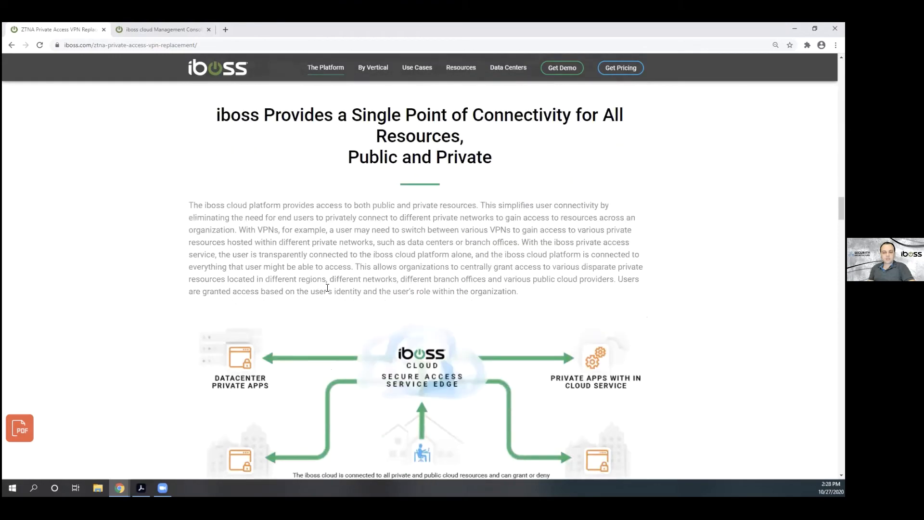
scroll("down", 3)
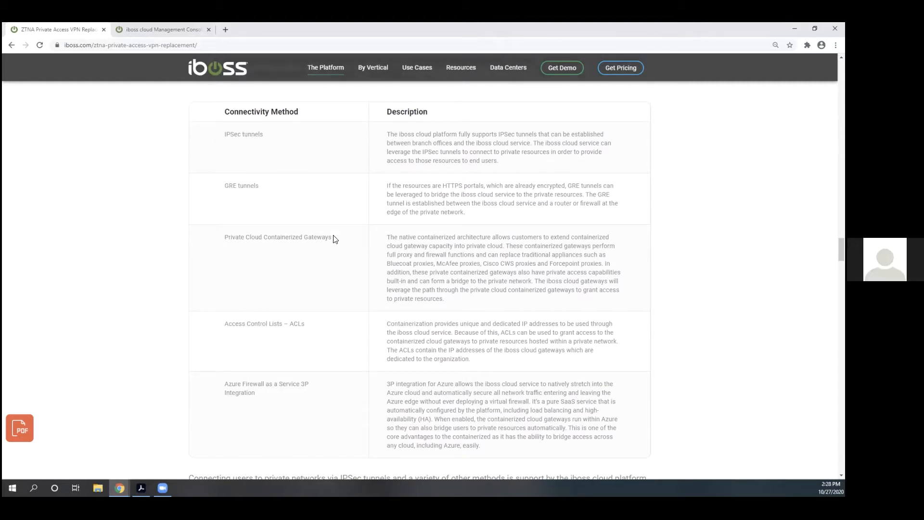
mouse_move(292, 331)
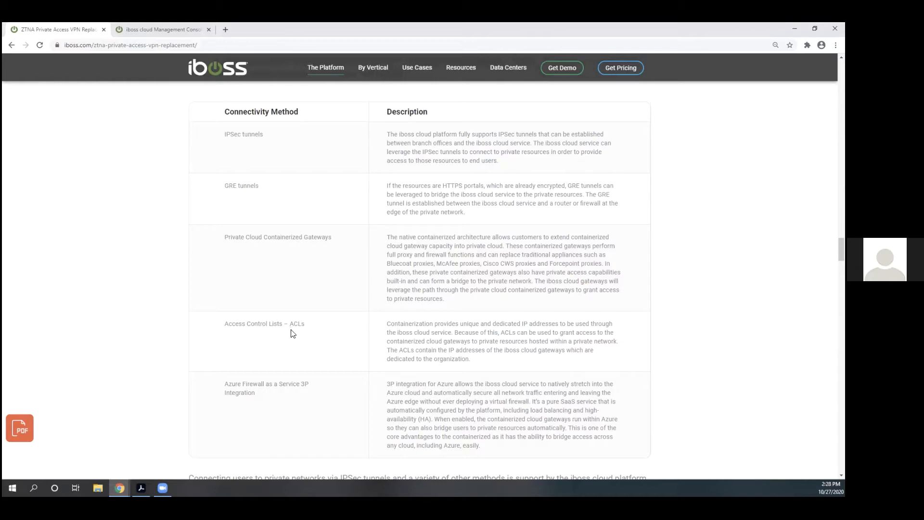
mouse_move(271, 324)
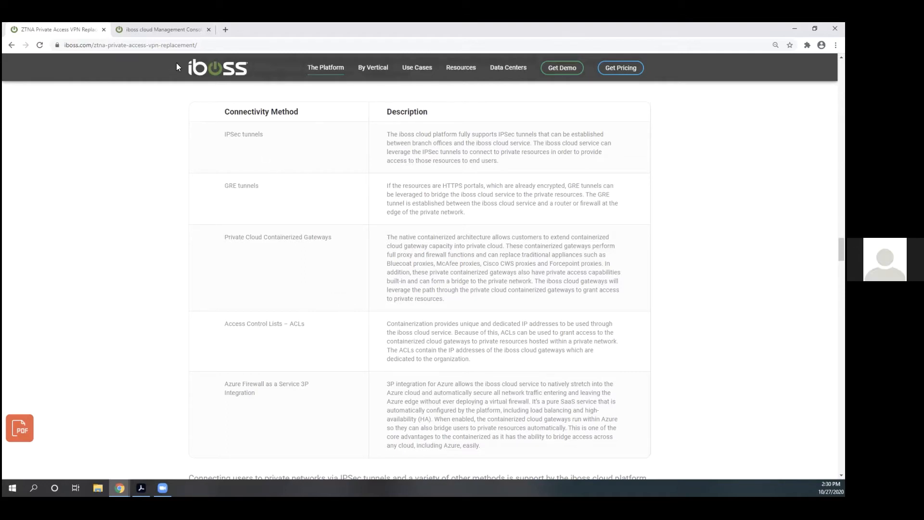
left_click(164, 29)
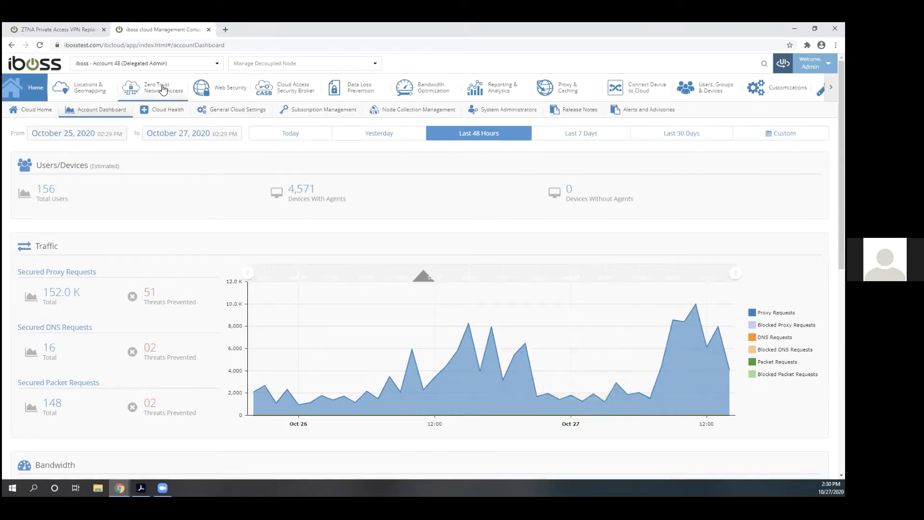
Open the Zero Trust Network Access policies and edit the 'Access to Company Resources' policy.
left_click(152, 88)
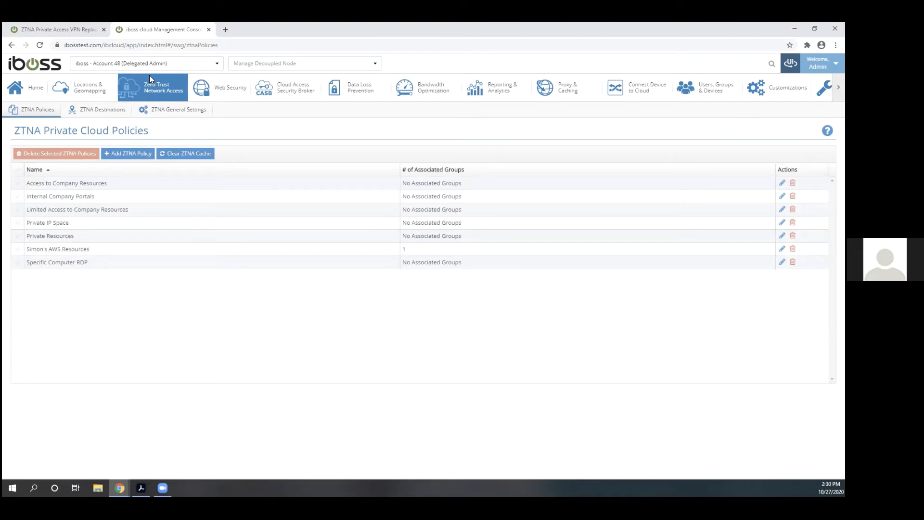
mouse_move(112, 187)
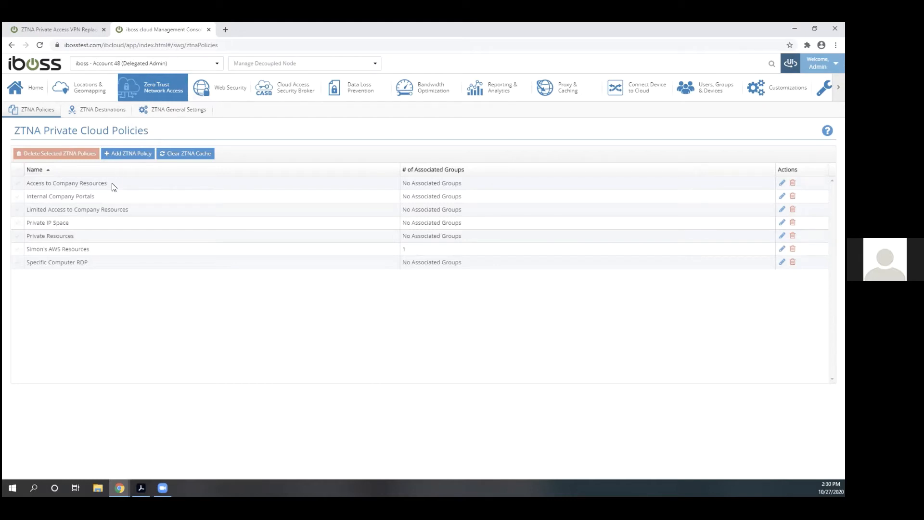
left_click(782, 183)
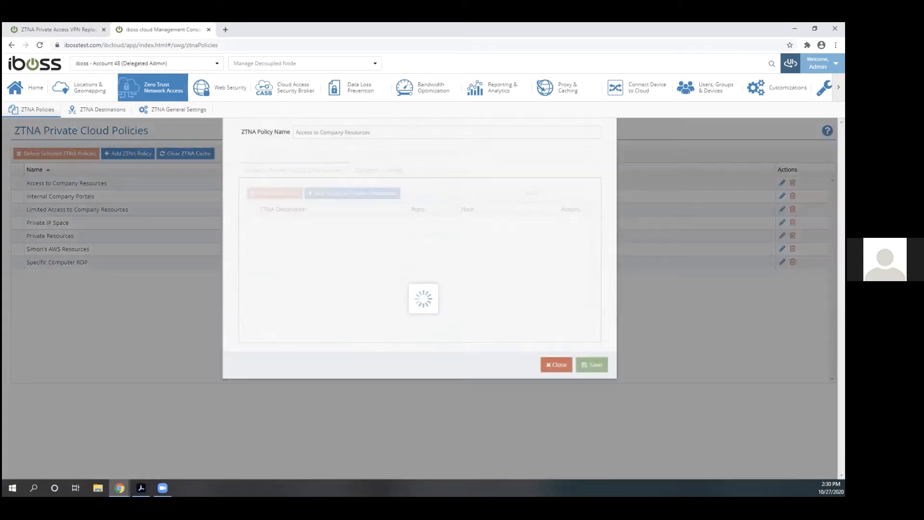
Under Dynamic Linking, add 'it-staff' to Include Security Groups and review the allowed destinations.
left_click(379, 207)
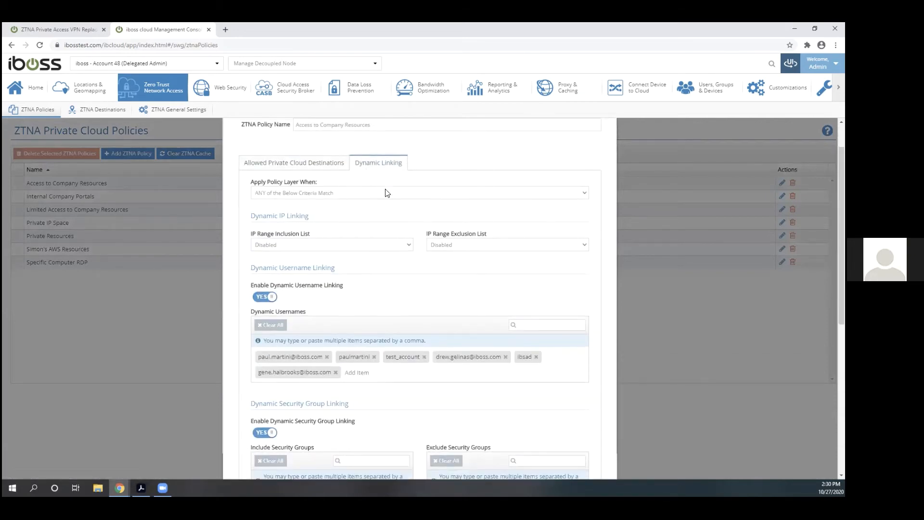
scroll("down", 3)
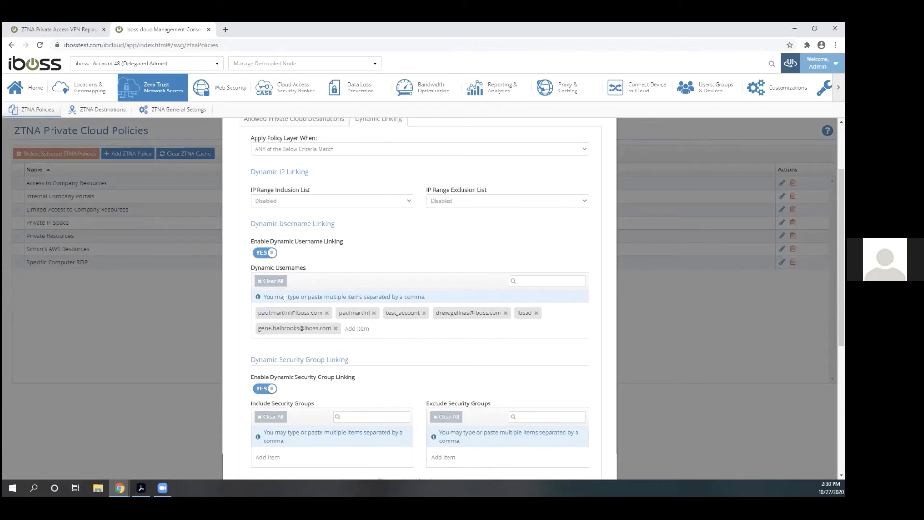
scroll("down", 3)
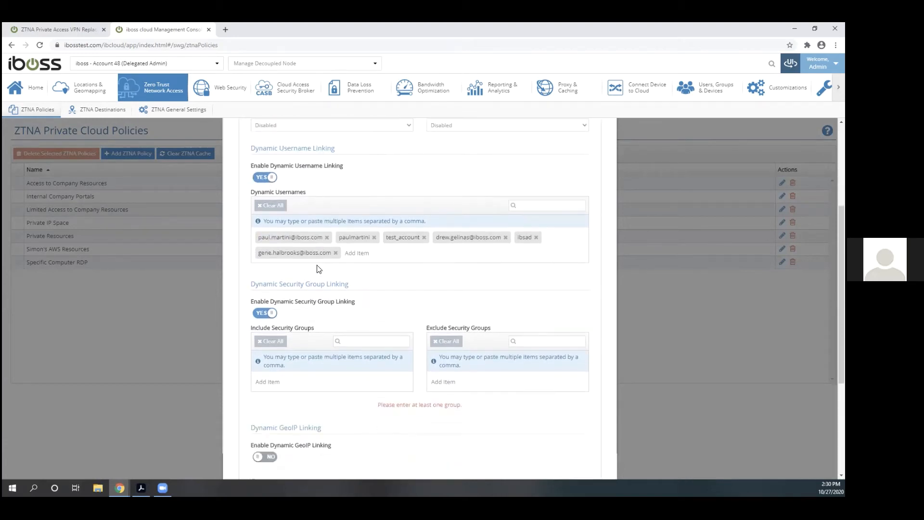
scroll("down", 3)
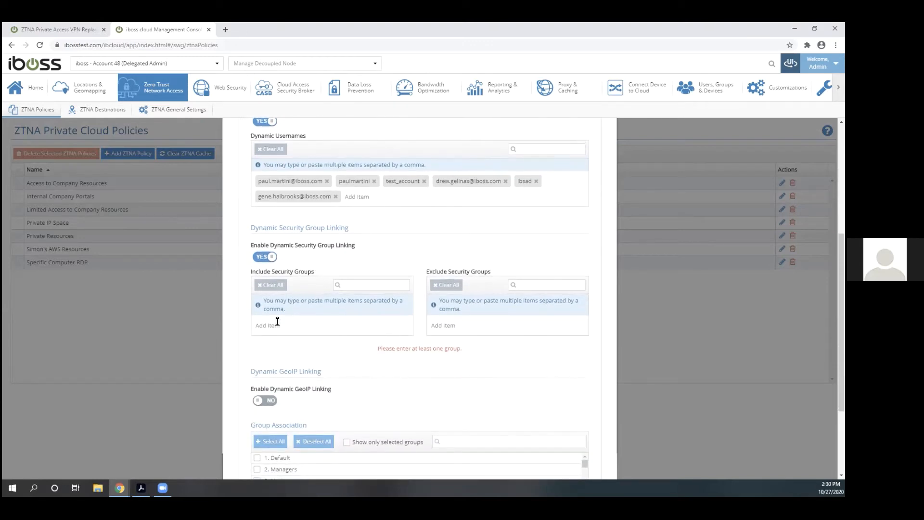
type("it-s")
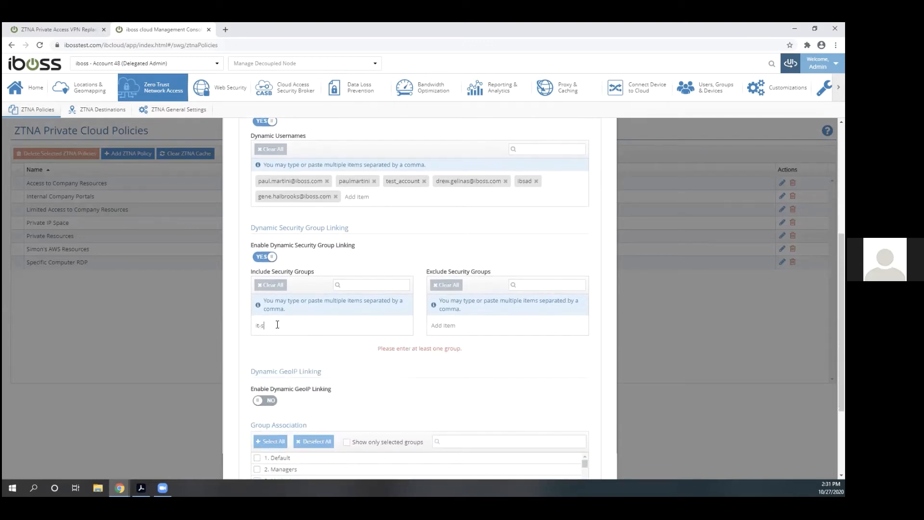
key("Enter")
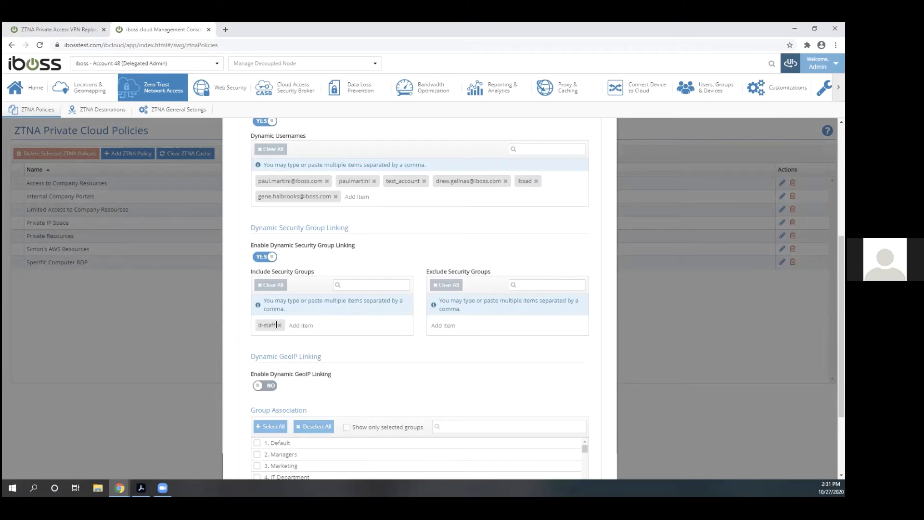
scroll("down", 3)
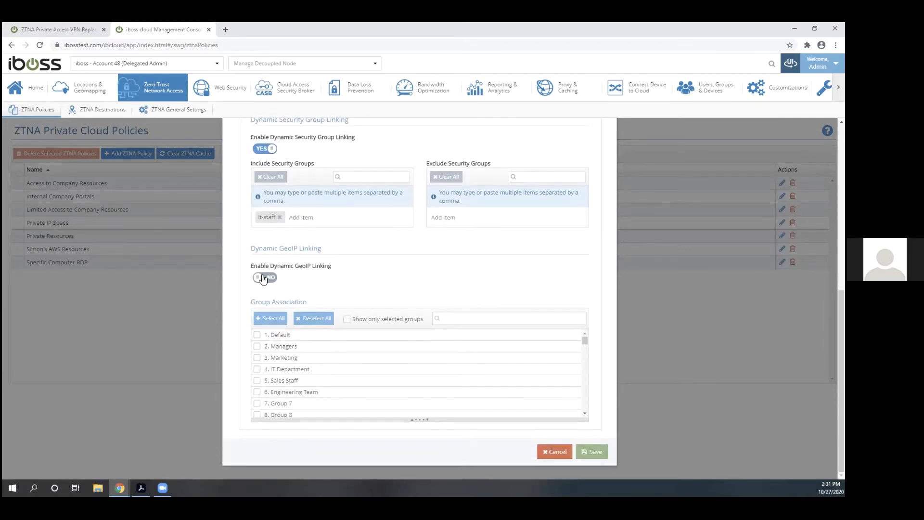
left_click(264, 277)
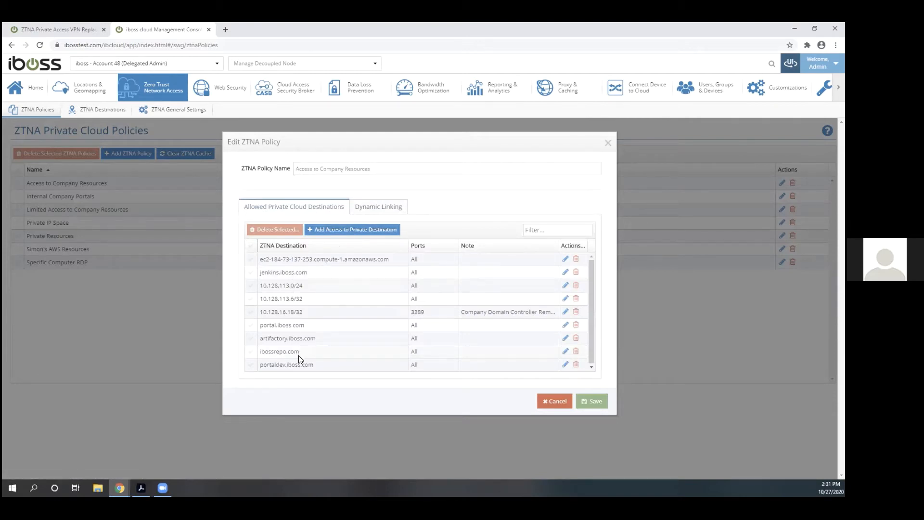
mouse_move(288, 285)
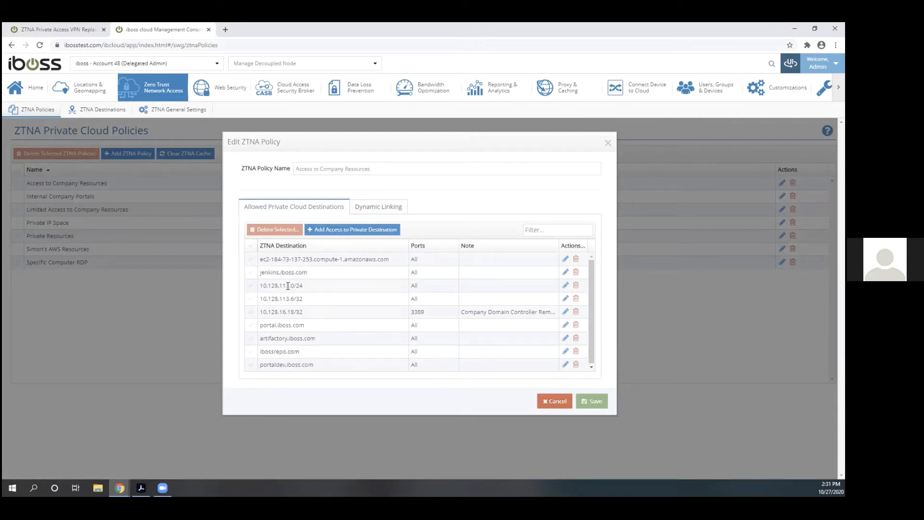
double_click(281, 285)
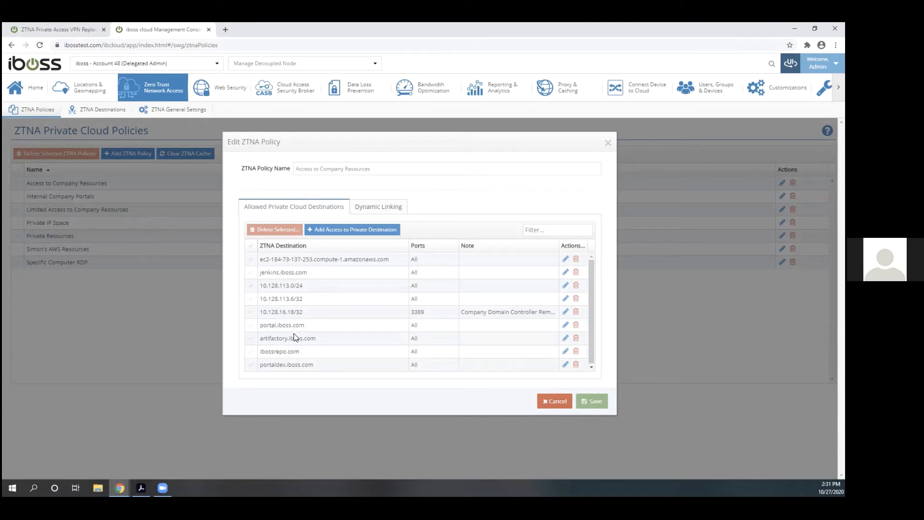
mouse_move(313, 329)
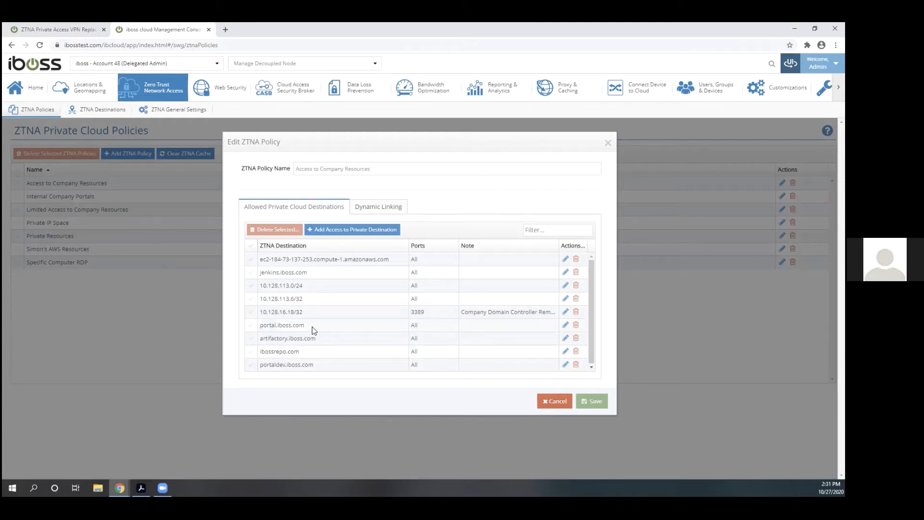
mouse_move(302, 324)
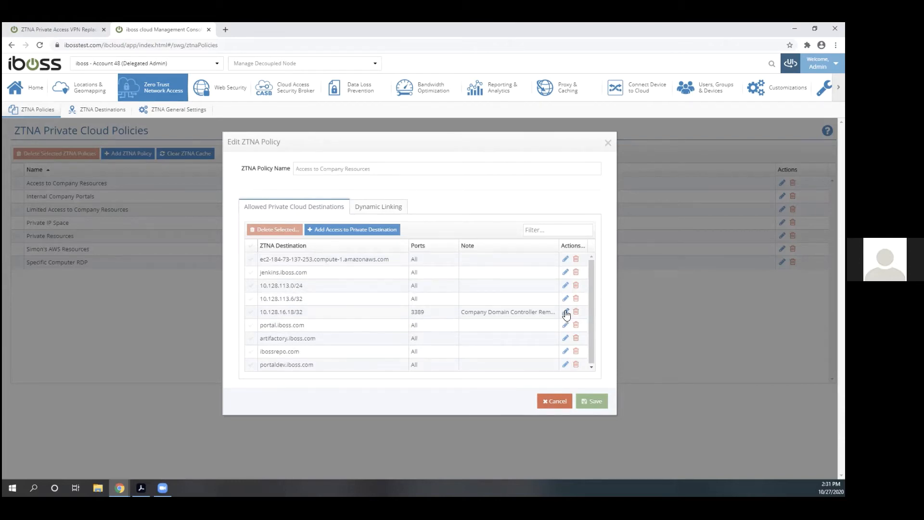
left_click(566, 312)
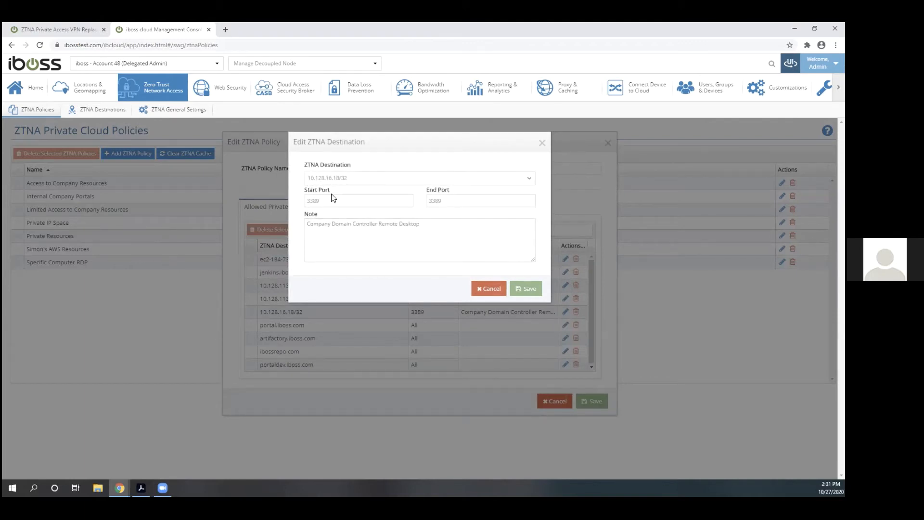
left_click(358, 200)
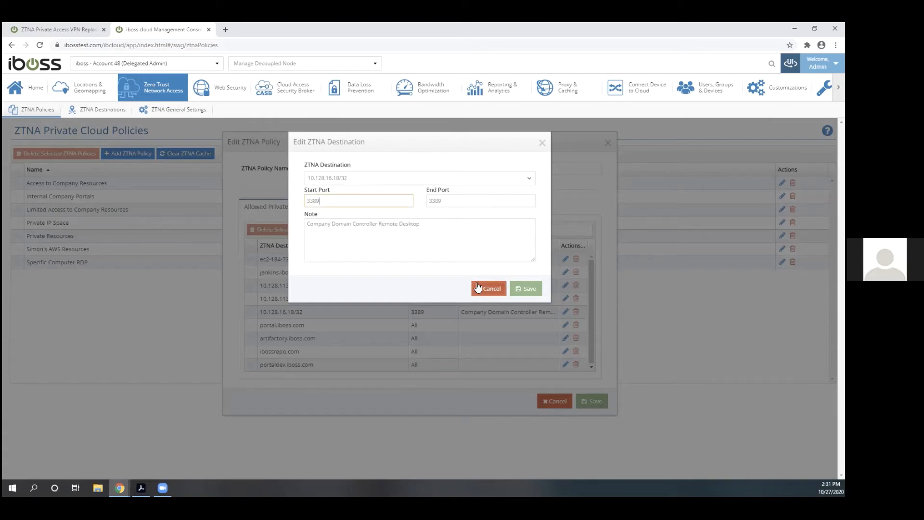
left_click(488, 289)
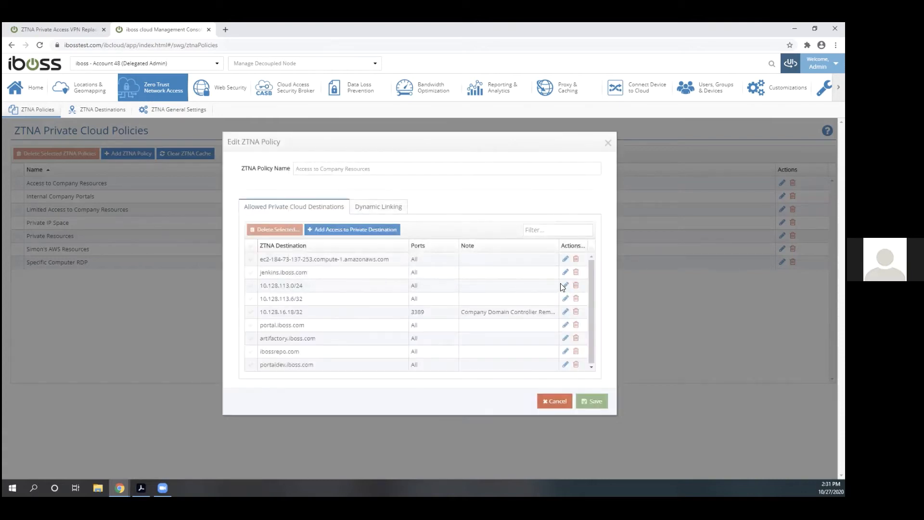
left_click(565, 285)
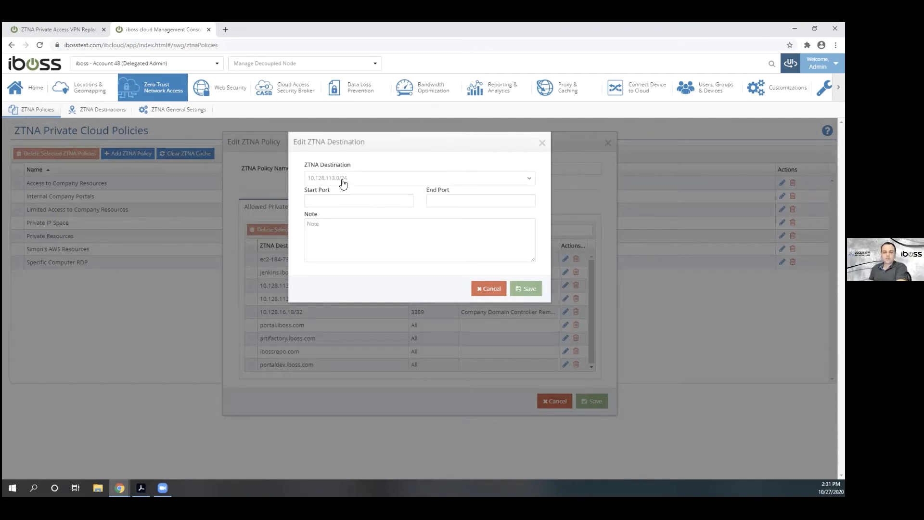
left_click(489, 289)
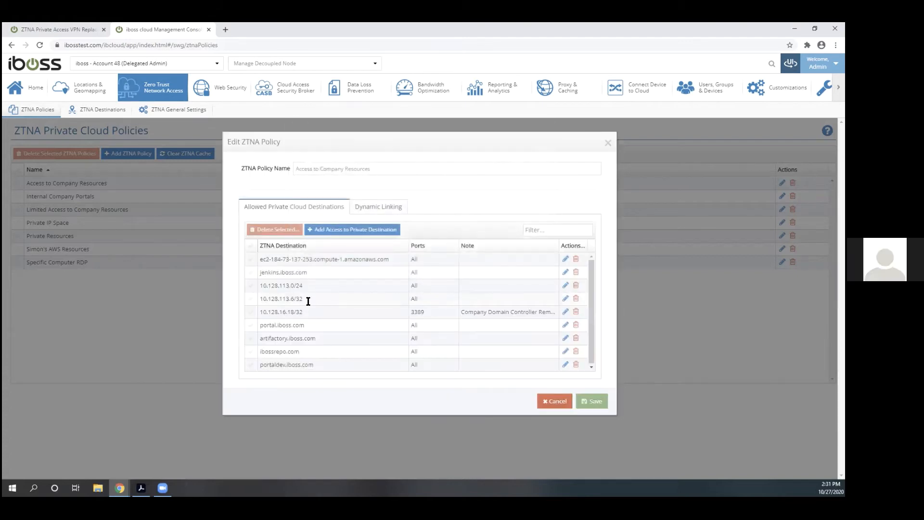
double_click(281, 312)
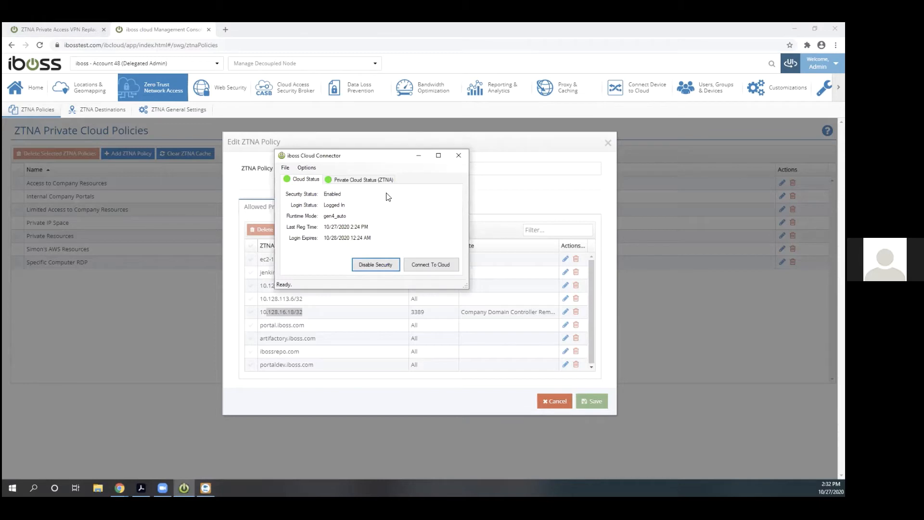
mouse_move(352, 240)
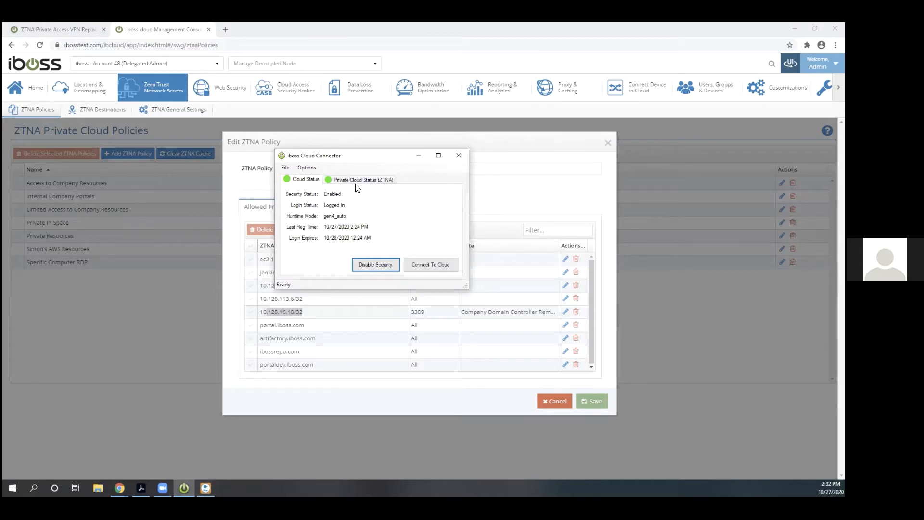
left_click(458, 155)
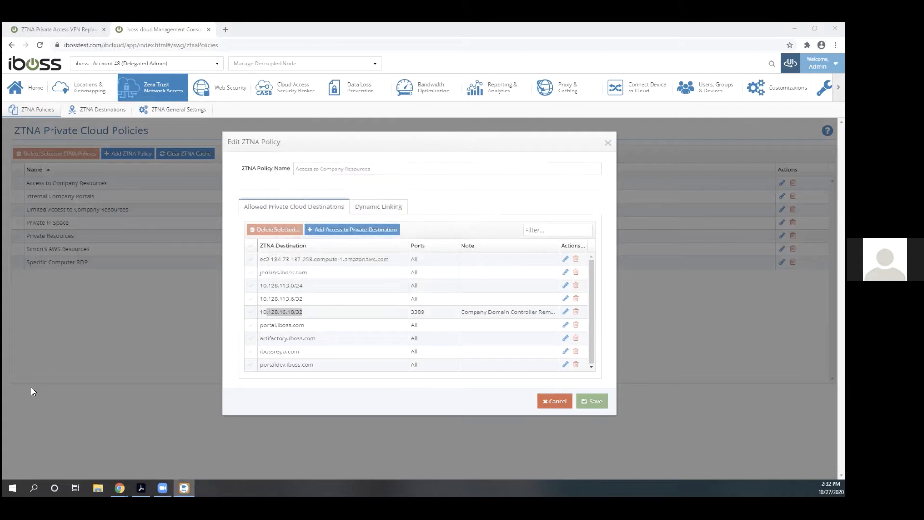
mouse_move(277, 334)
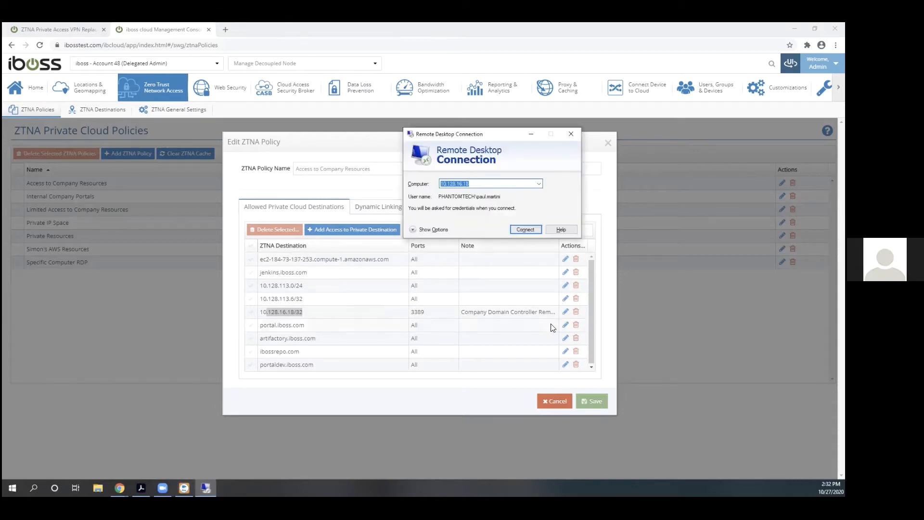
Connect Remote Desktop to 10.128.16.18 with a PHANTOMTE domain account and accept the untrusted certificate.
left_click(565, 312)
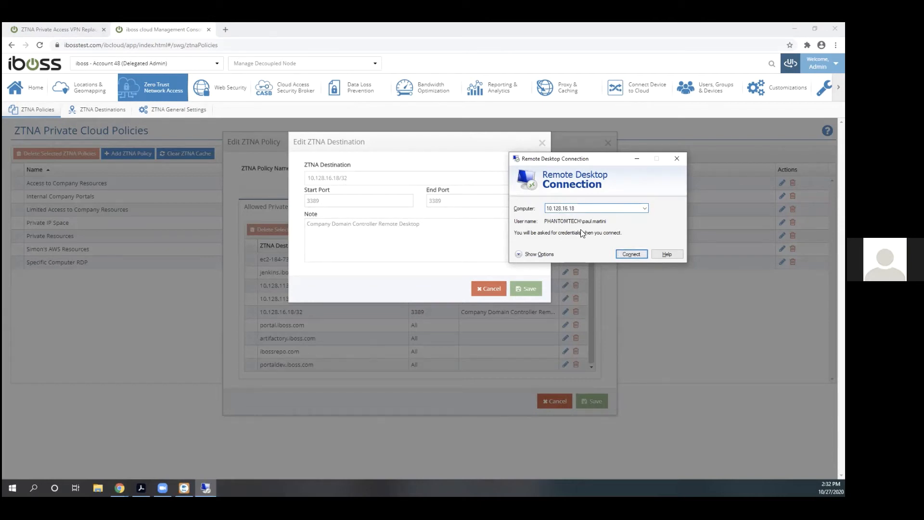
left_click(632, 255)
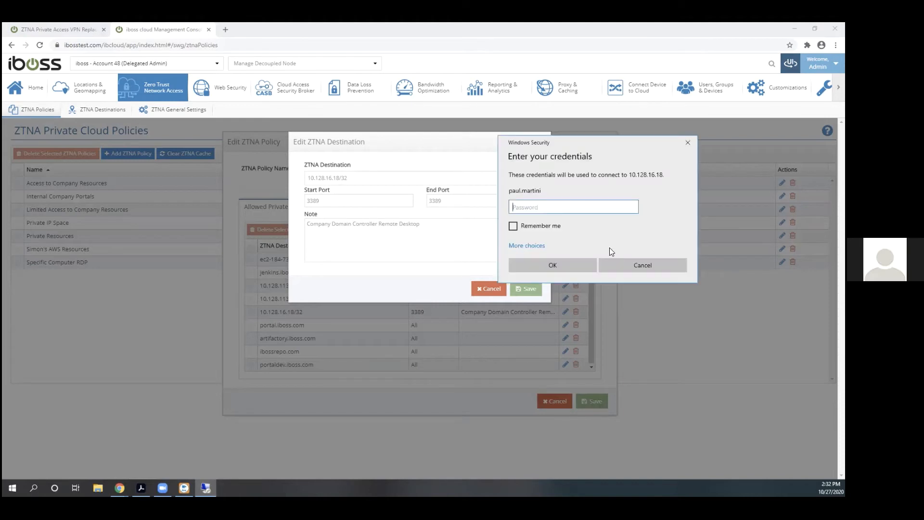
left_click(526, 245)
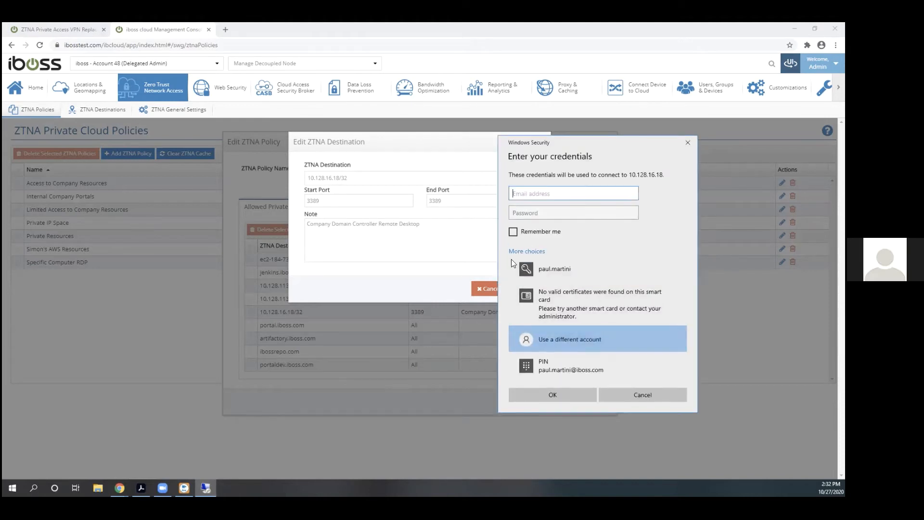
type("PHANTOMTECH\\paul.martini")
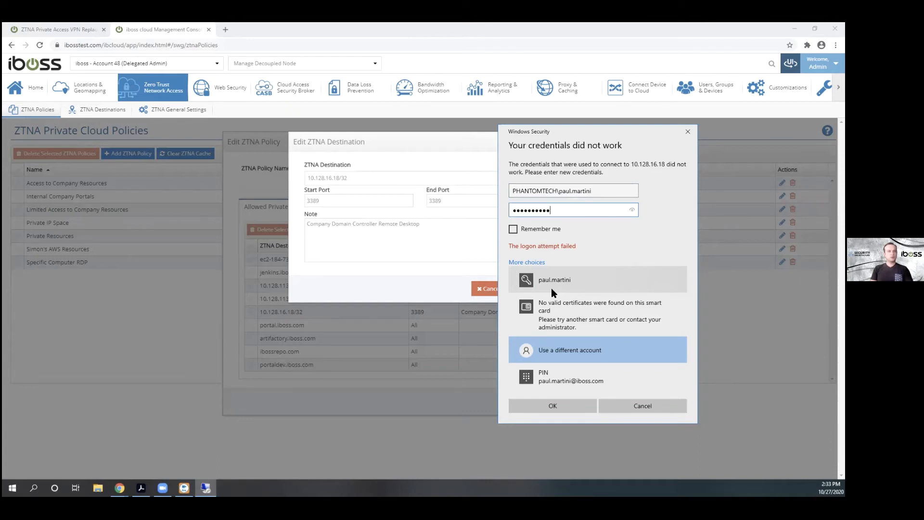
left_click(553, 406)
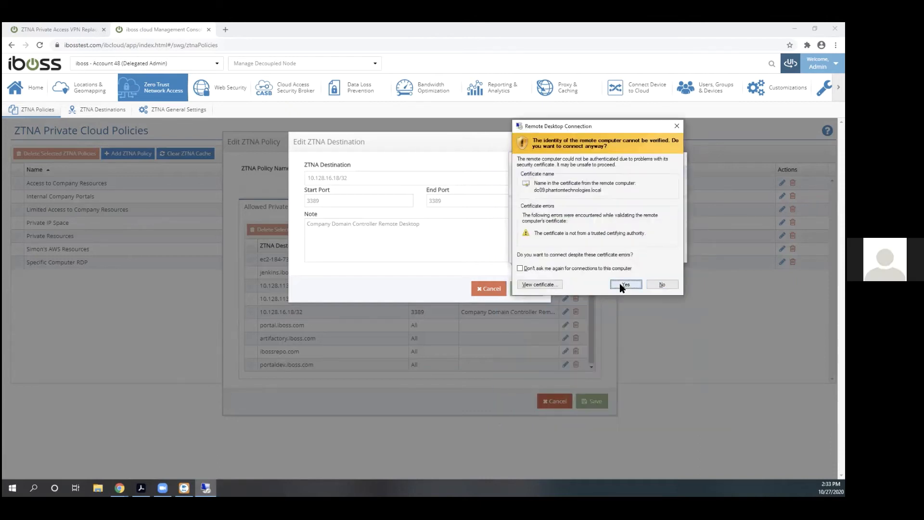
left_click(626, 284)
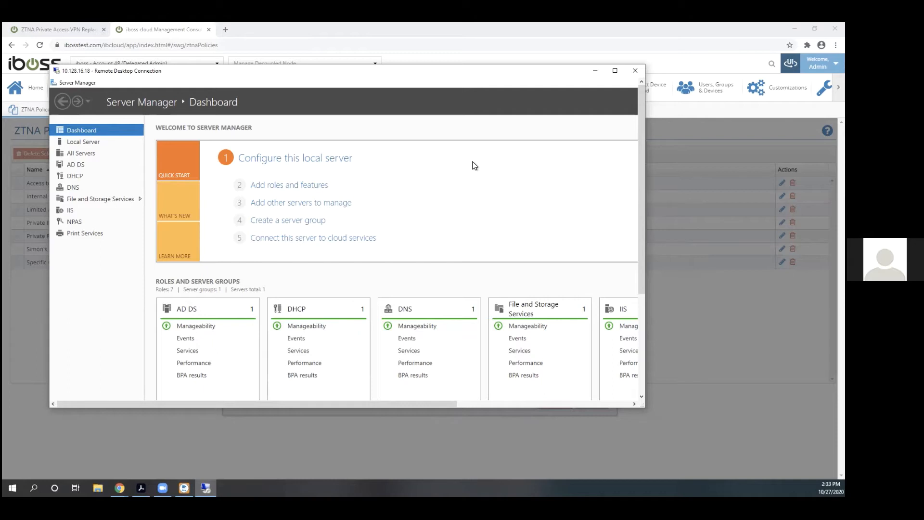
mouse_move(333, 75)
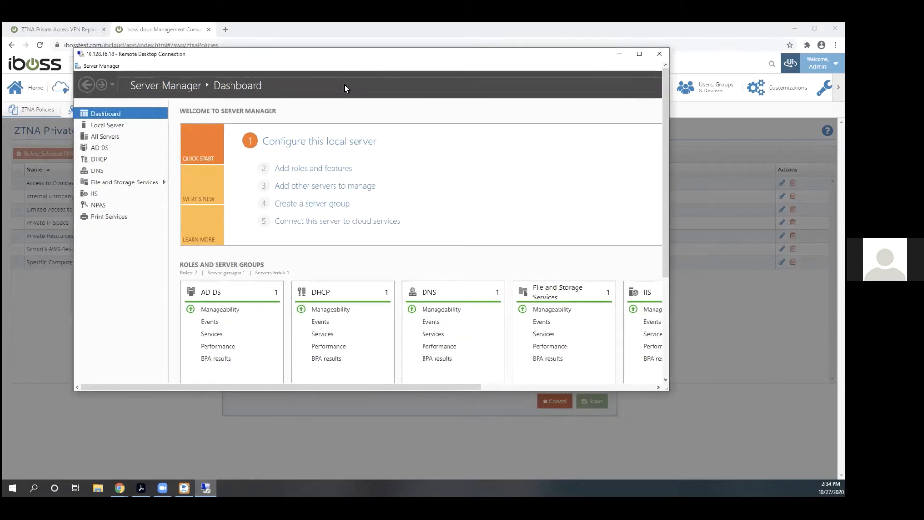
mouse_move(206, 105)
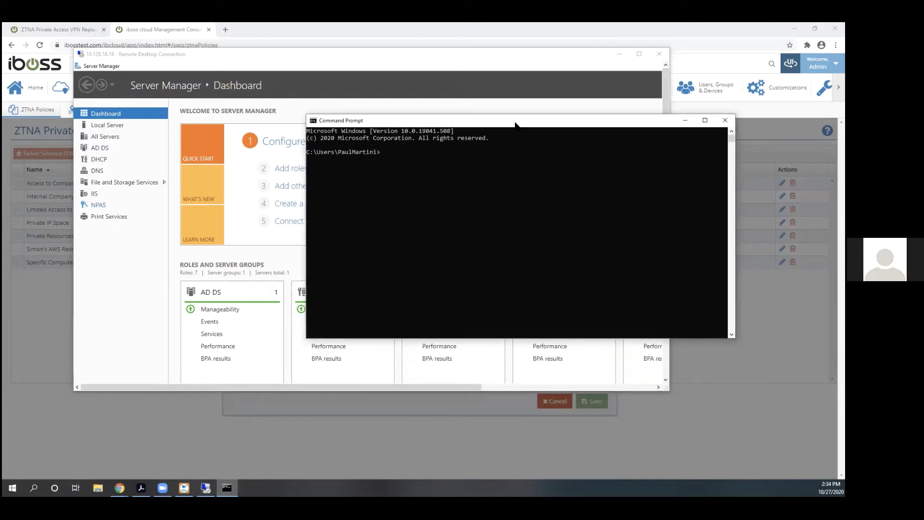
Ping 10.128.16.18 (times out), then list the IPv4 route table with route print.
left_click_drag(516, 120, 504, 106)
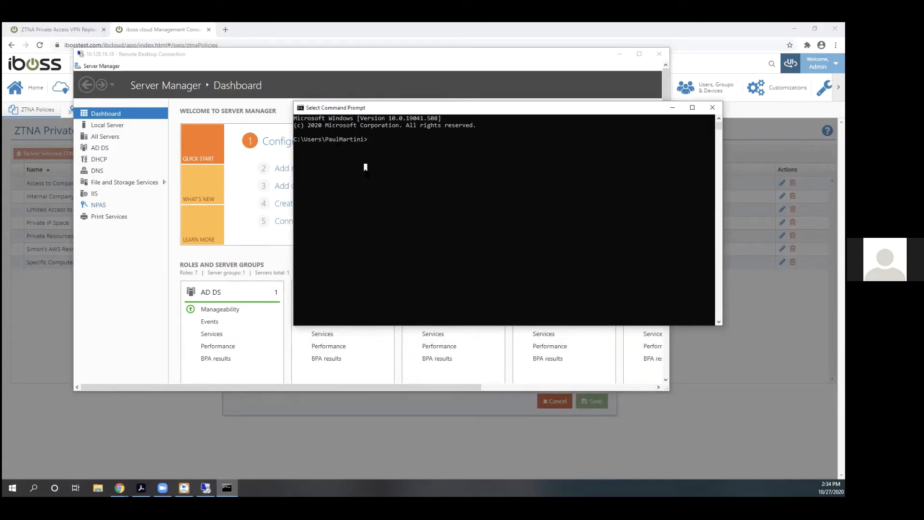
type("ping 10.128.16.18")
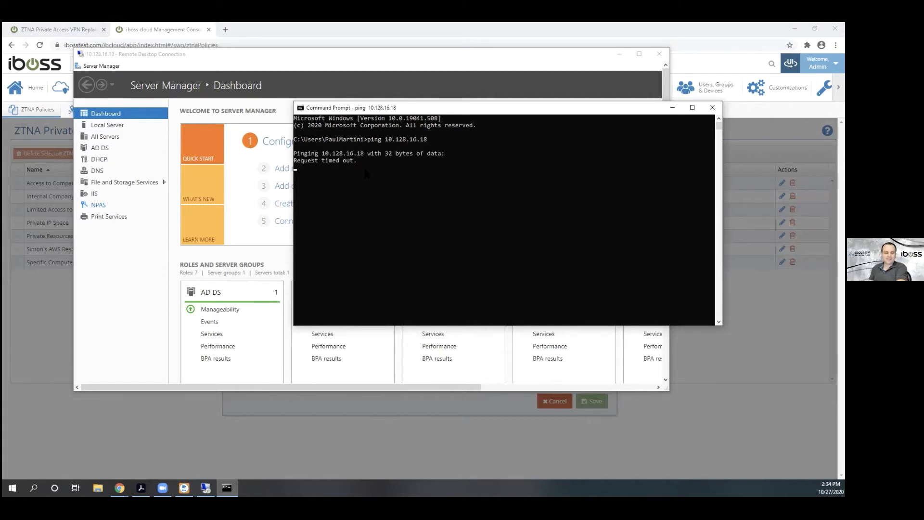
type("rou")
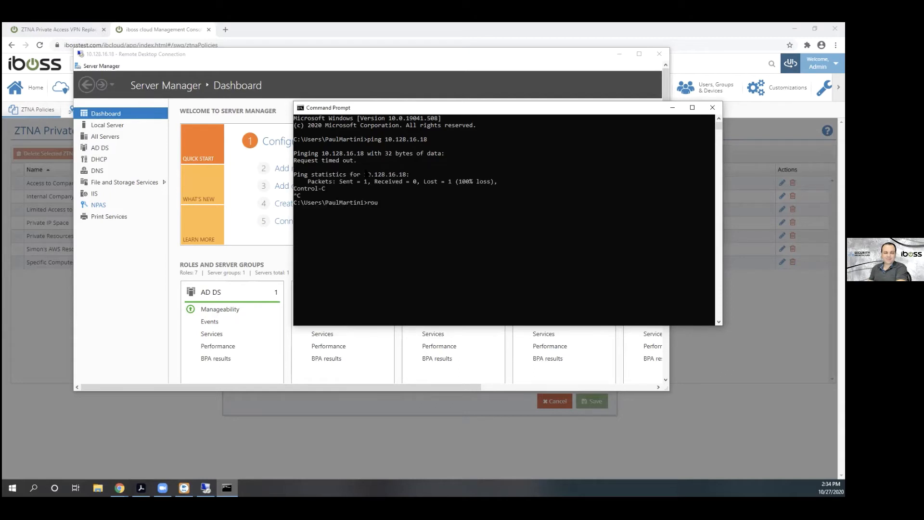
key("Enter")
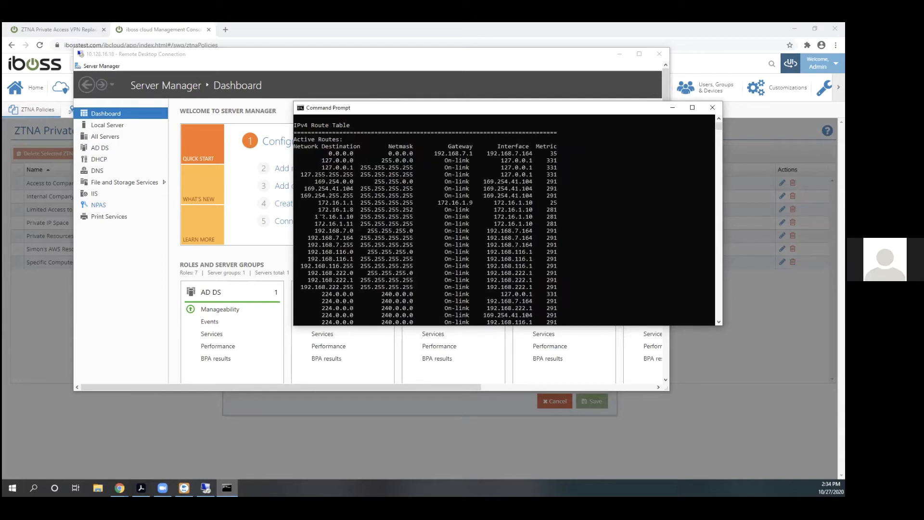
scroll("down", 3)
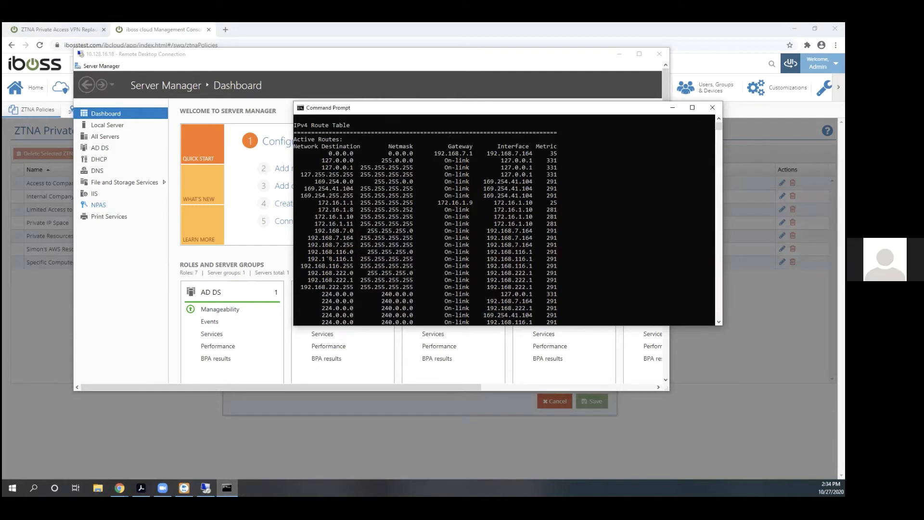
mouse_move(187, 61)
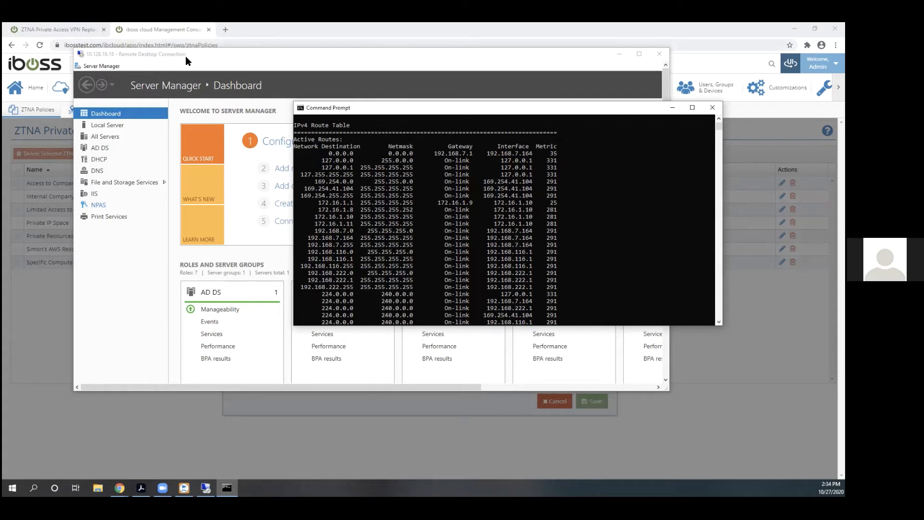
mouse_move(193, 59)
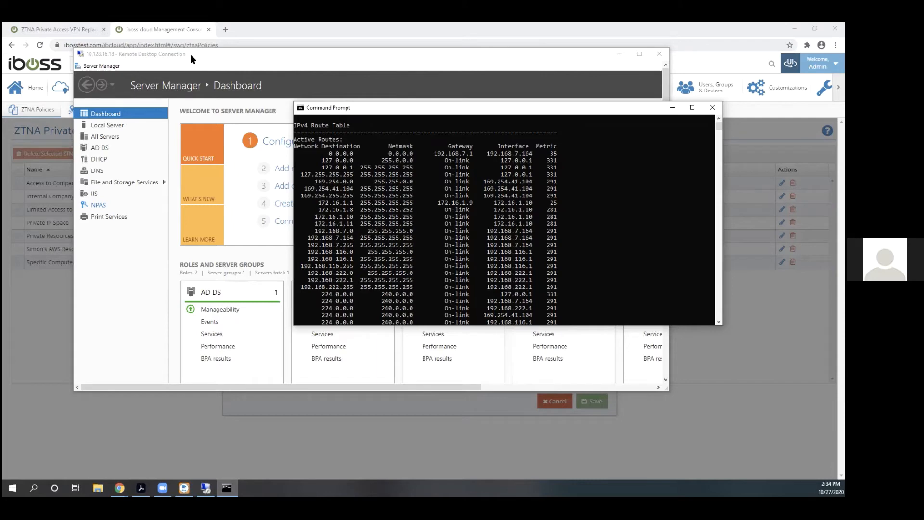
End the Remote Desktop session and edit the 10.128.16.18/32 destination entry.
left_click(713, 108)
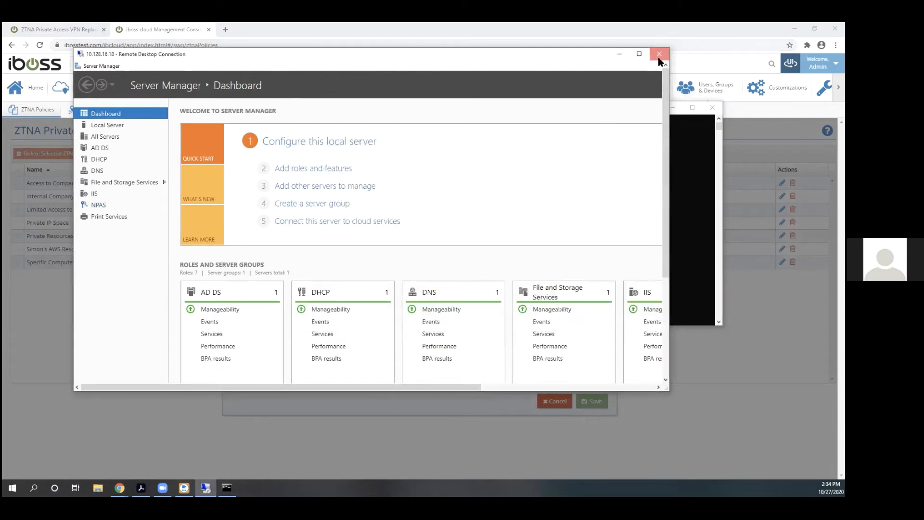
left_click(659, 52)
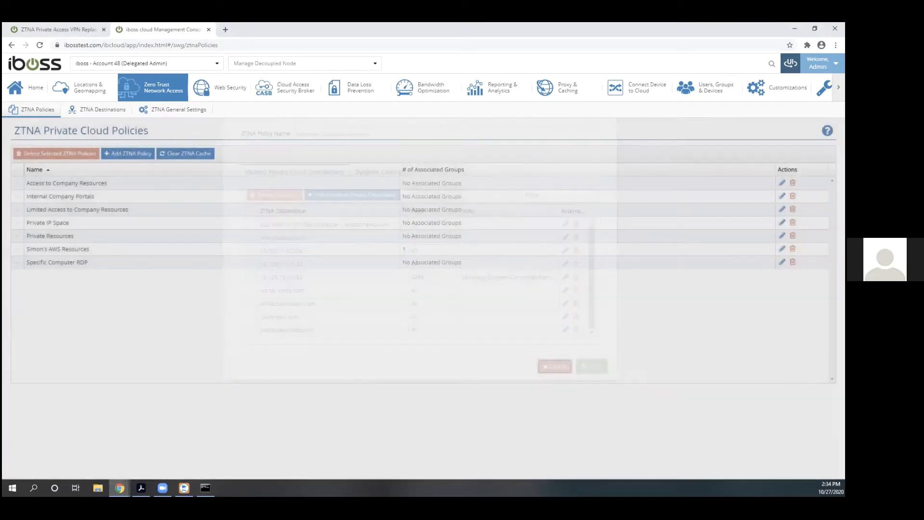
left_click(782, 183)
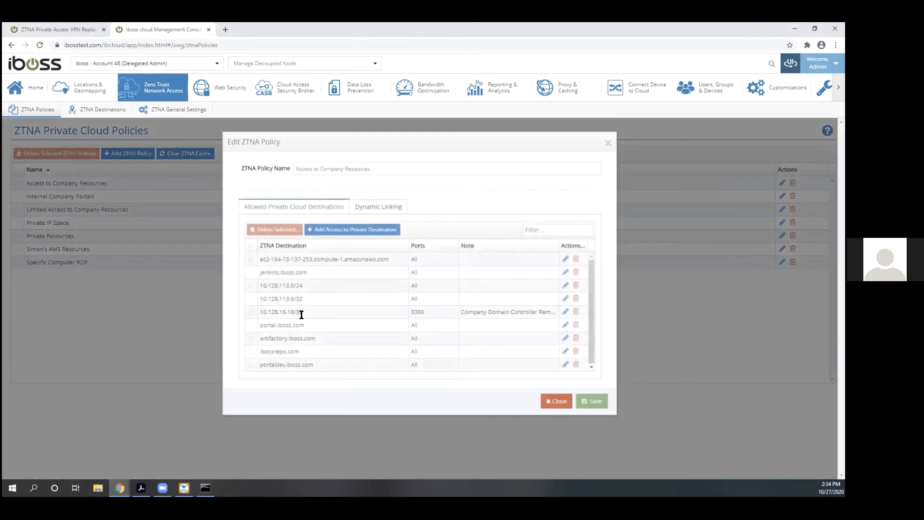
left_click(566, 312)
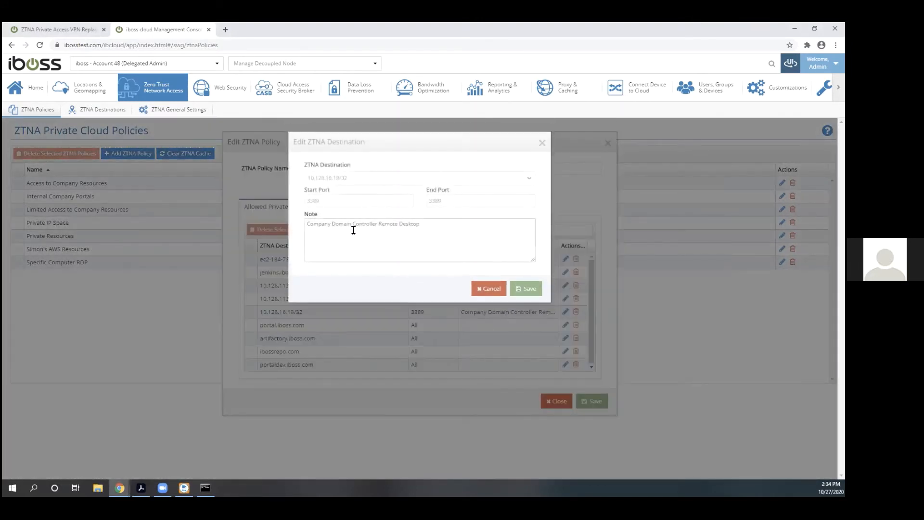
Restrict the destination to port 22, save it, and close the Access to Company Resources policy.
type("22")
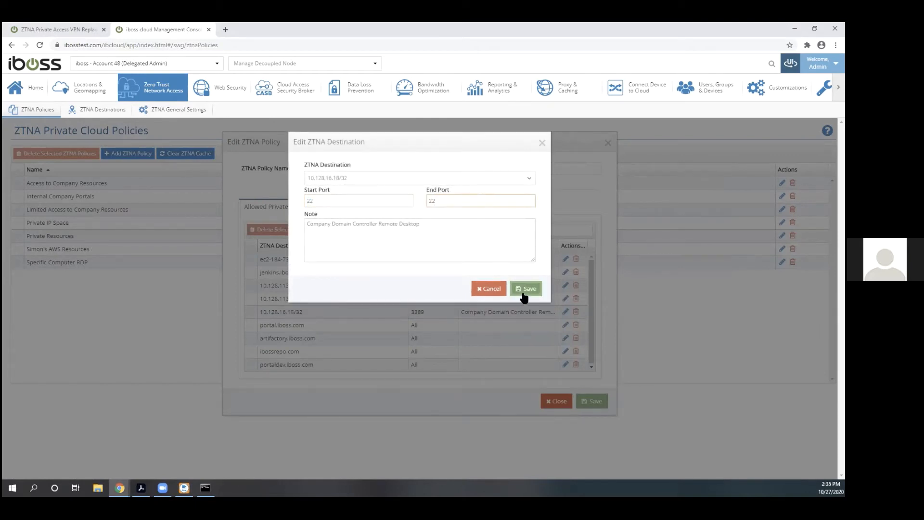
left_click(526, 289)
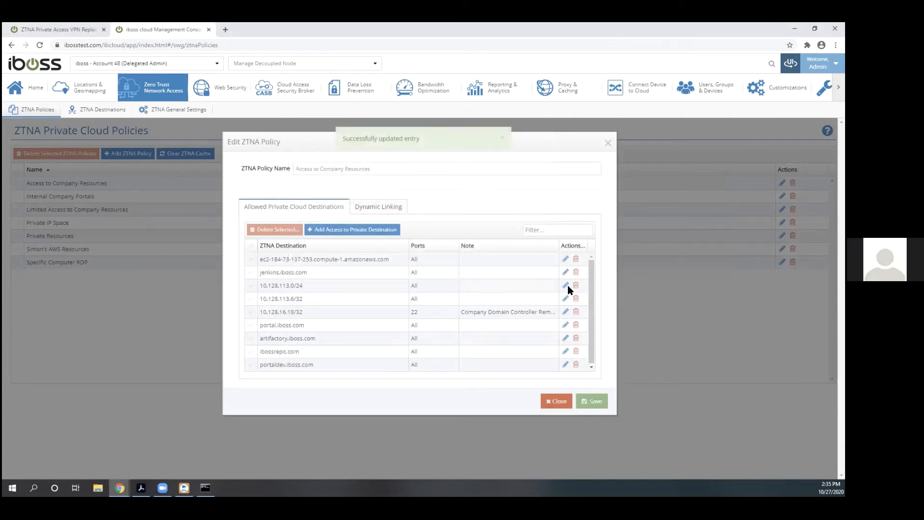
left_click(566, 285)
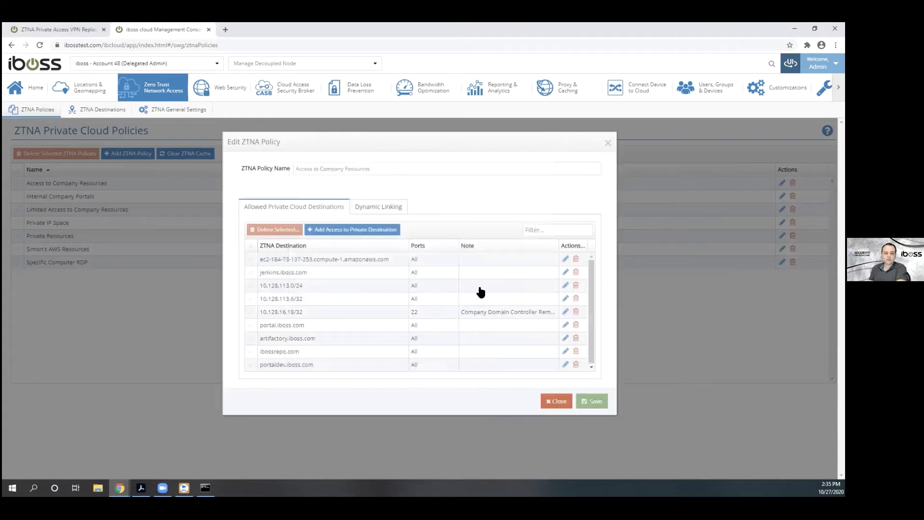
left_click(591, 401)
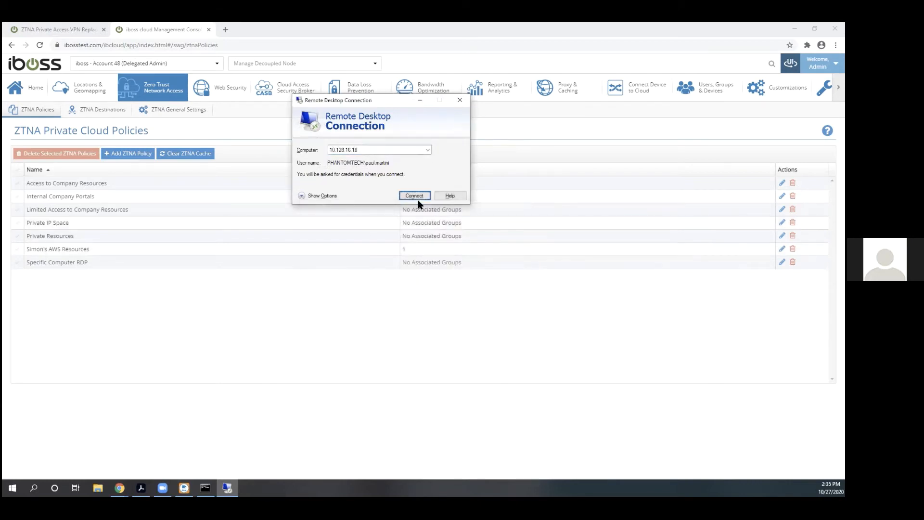
mouse_move(454, 226)
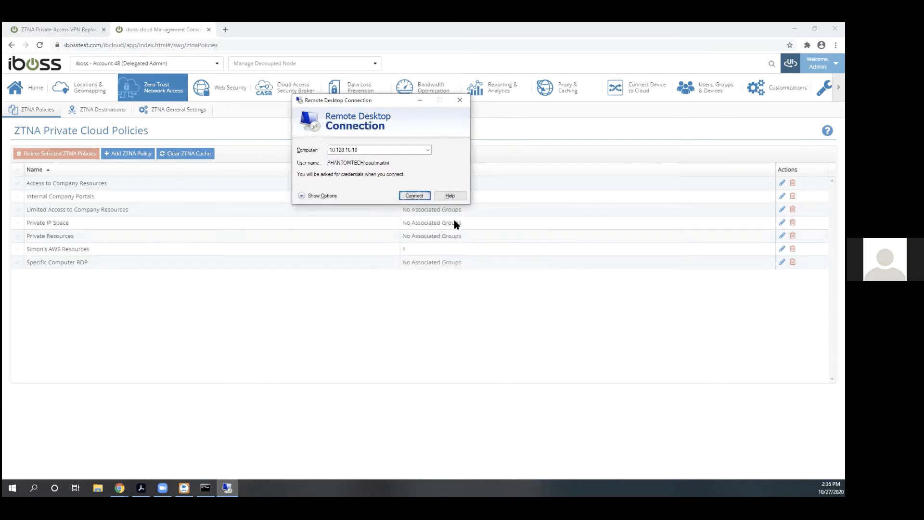
mouse_move(460, 101)
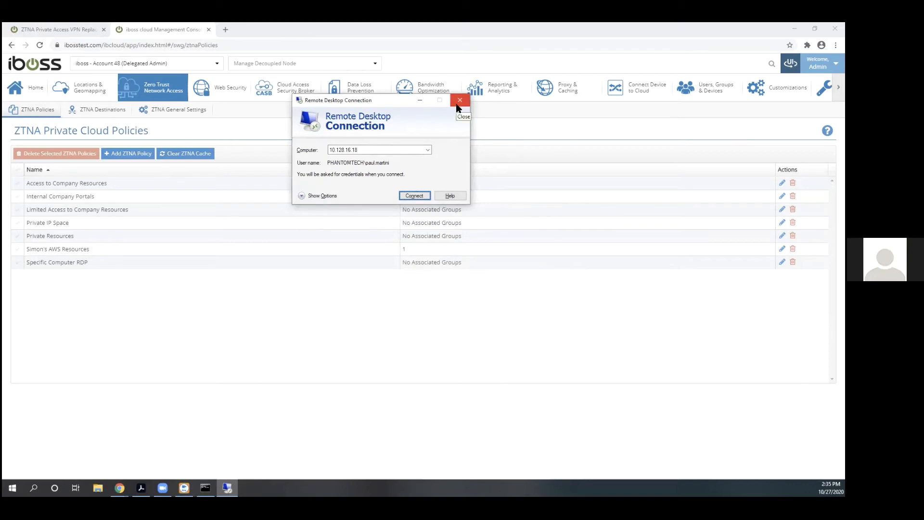
Dismiss the Remote Desktop Connection prompt for 10.128.16.18 without connecting.
left_click(461, 99)
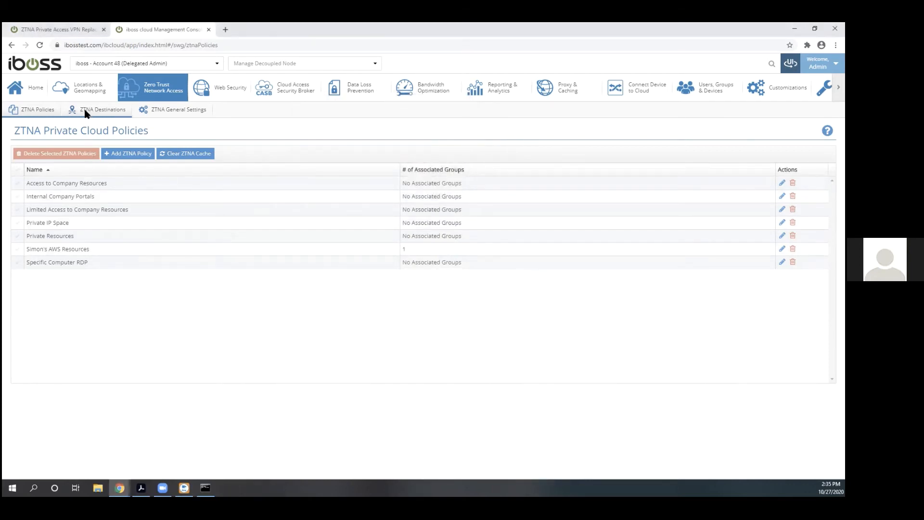
Show ZTNA Private Access Destinations and edit the ibossrepo.com domain entry.
left_click(98, 108)
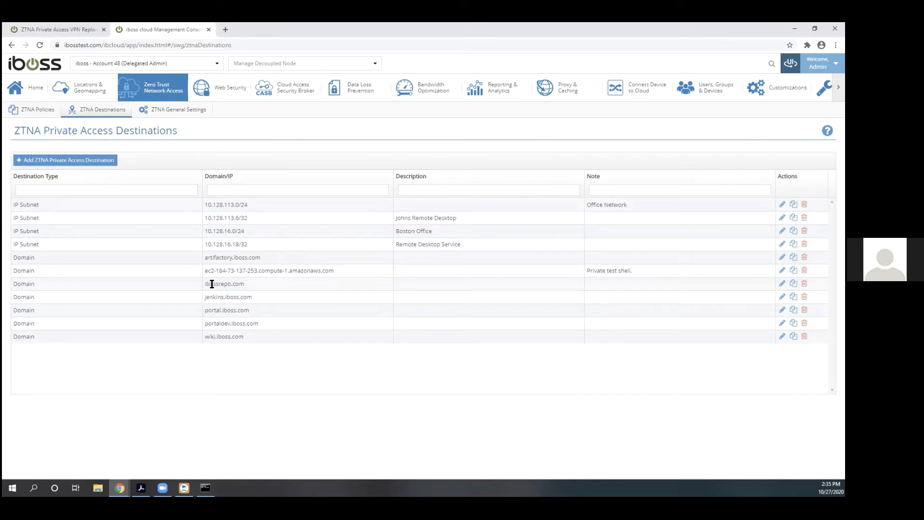
mouse_move(230, 285)
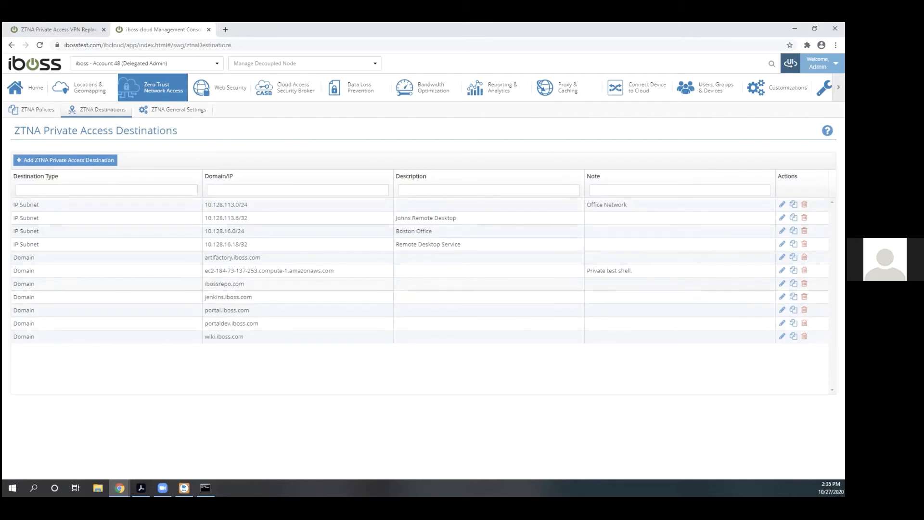
left_click(782, 283)
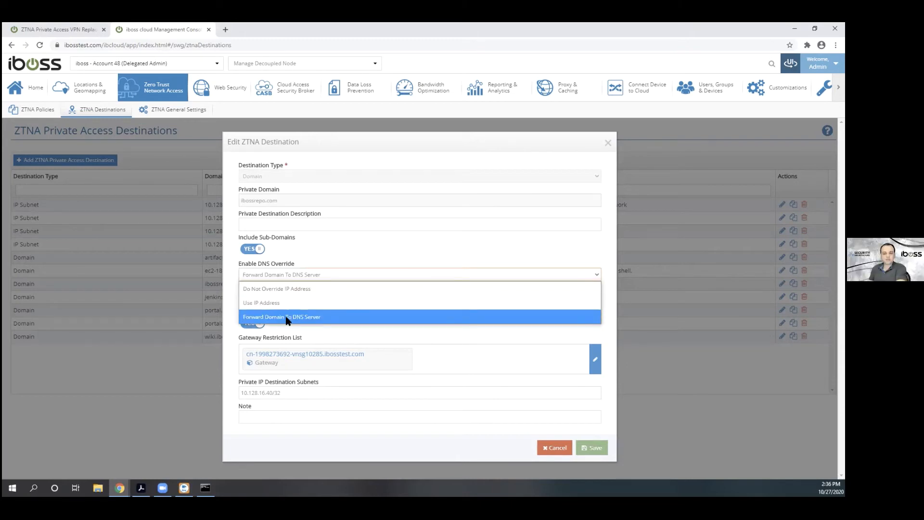
mouse_move(277, 304)
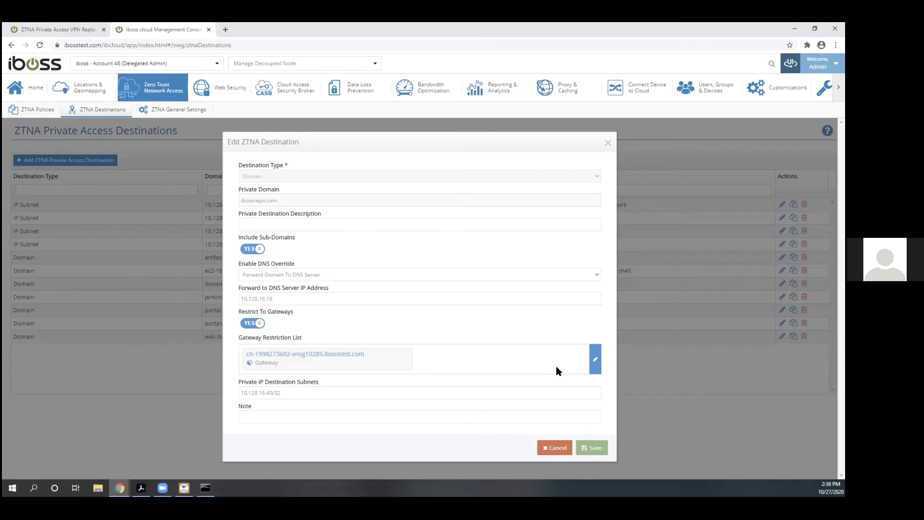
Bring up the Gateway Test Utilities from the ibossrepo.com destination editor.
left_click(595, 358)
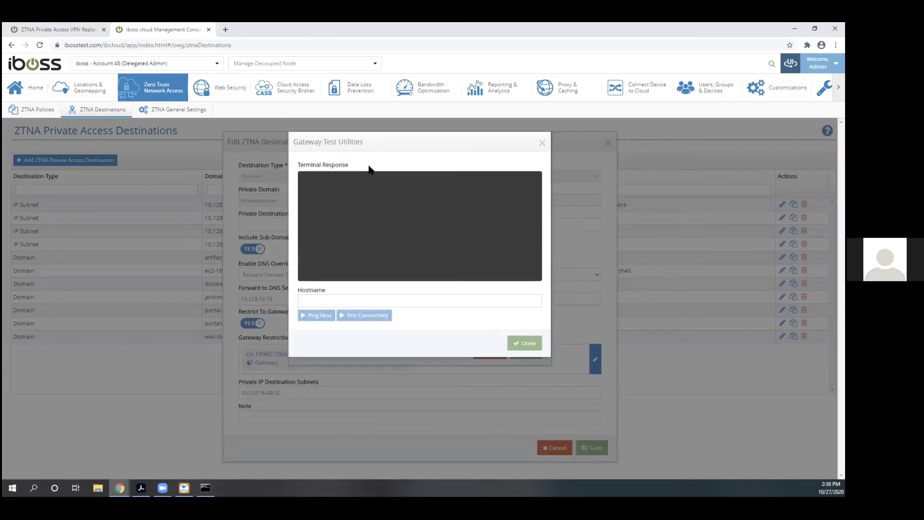
Ping ibossrepo.com from the gateway with no packet loss, then close the test utilities.
type("ibossrepo")
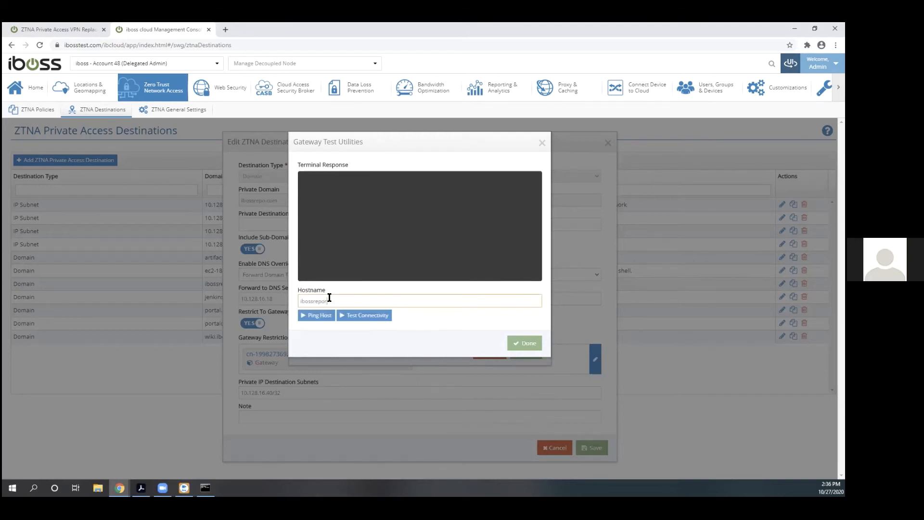
left_click(316, 315)
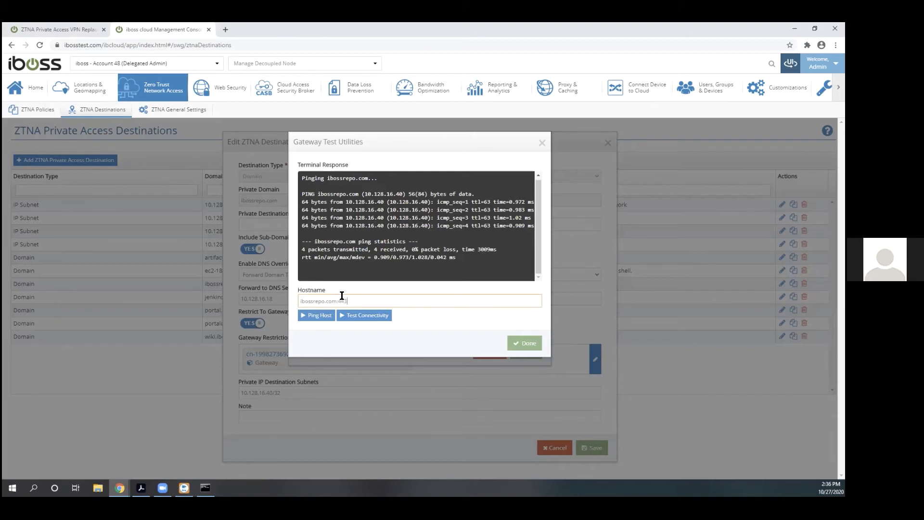
left_click(364, 315)
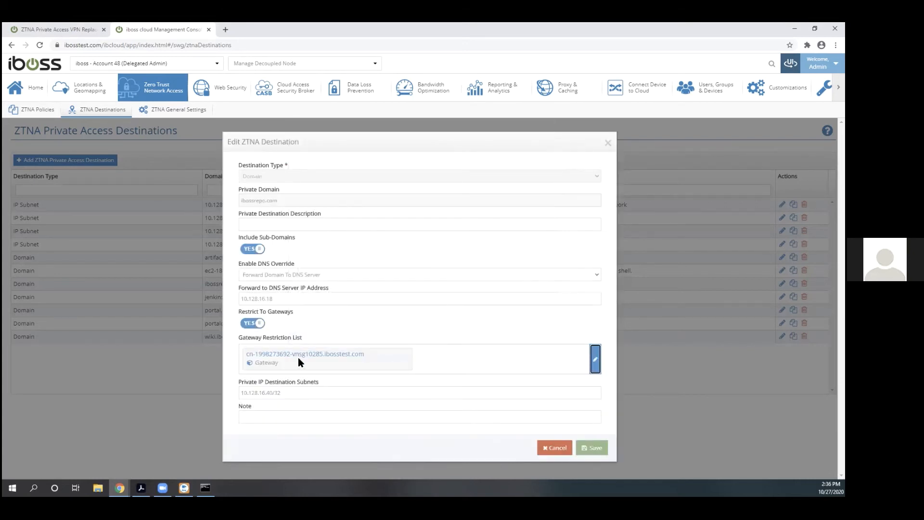
Cancel the ibossrepo.com edit and open the 10.128.113.0/24 Office Network subnet editor.
left_click(555, 448)
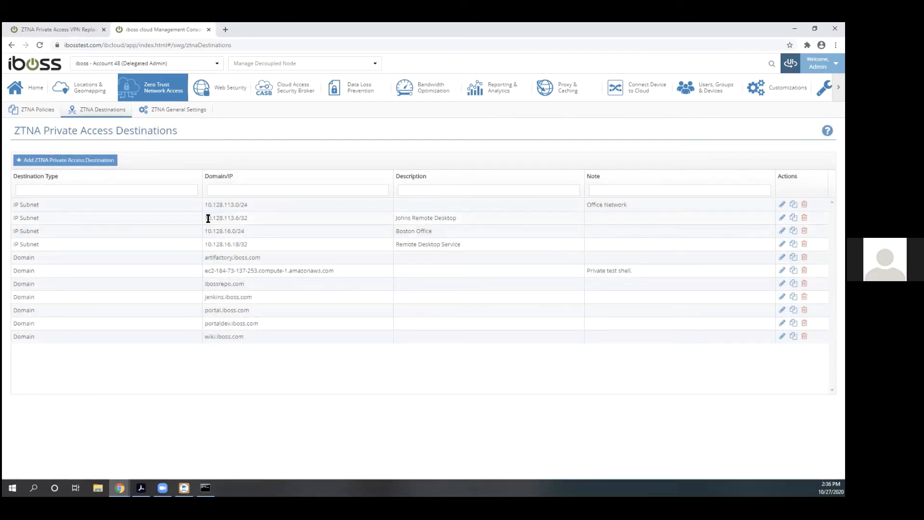
double_click(225, 204)
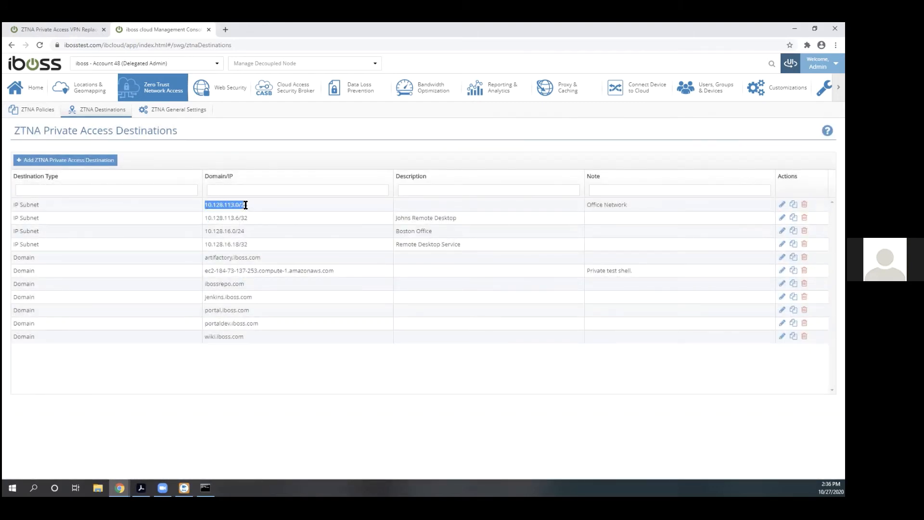
left_click(782, 204)
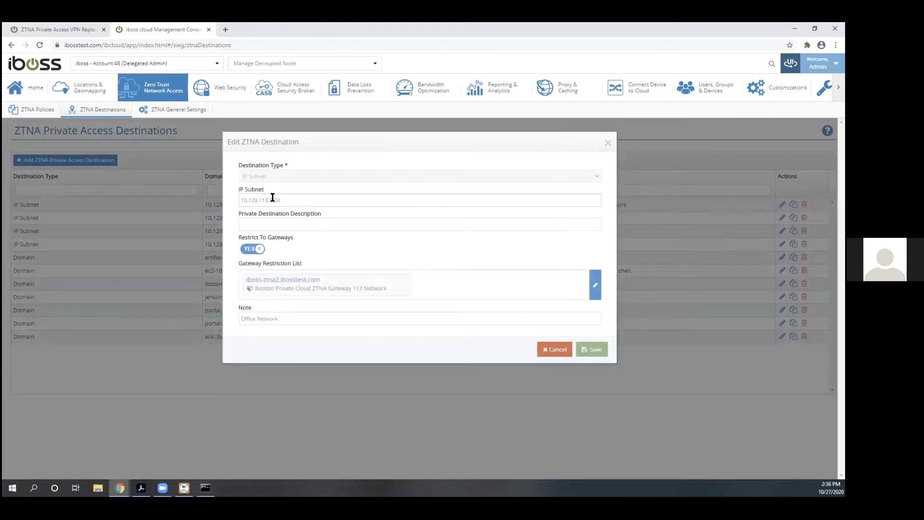
double_click(288, 289)
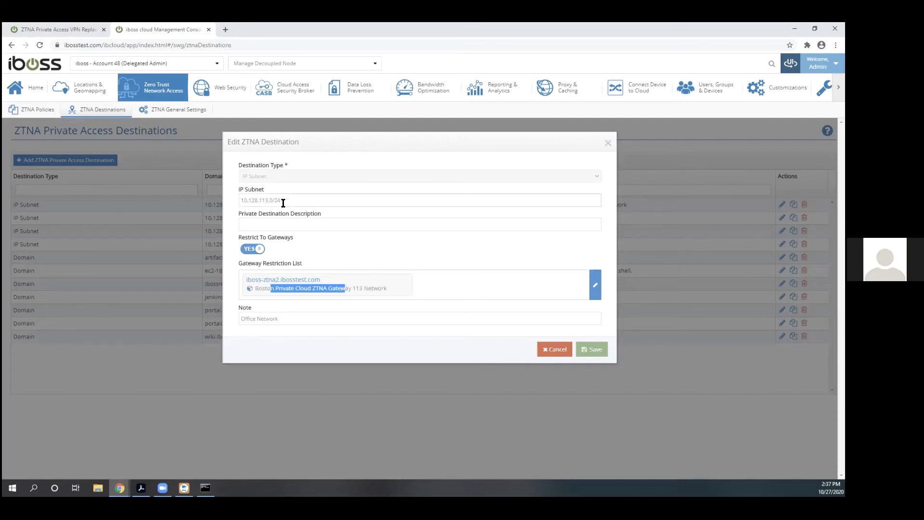
mouse_move(289, 205)
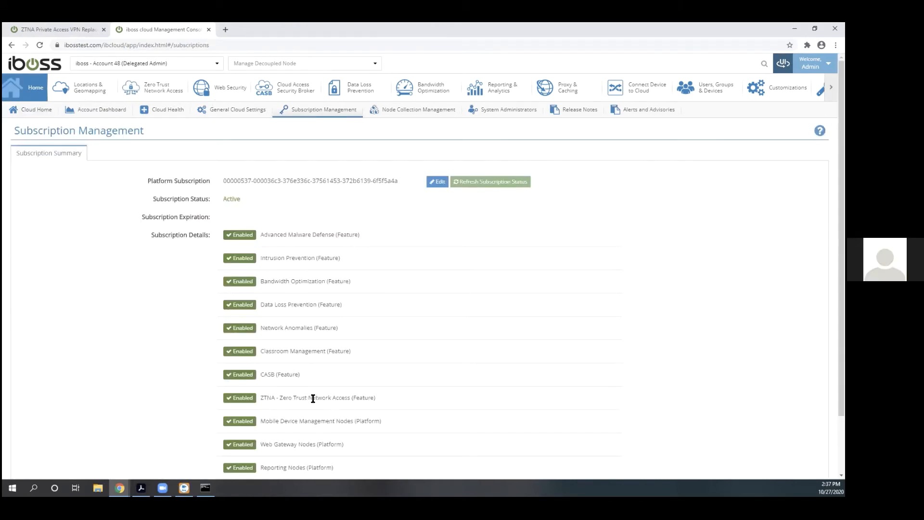
mouse_move(278, 403)
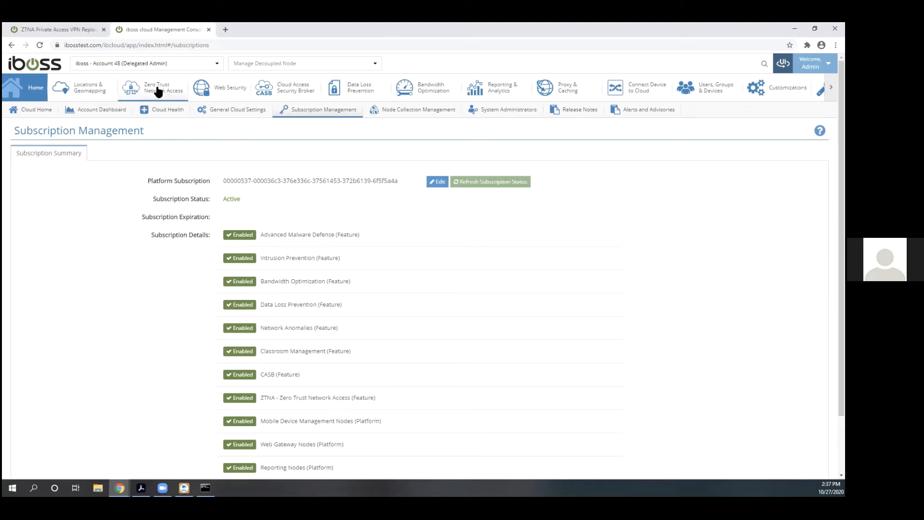
Go to the Zero Trust Network Access private cloud policies page.
left_click(159, 88)
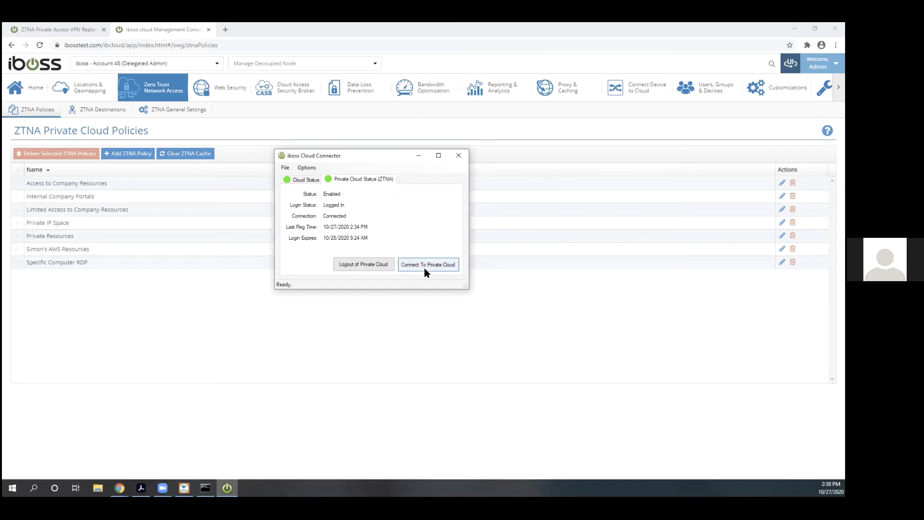
Connect this computer to the private cloud from iboss Cloud Connector.
left_click(428, 264)
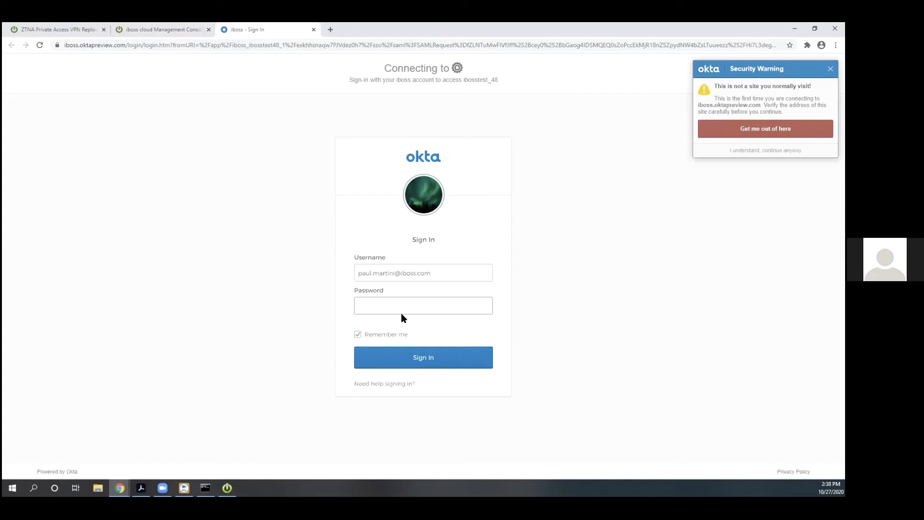
Enter the Okta password to complete the iboss sign-in, landing on yahoo.com.
left_click(423, 357)
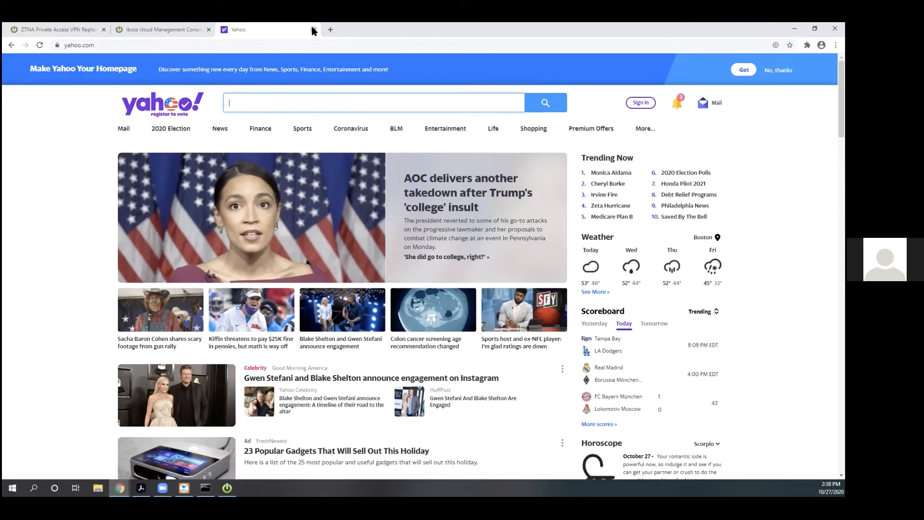
Close the leftover Yahoo tab and review the ZTNA Private Cloud Policies list.
left_click(209, 29)
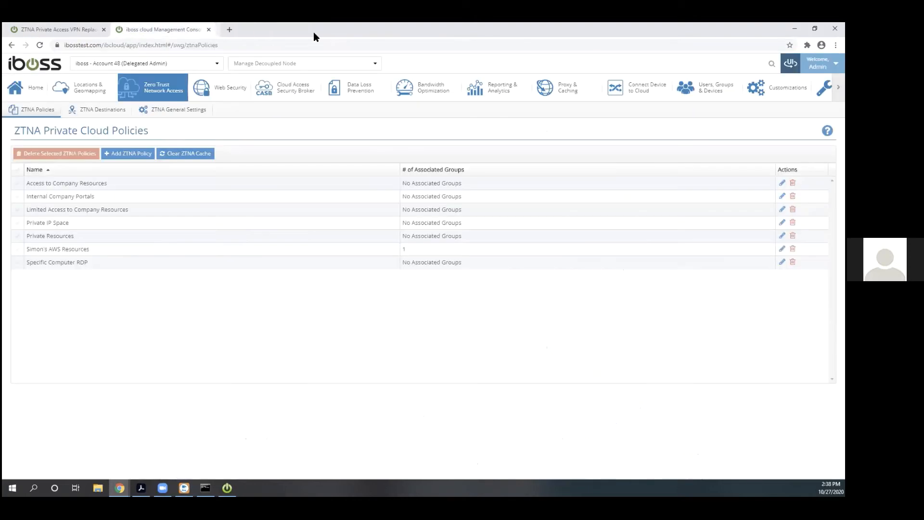
mouse_move(205, 263)
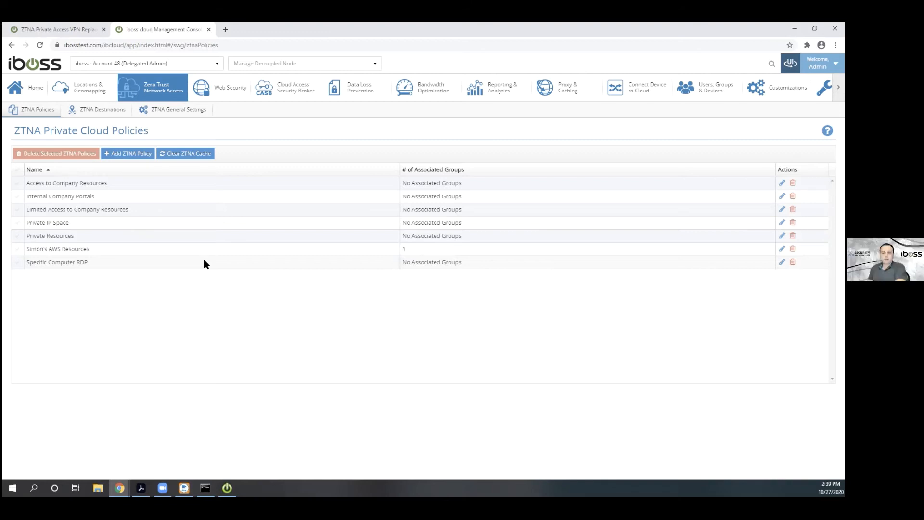
left_click(503, 86)
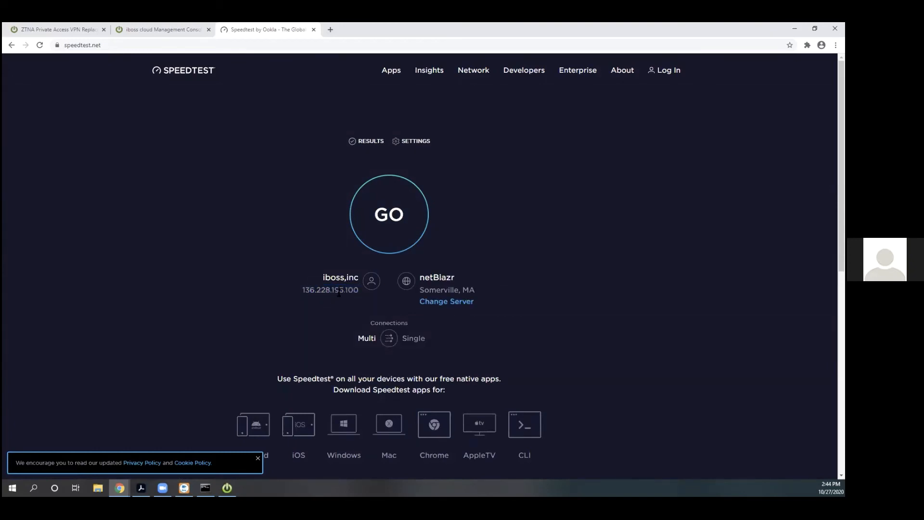
Compare Speedtest's public IP 136.228.195.100 with the iboss node in Node Collection Management.
double_click(339, 290)
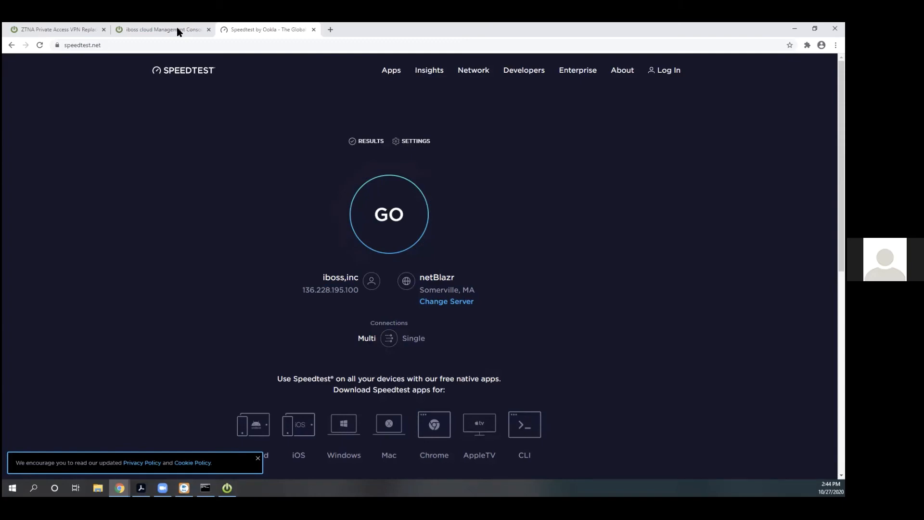
left_click(164, 28)
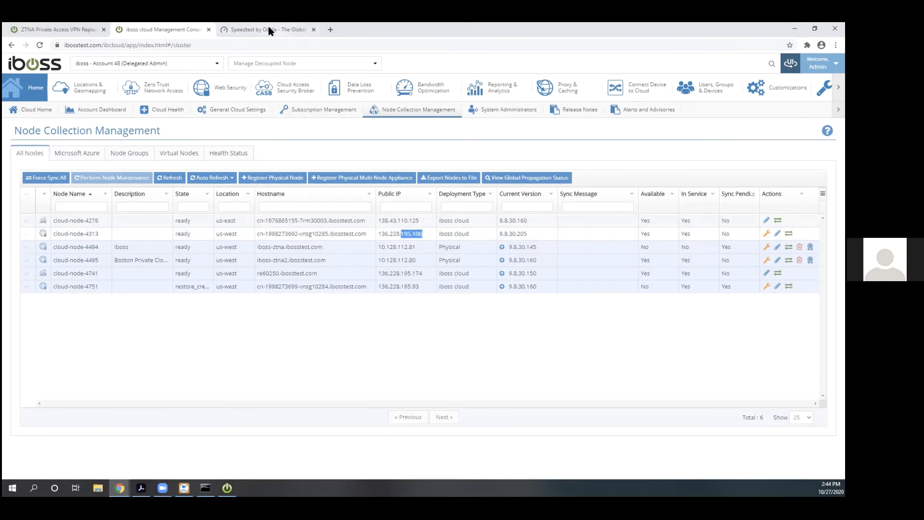
left_click(264, 29)
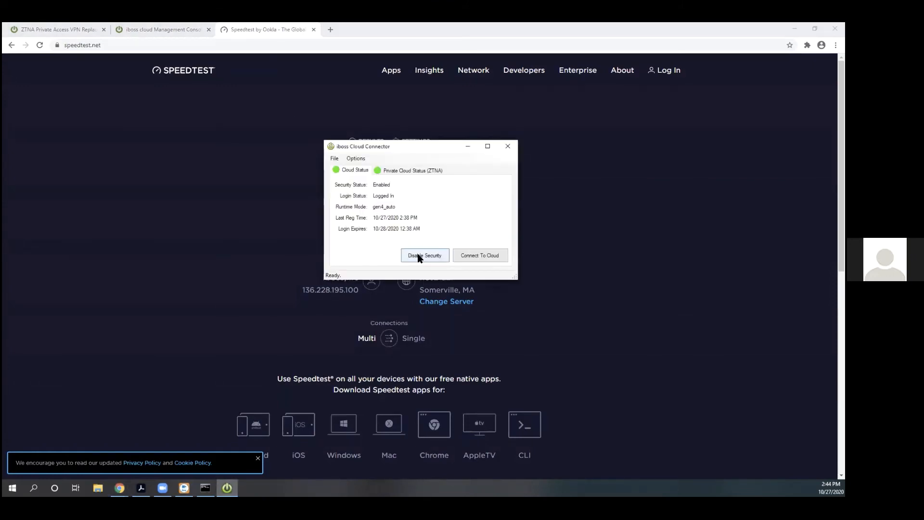
Toggle cloud security off and back on in the iboss Cloud Connector client.
left_click(425, 255)
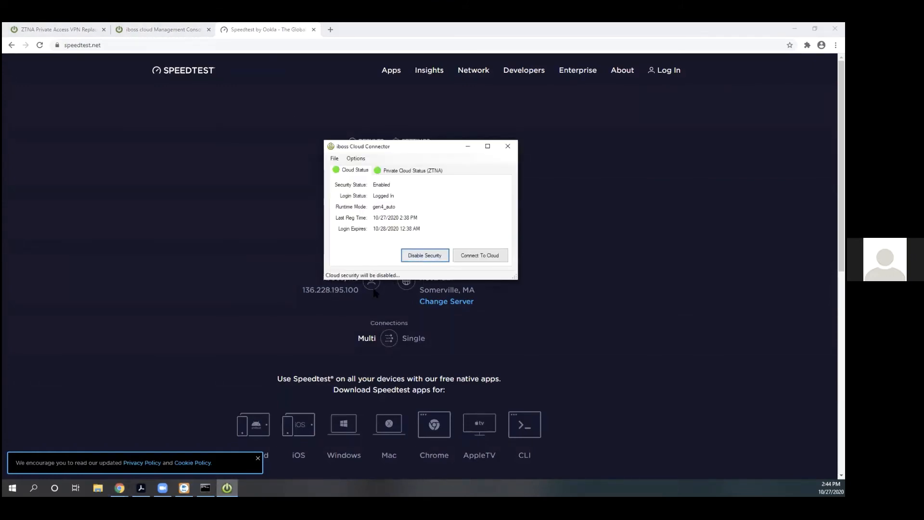
left_click(426, 255)
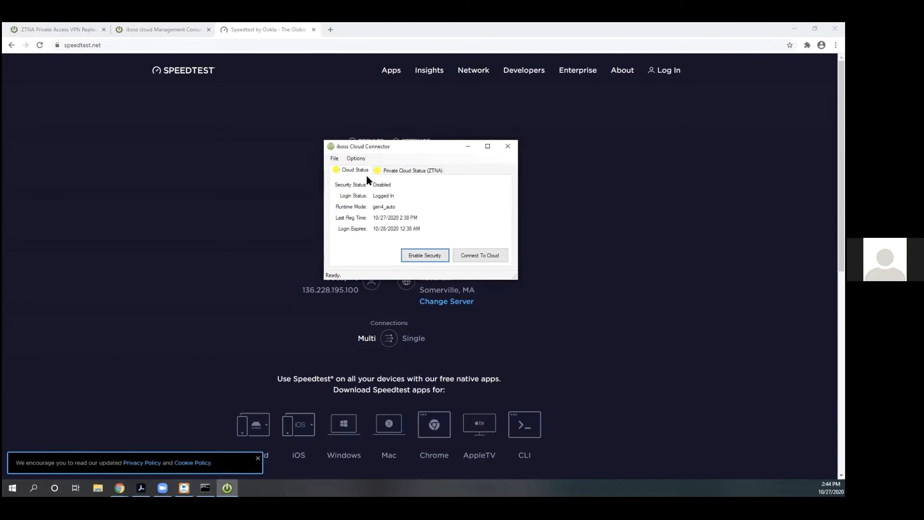
left_click(508, 146)
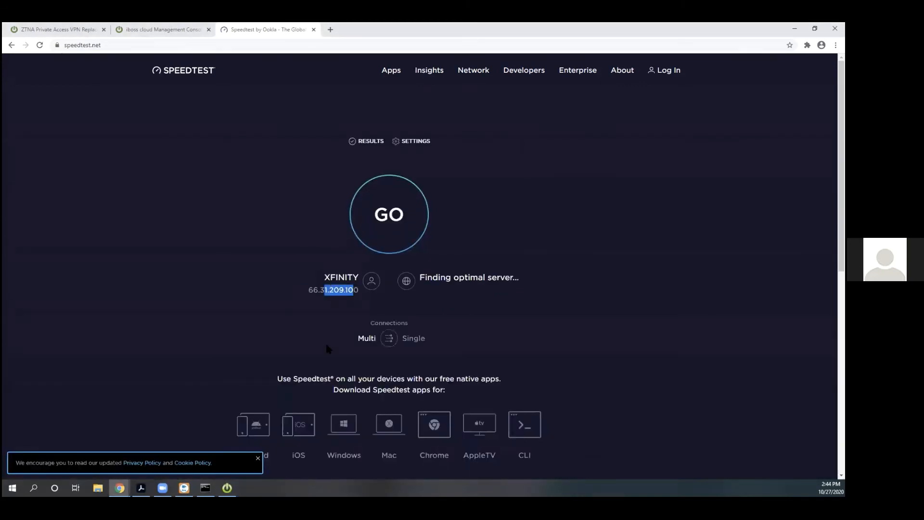
mouse_move(299, 436)
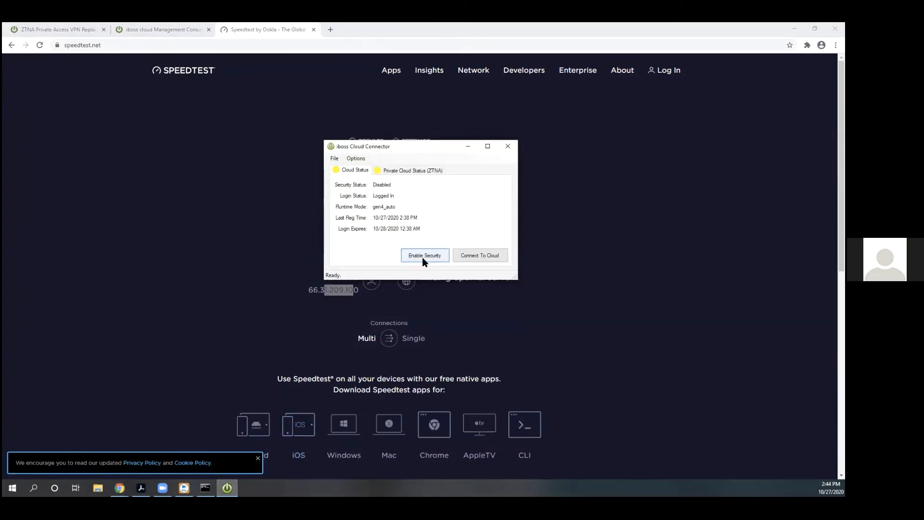
left_click(424, 255)
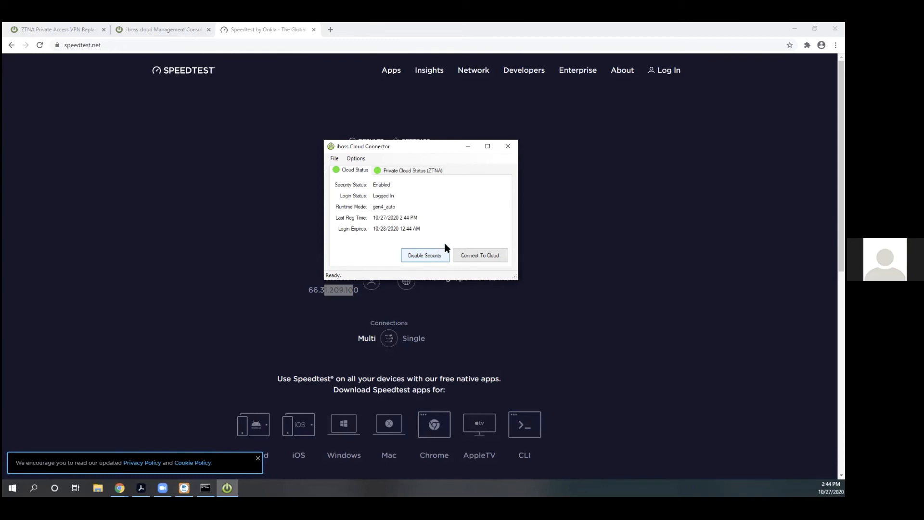
left_click(508, 146)
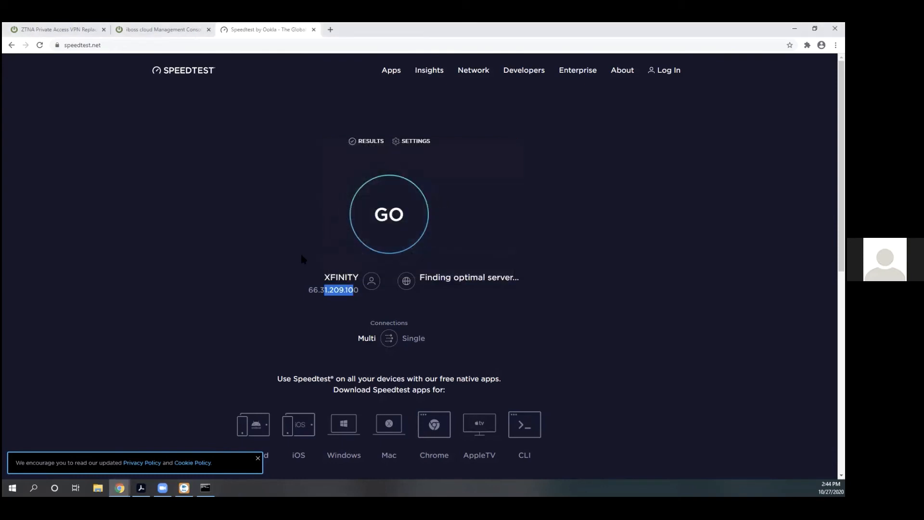
mouse_move(272, 240)
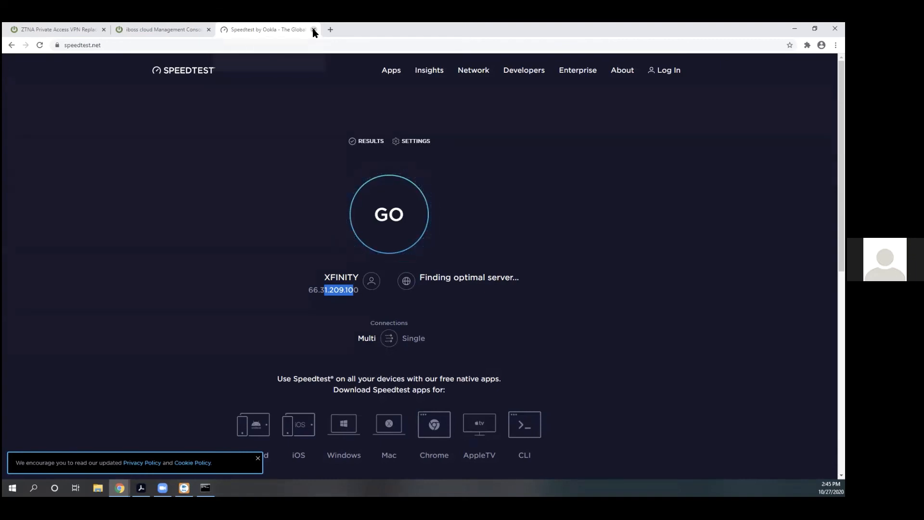
Return to the management console and bring up the Real-Time Network Health dashboard.
left_click(313, 30)
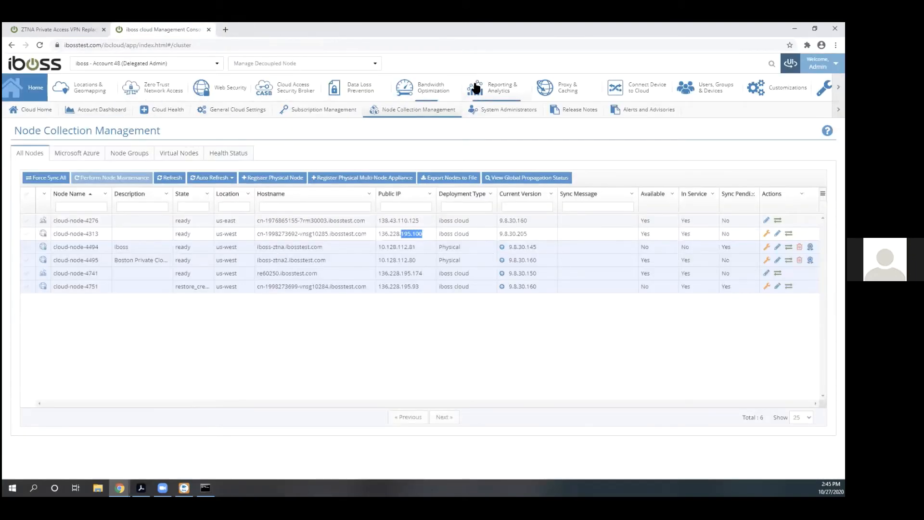
left_click(497, 87)
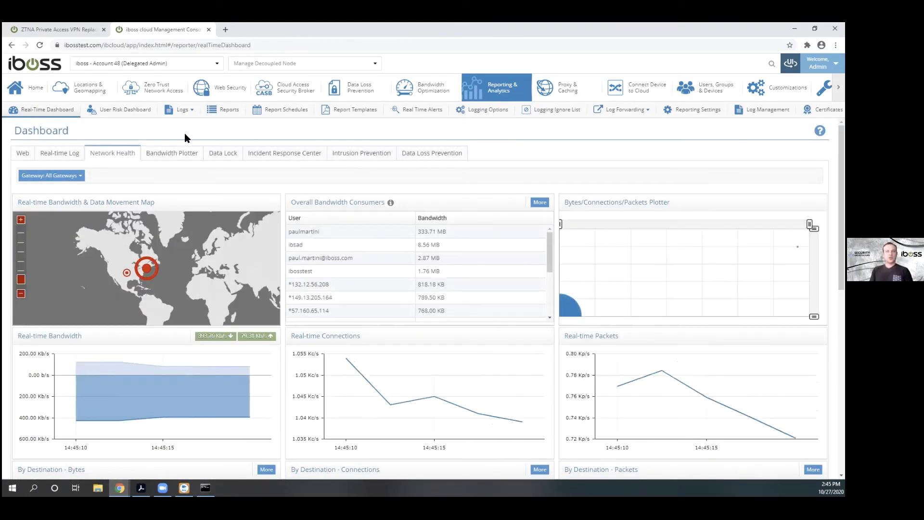
mouse_move(162, 131)
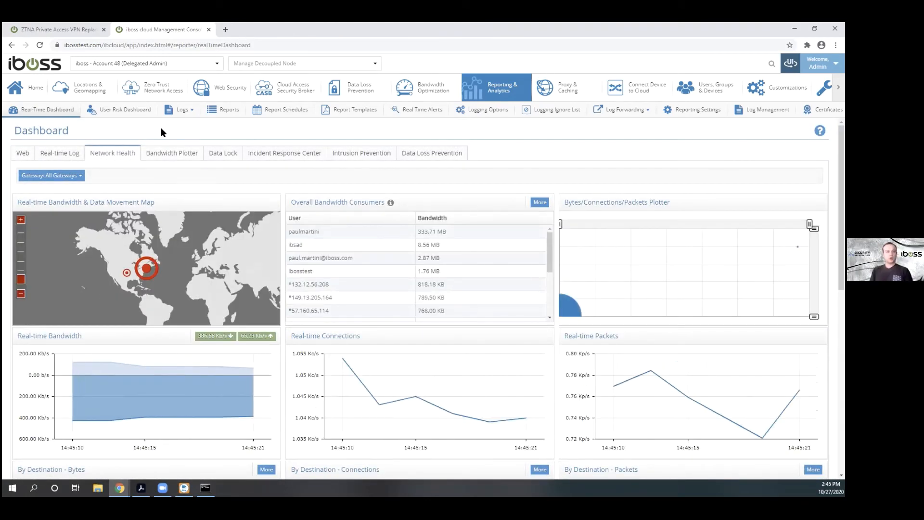
left_click(126, 109)
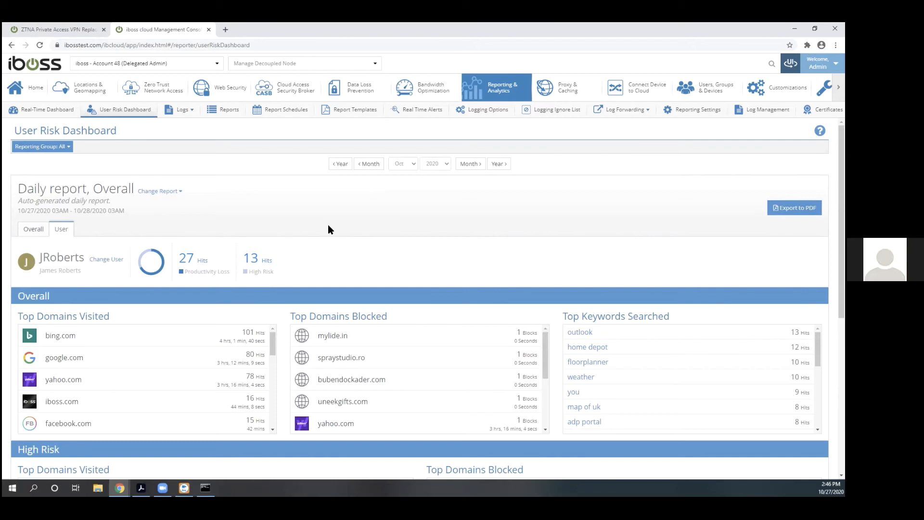
mouse_move(284, 195)
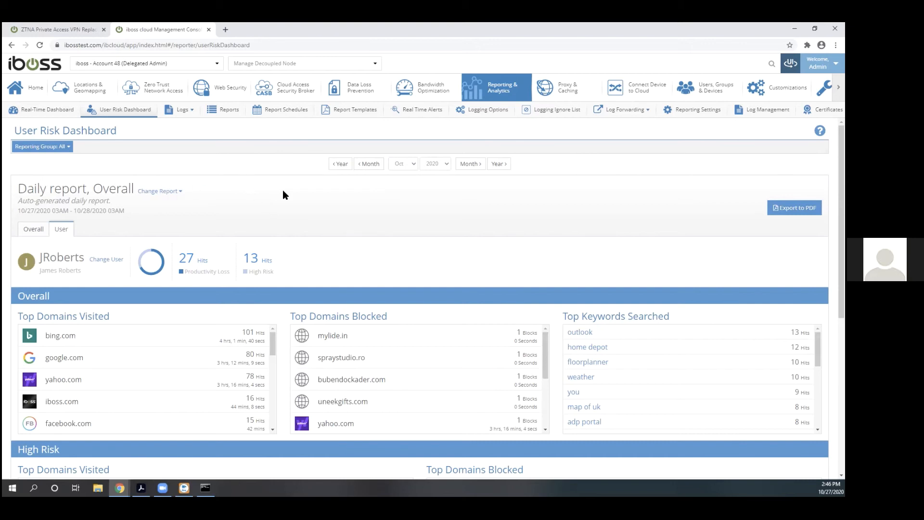
mouse_move(339, 297)
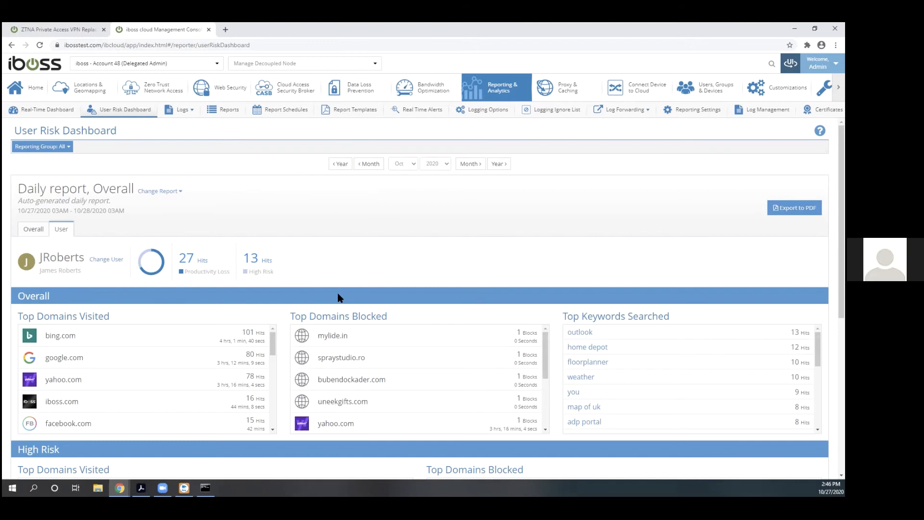
mouse_move(112, 174)
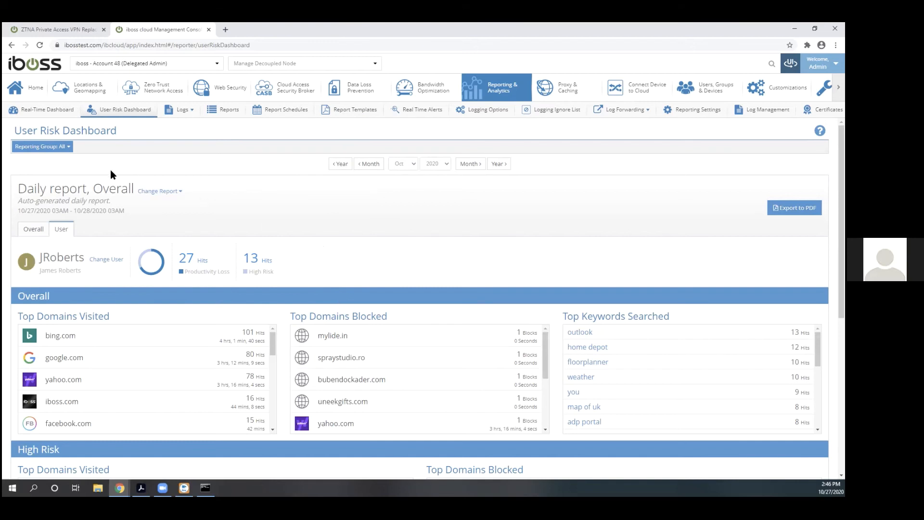
mouse_move(53, 269)
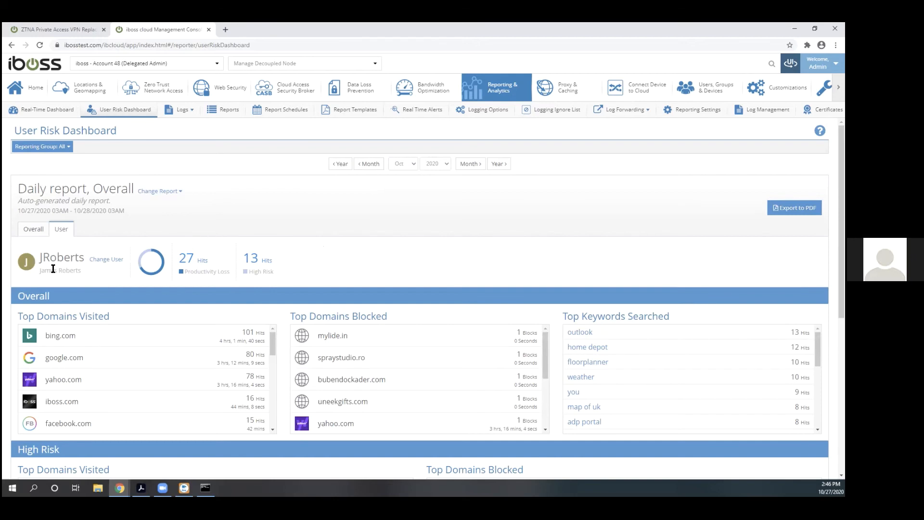
mouse_move(97, 273)
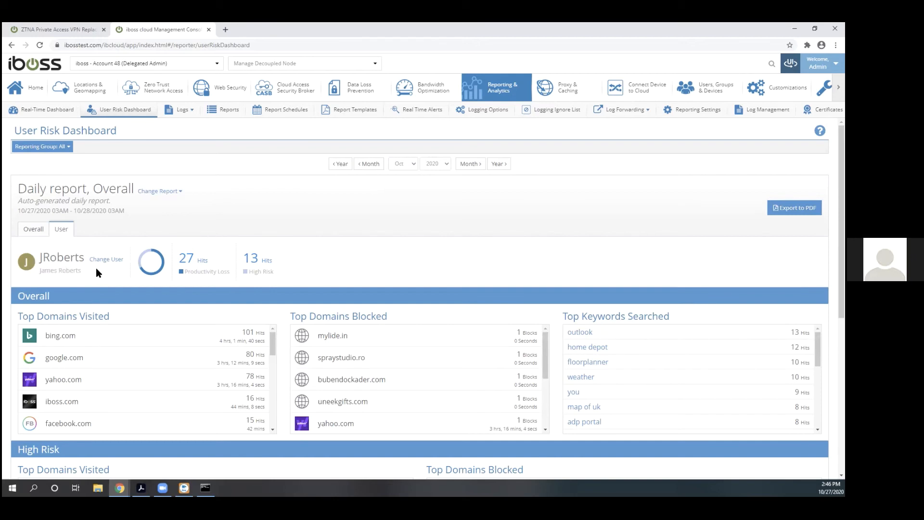
mouse_move(625, 298)
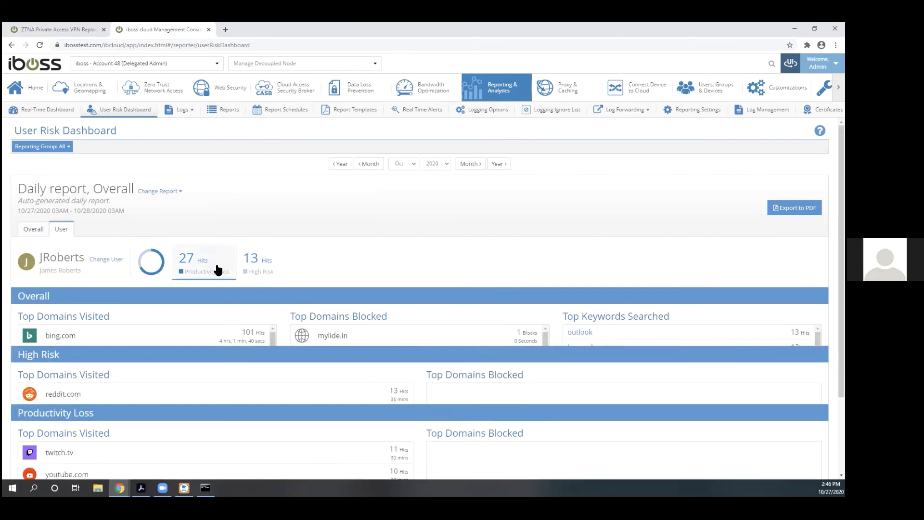
left_click(258, 262)
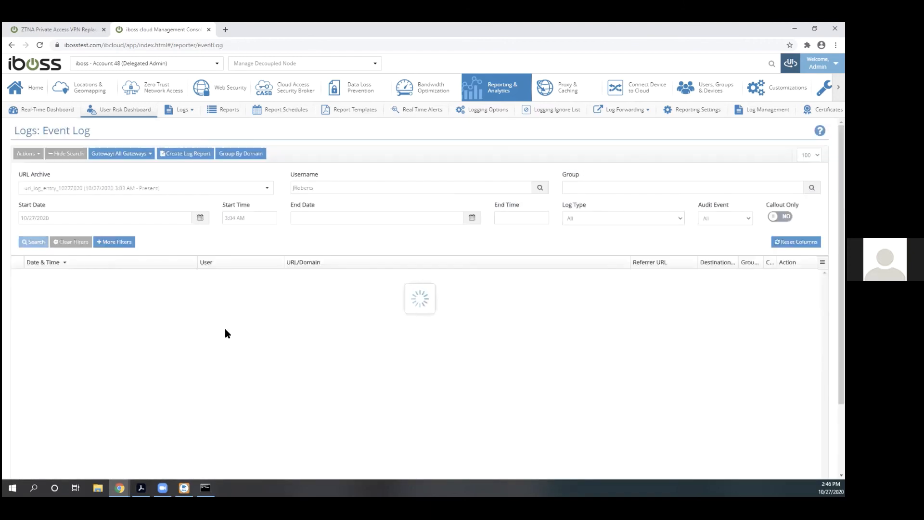
left_click(34, 242)
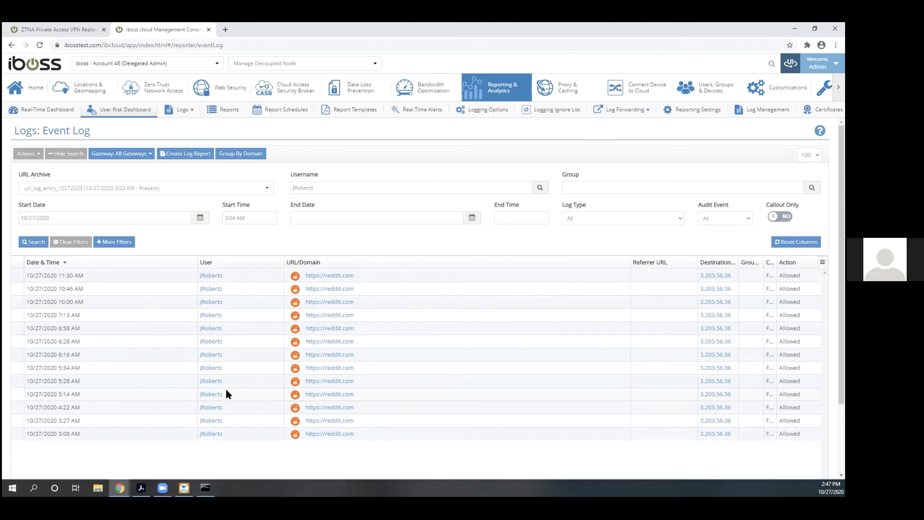
mouse_move(247, 163)
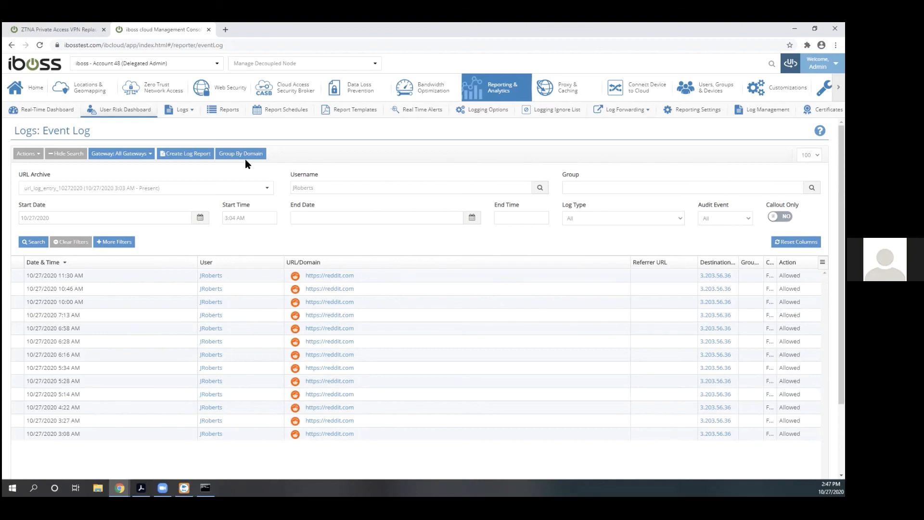
Draft a new DLP rule named 'PII' and step through the wizard's destination pages without saving.
left_click(355, 87)
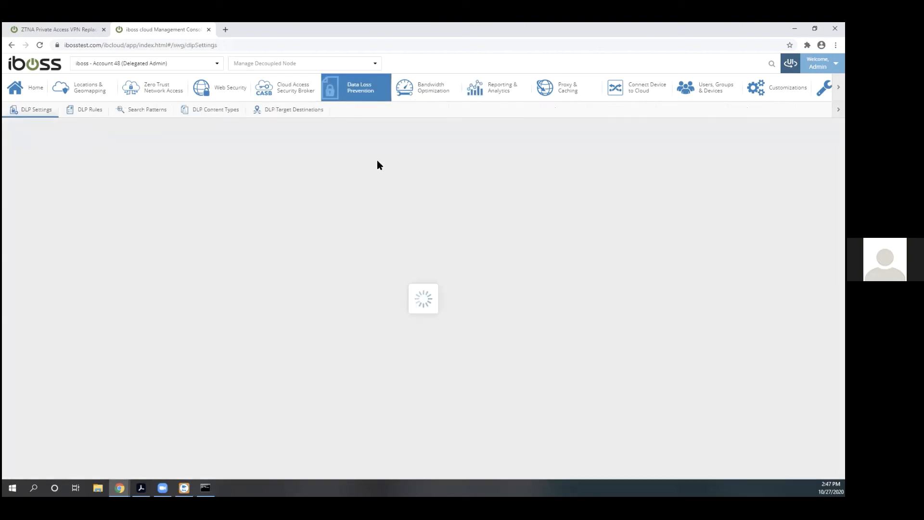
left_click(89, 109)
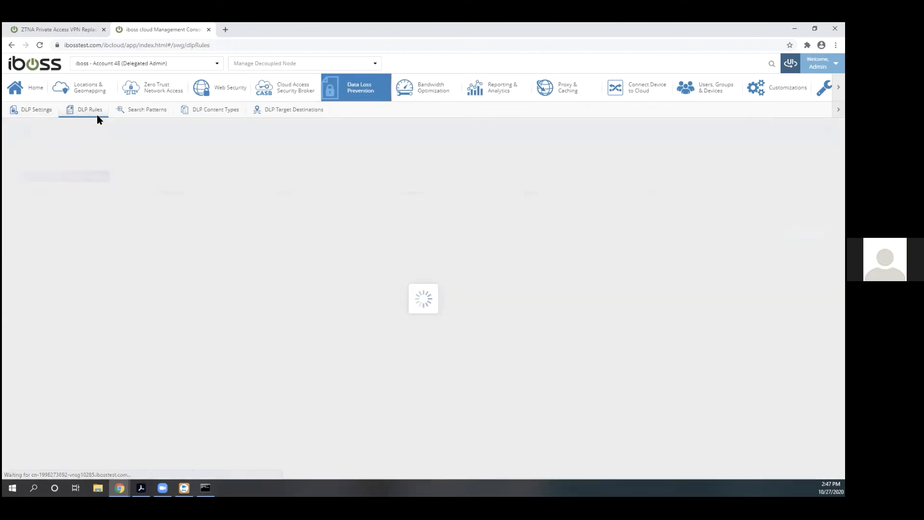
left_click(93, 177)
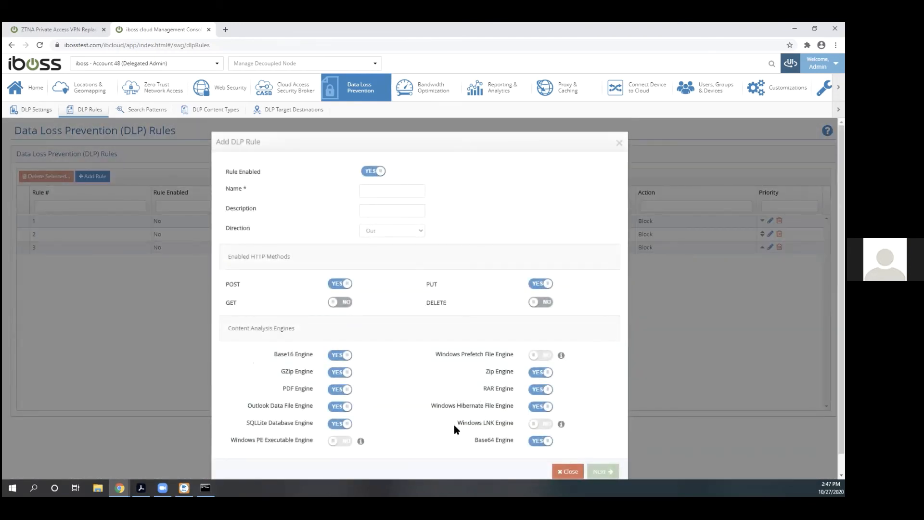
type("PII")
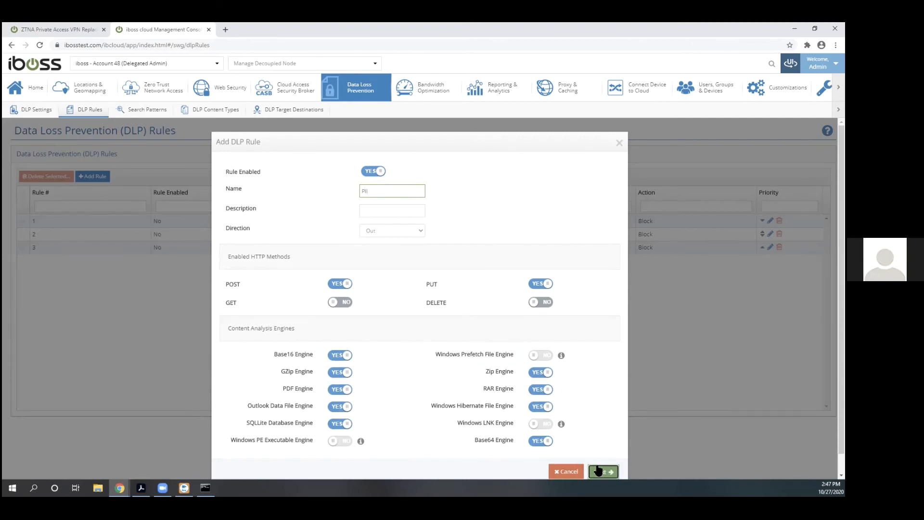
left_click(603, 472)
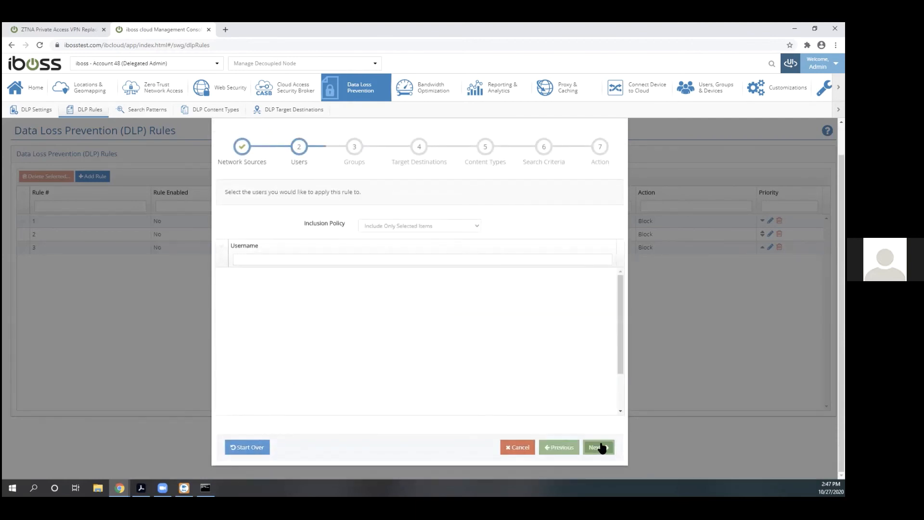
left_click(599, 447)
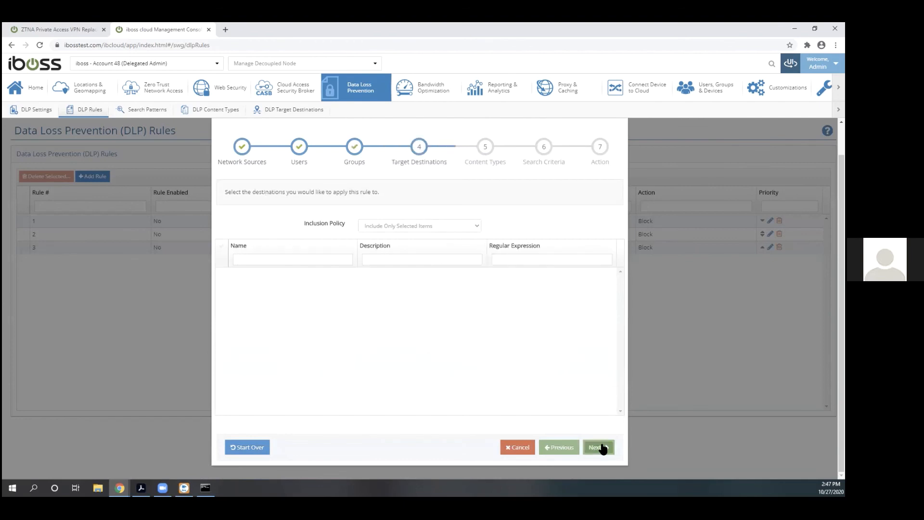
left_click(598, 447)
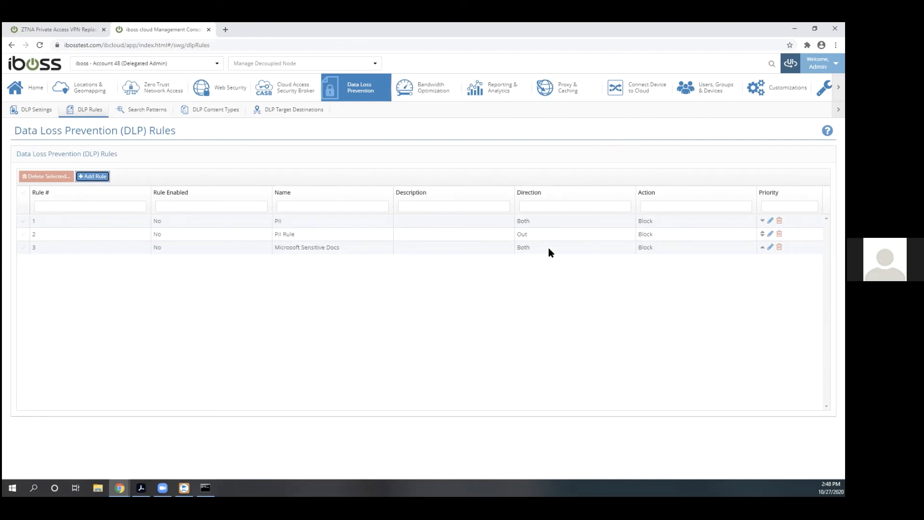
mouse_move(470, 139)
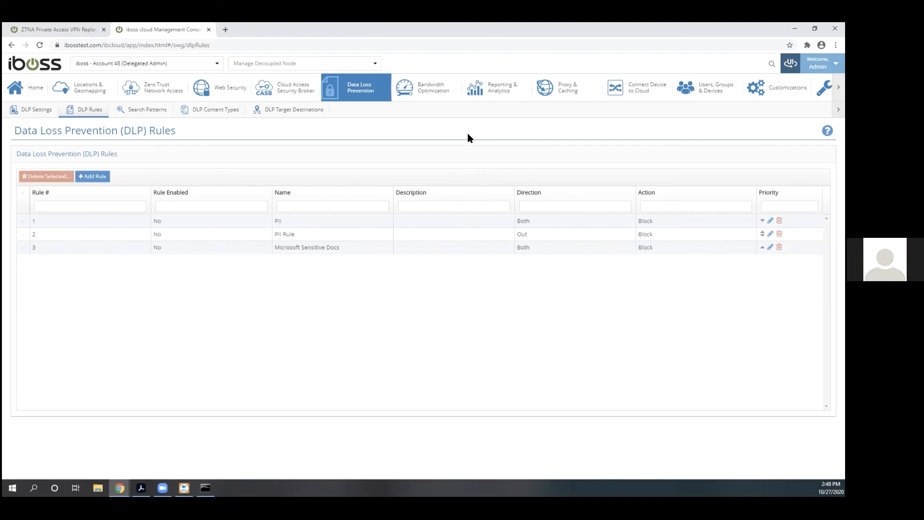
View the Advanced CASB Applications controls, then the Locations & Geomapping zones map with the Default zone.
left_click(293, 87)
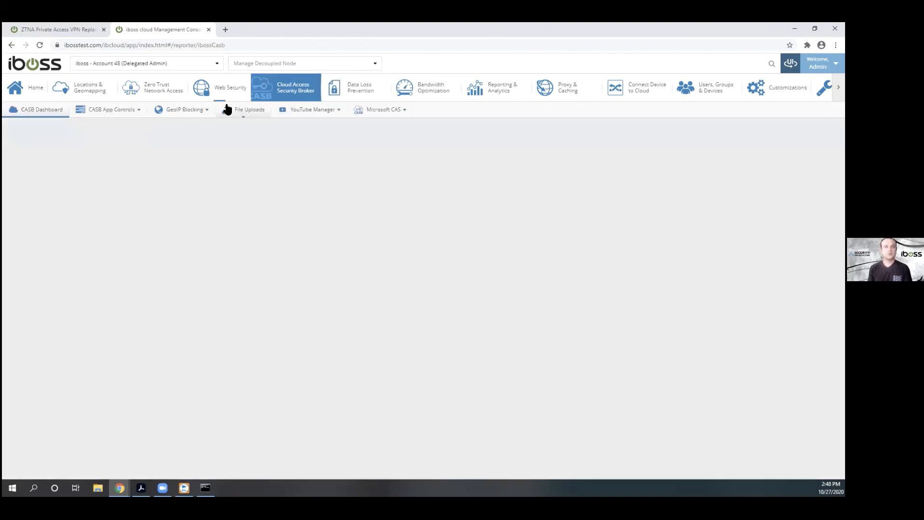
left_click(112, 108)
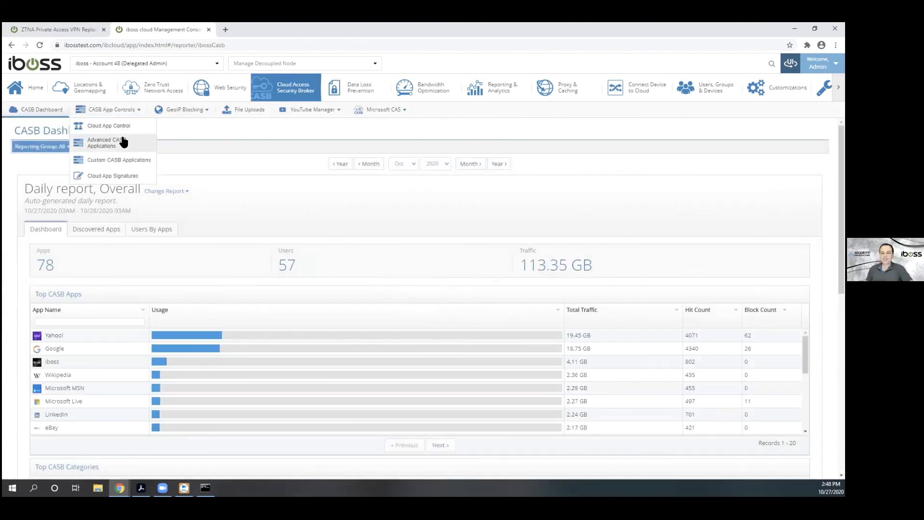
left_click(102, 143)
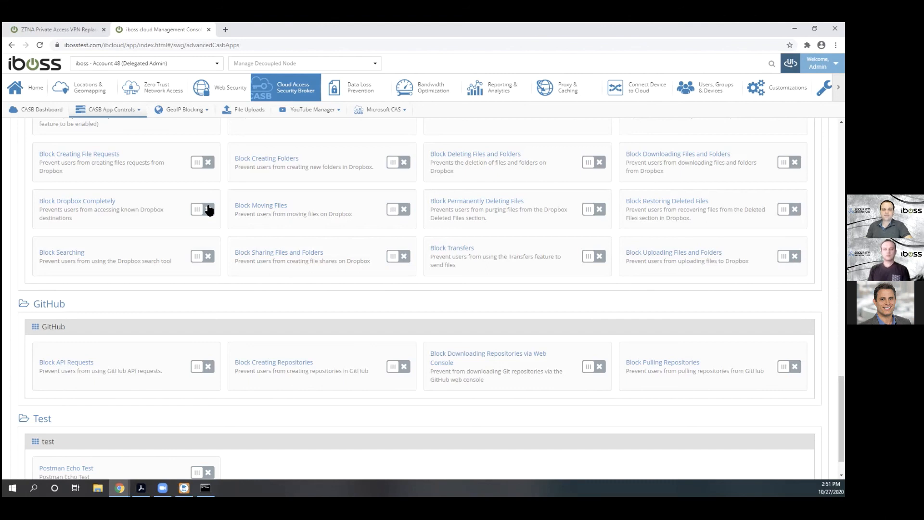
left_click(86, 88)
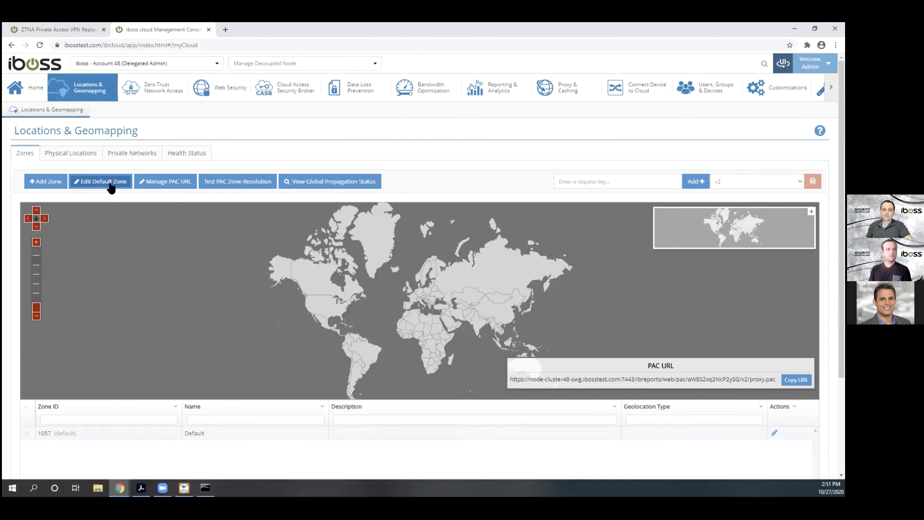
Enable Azure SaaS Network Security on the Default Zone and close the editor.
left_click(102, 181)
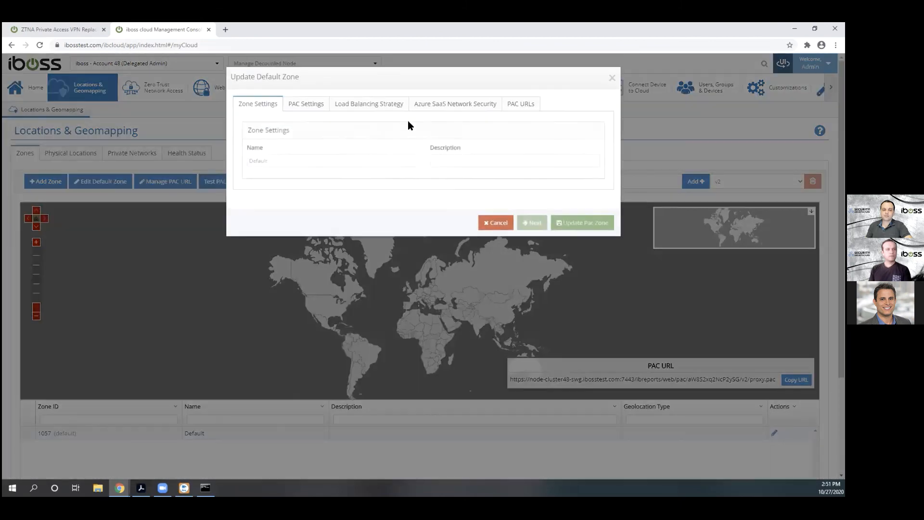
left_click(454, 104)
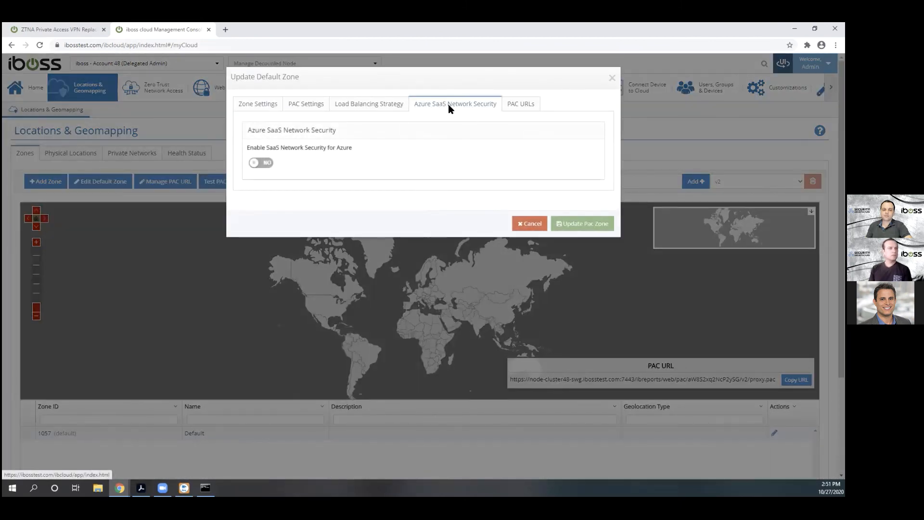
left_click(260, 163)
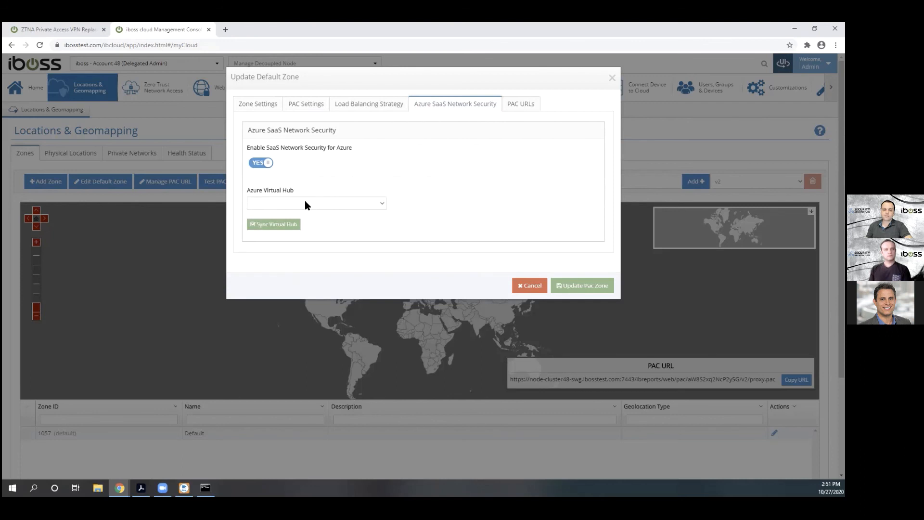
left_click(529, 286)
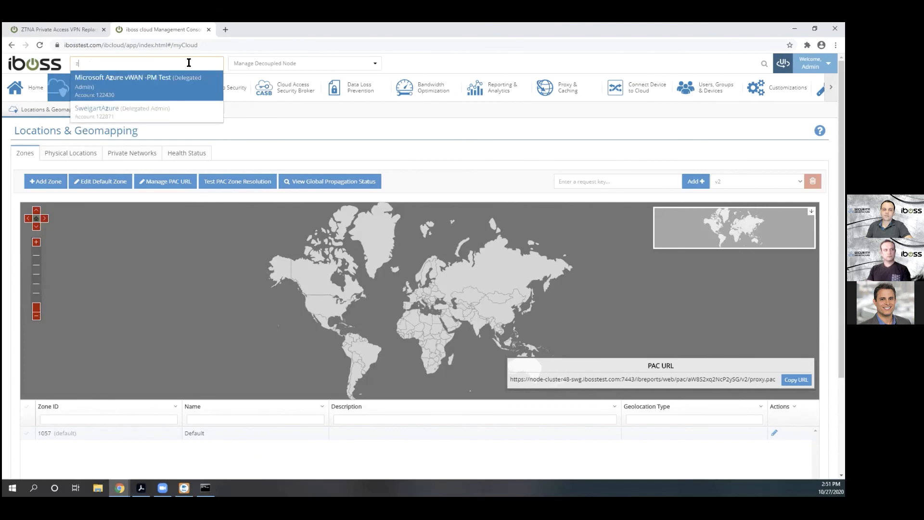
Switch to the SweigartAzure delegated account and load its Cloud Access Security Broker section.
type("azu")
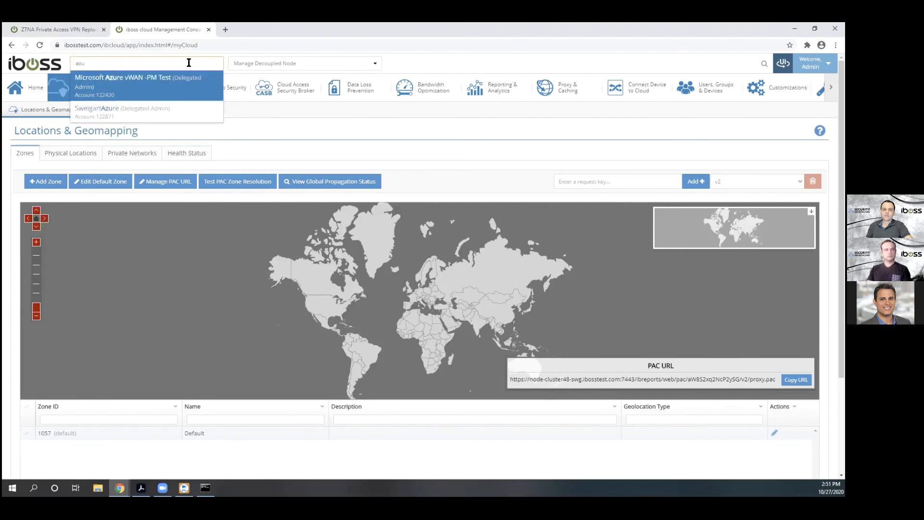
left_click(112, 112)
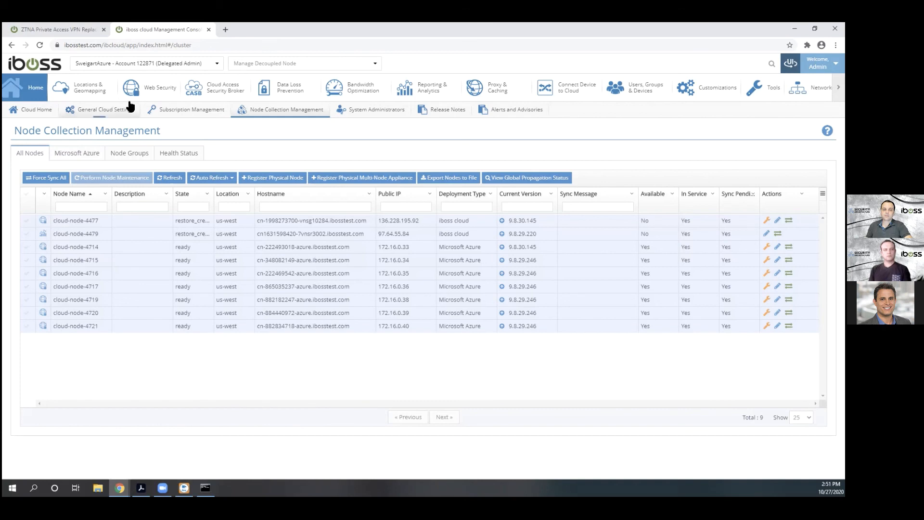
left_click(216, 86)
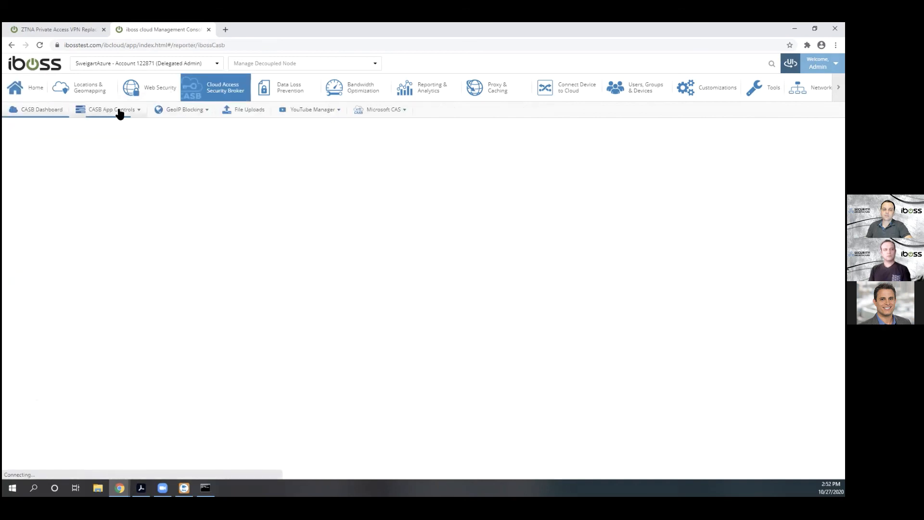
Switch back to the Account 48 delegated admin via the account selector.
type("48")
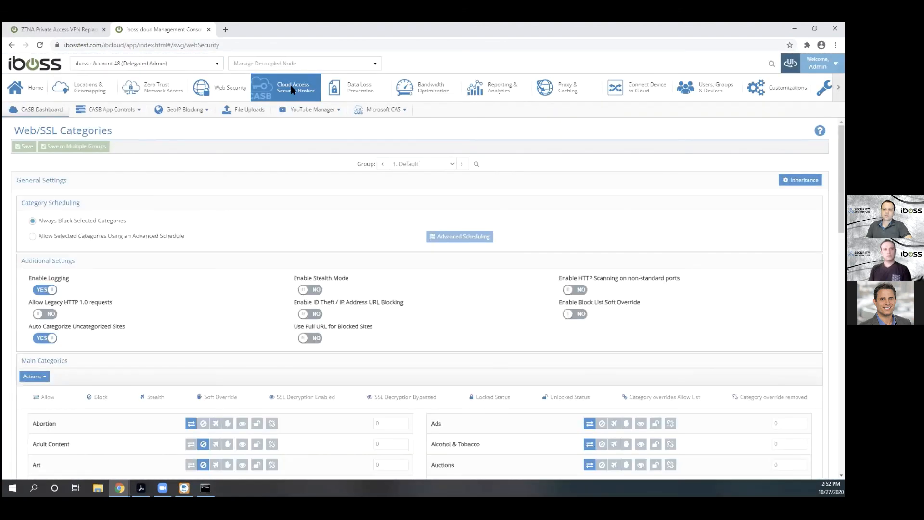
left_click(111, 109)
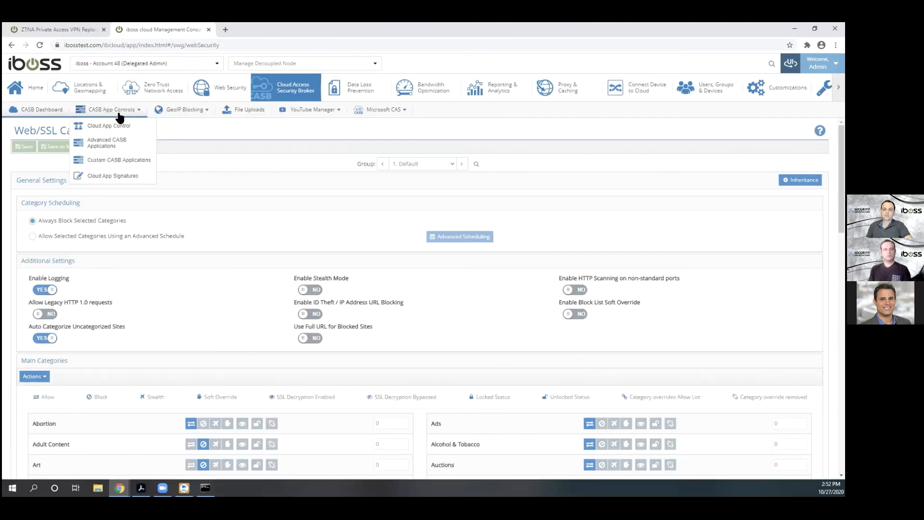
Show the Advanced CASB Applications block toggles for AWS, Box, Dropbox, GitHub and Test.
left_click(107, 143)
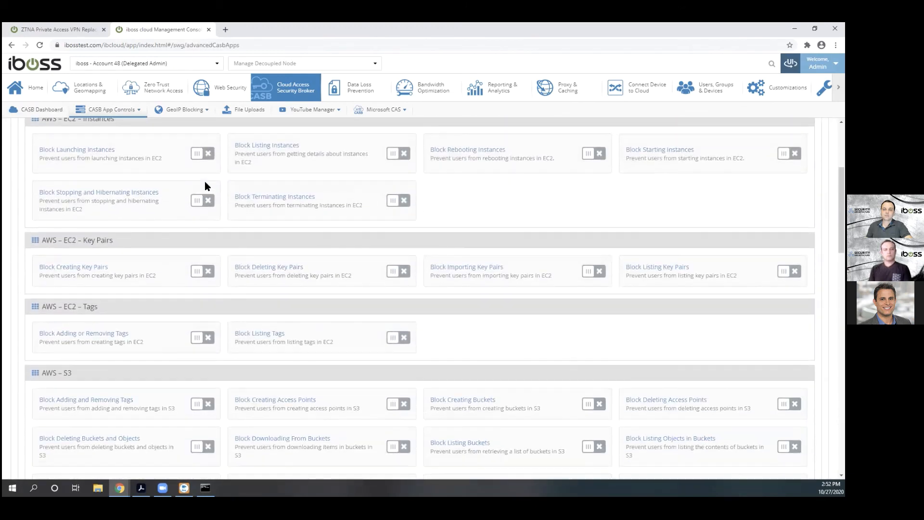
scroll("down", 3)
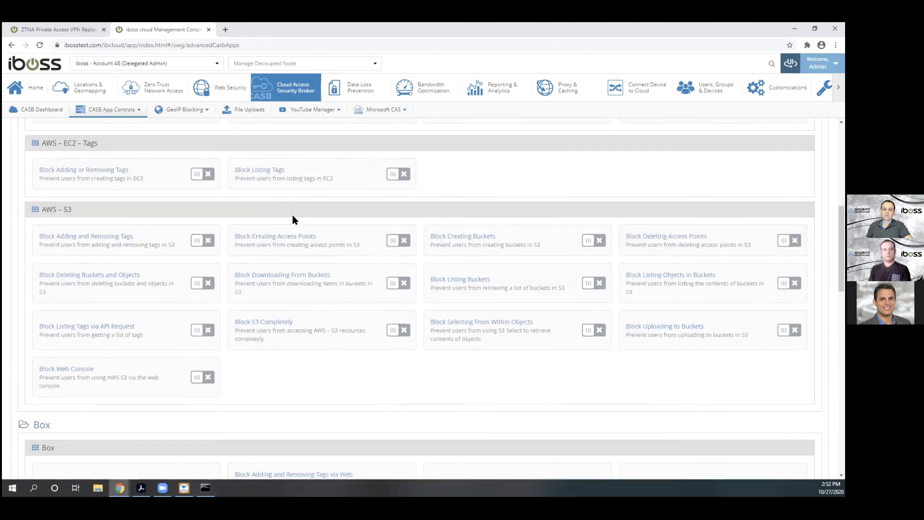
scroll("down", 3)
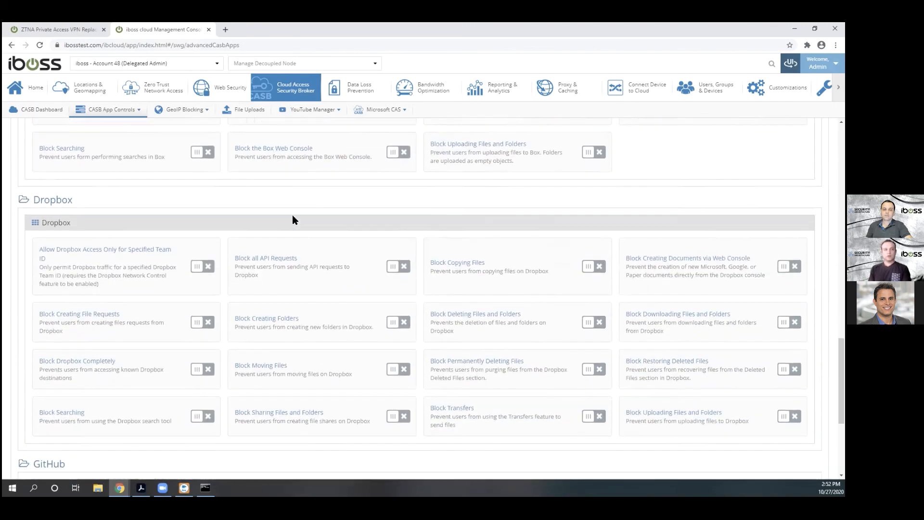
scroll("down", 3)
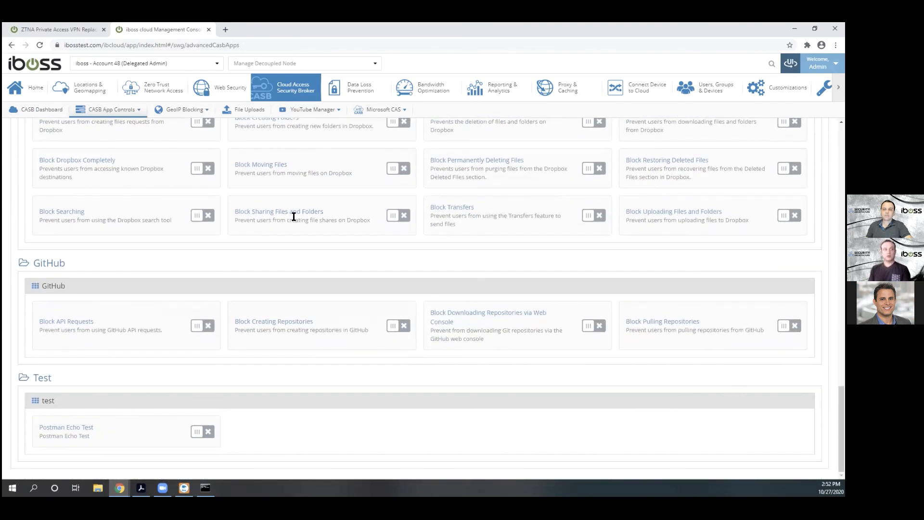